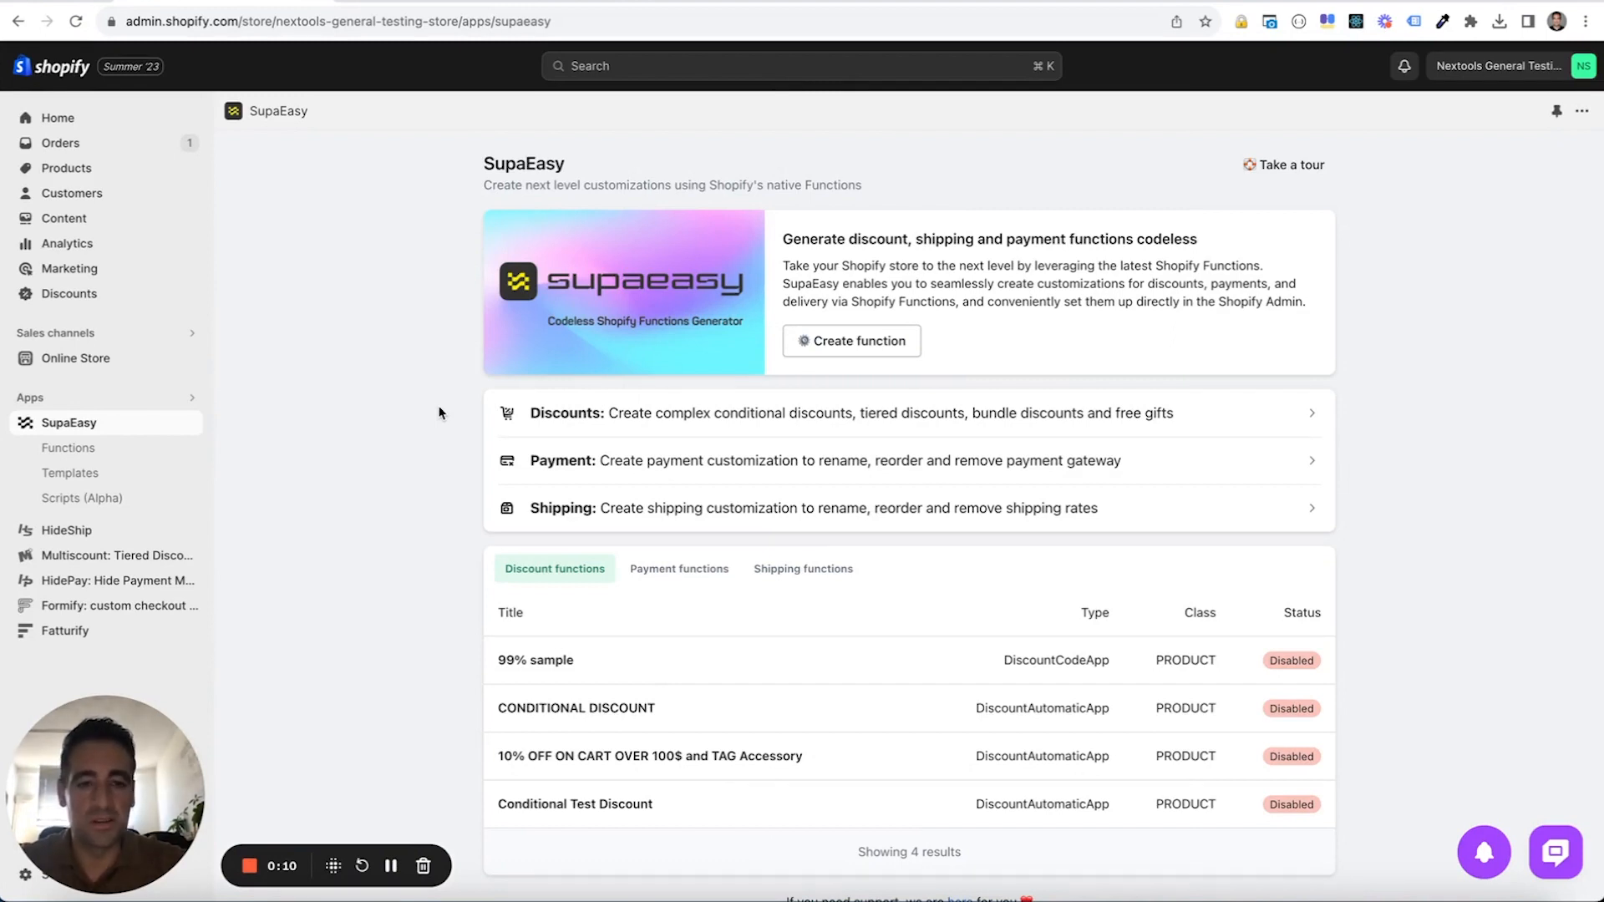
{"action": "mouse_move", "coordinate": [592, 495]}
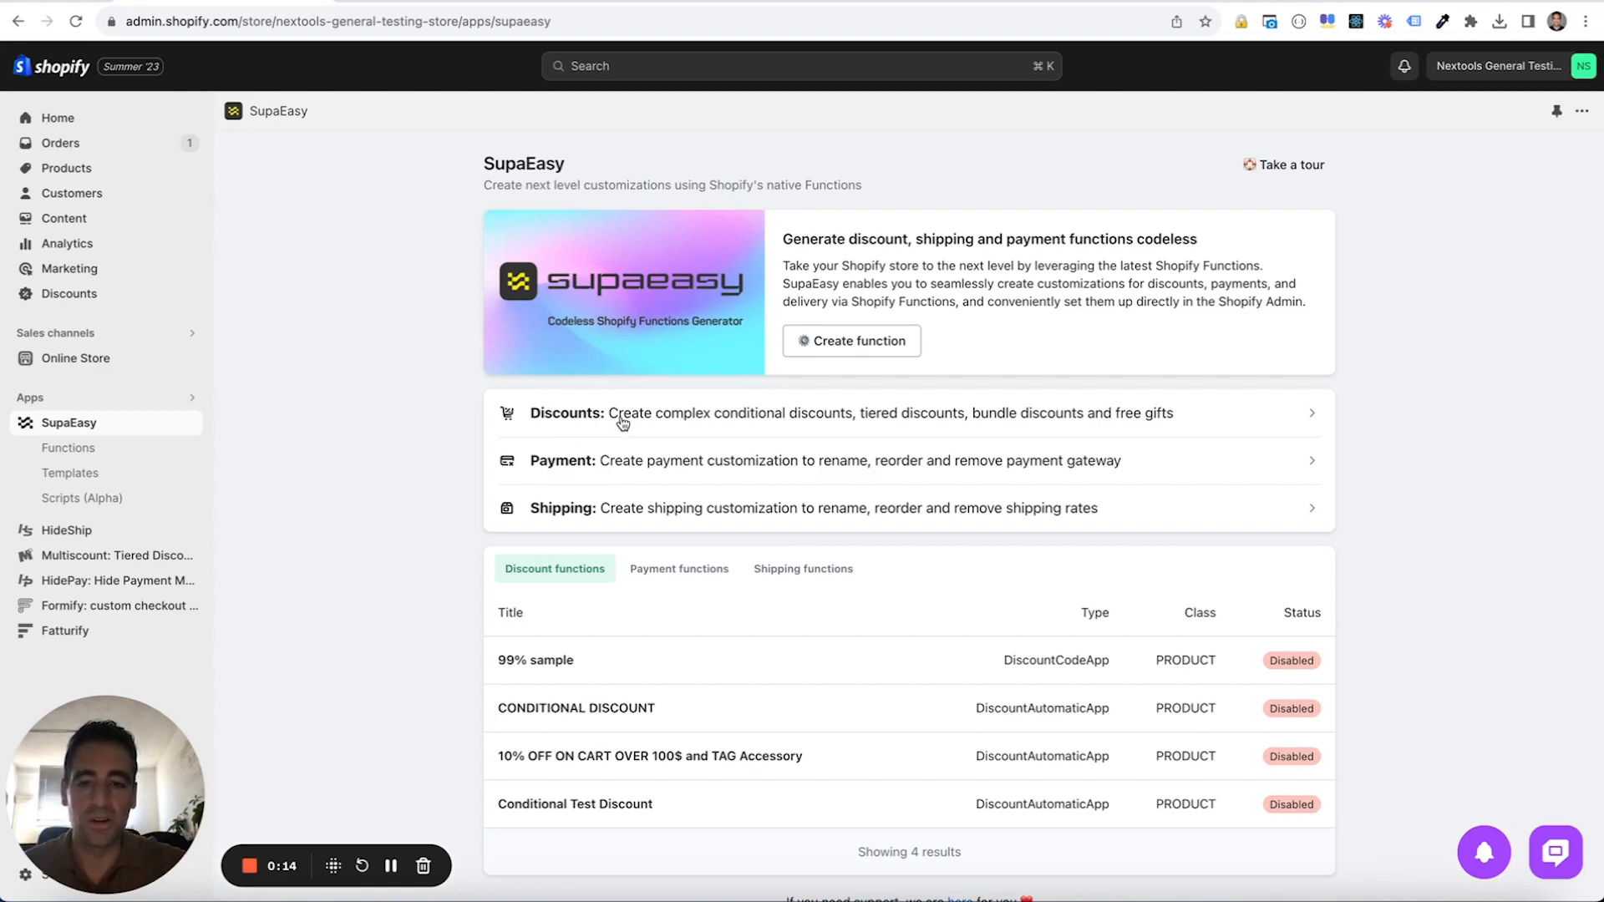
- Start a new discount function from the Discounts row, with Tiered Discount as the campaign
{"action": "left_click", "coordinate": [850, 341]}
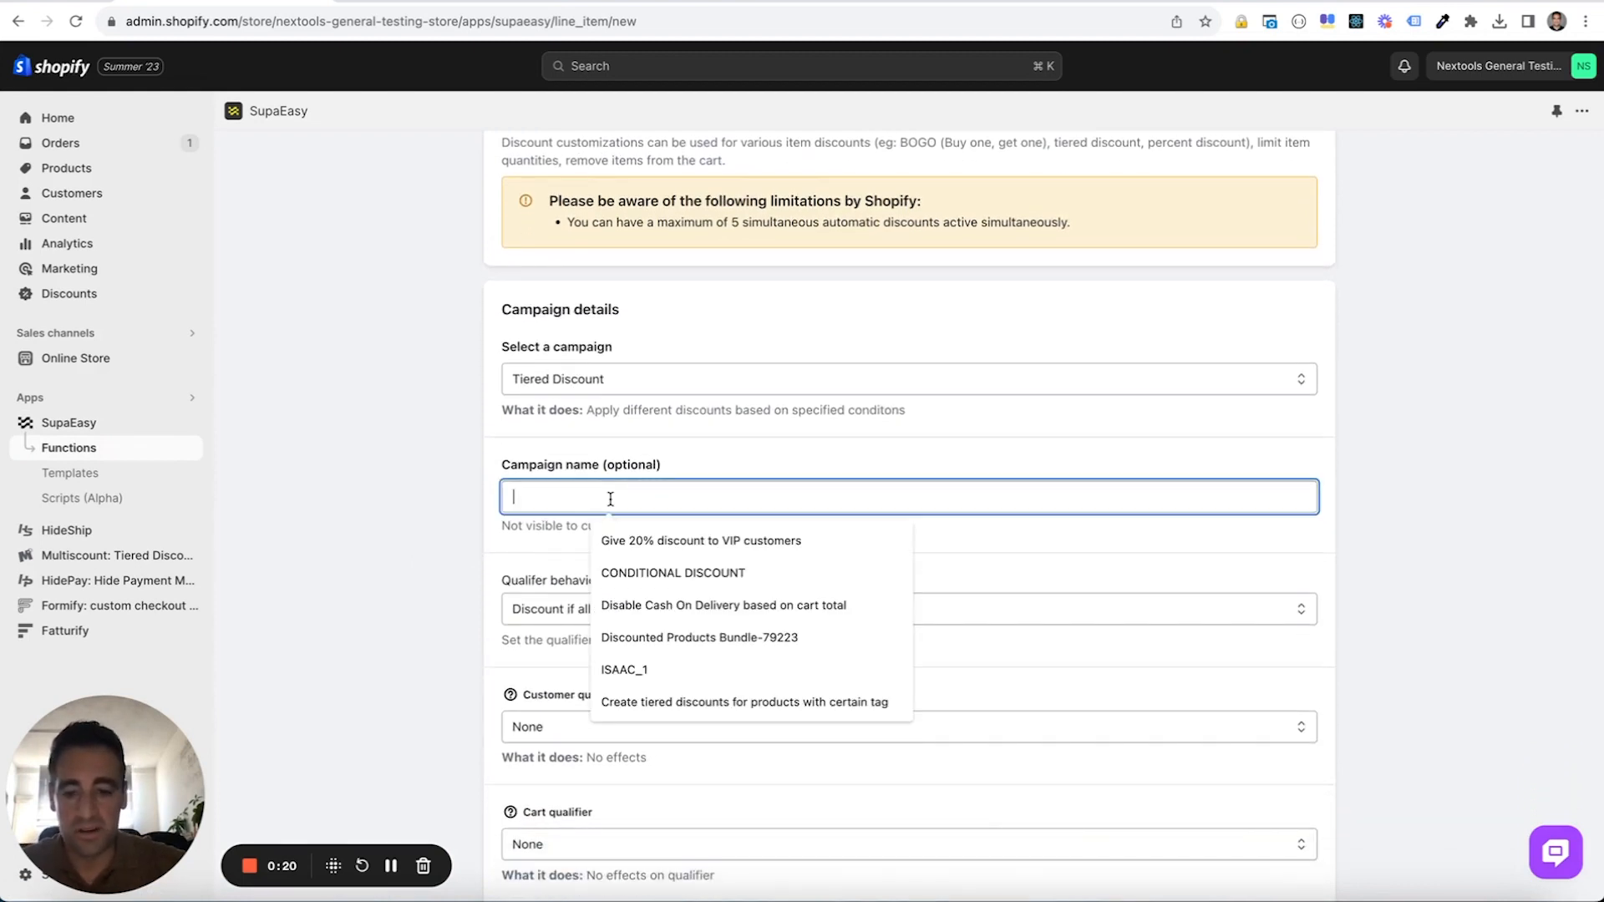
- Name the campaign 'Test Tiered Discount' and require a cart total quantity greater than 1
{"action": "type", "text": "Test T"}
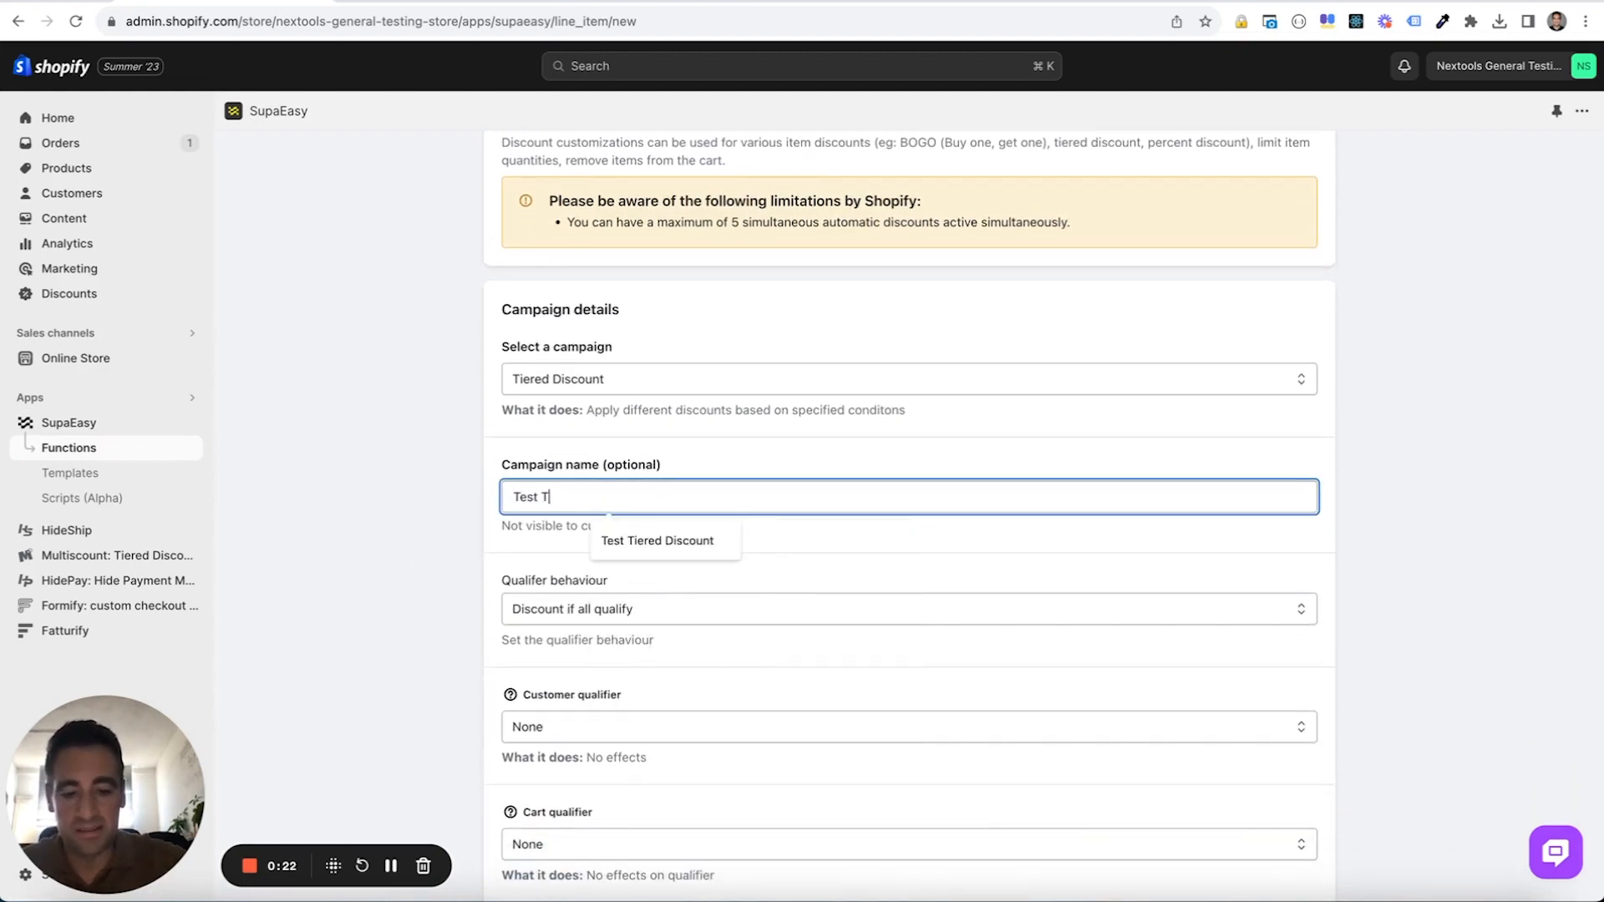
{"action": "left_click", "coordinate": [659, 540]}
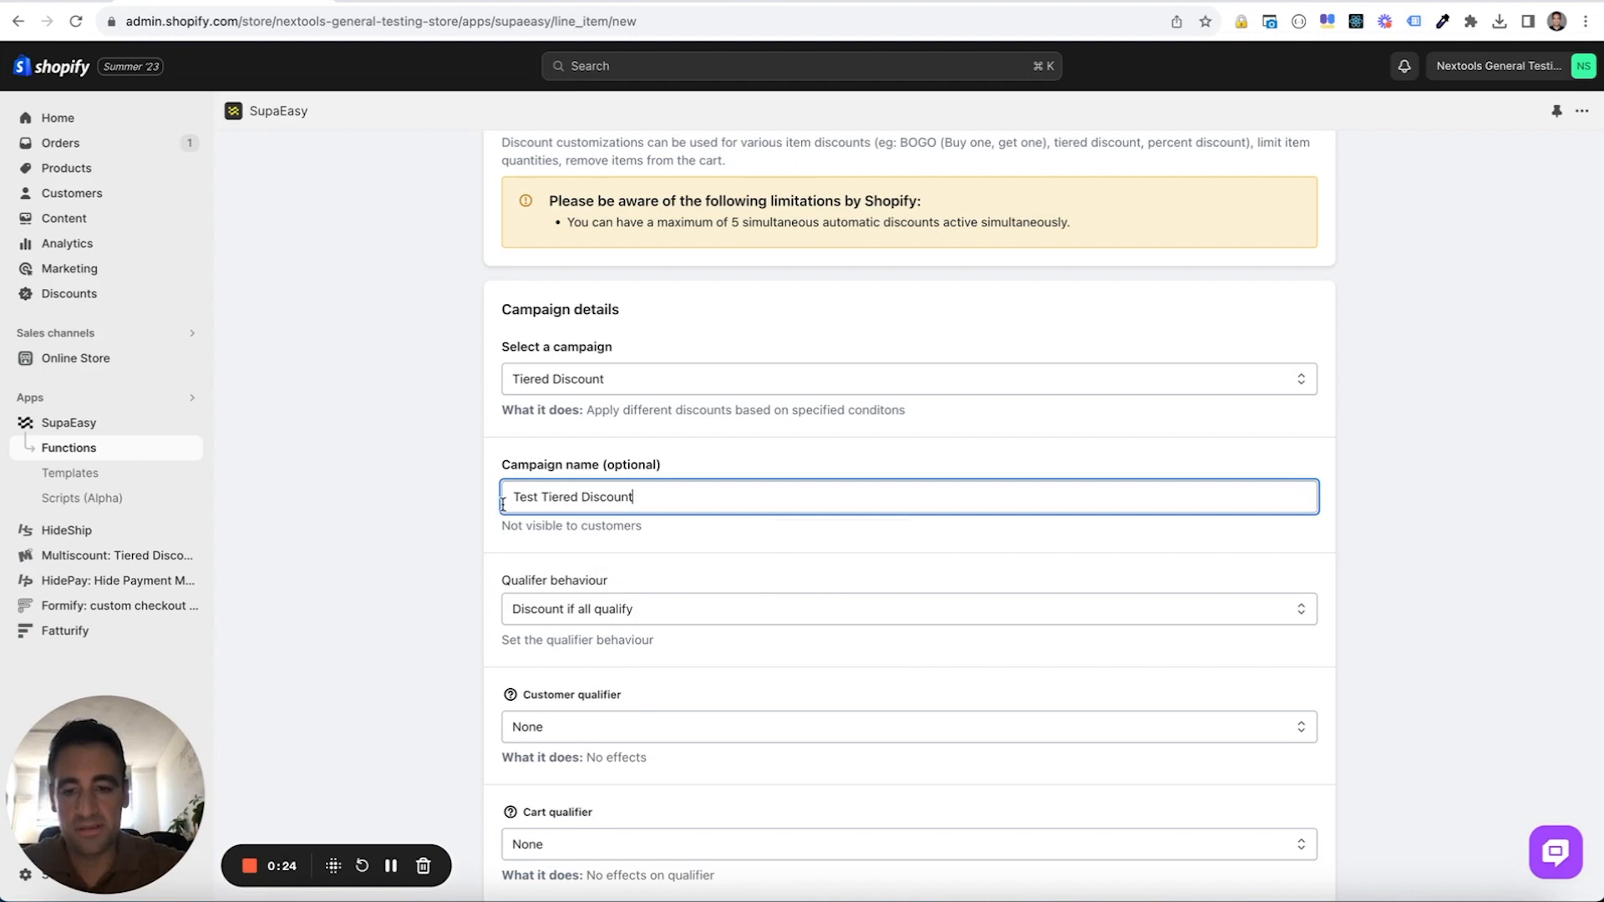
{"action": "scroll", "scroll_direction": "down", "scroll_amount": 3}
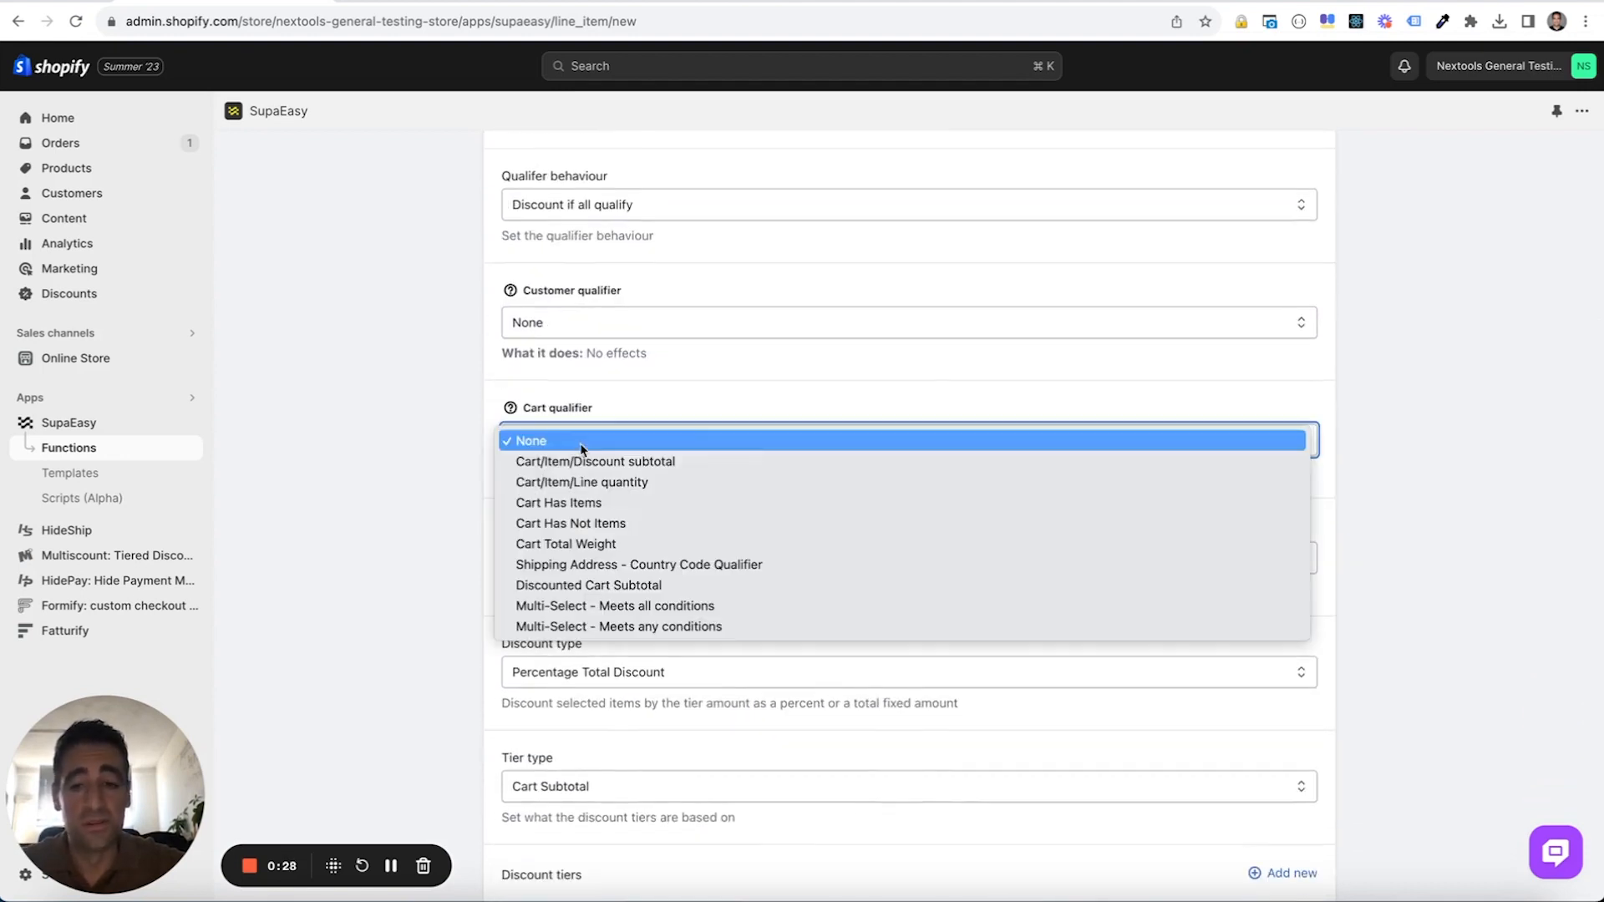
{"action": "left_click", "coordinate": [581, 481]}
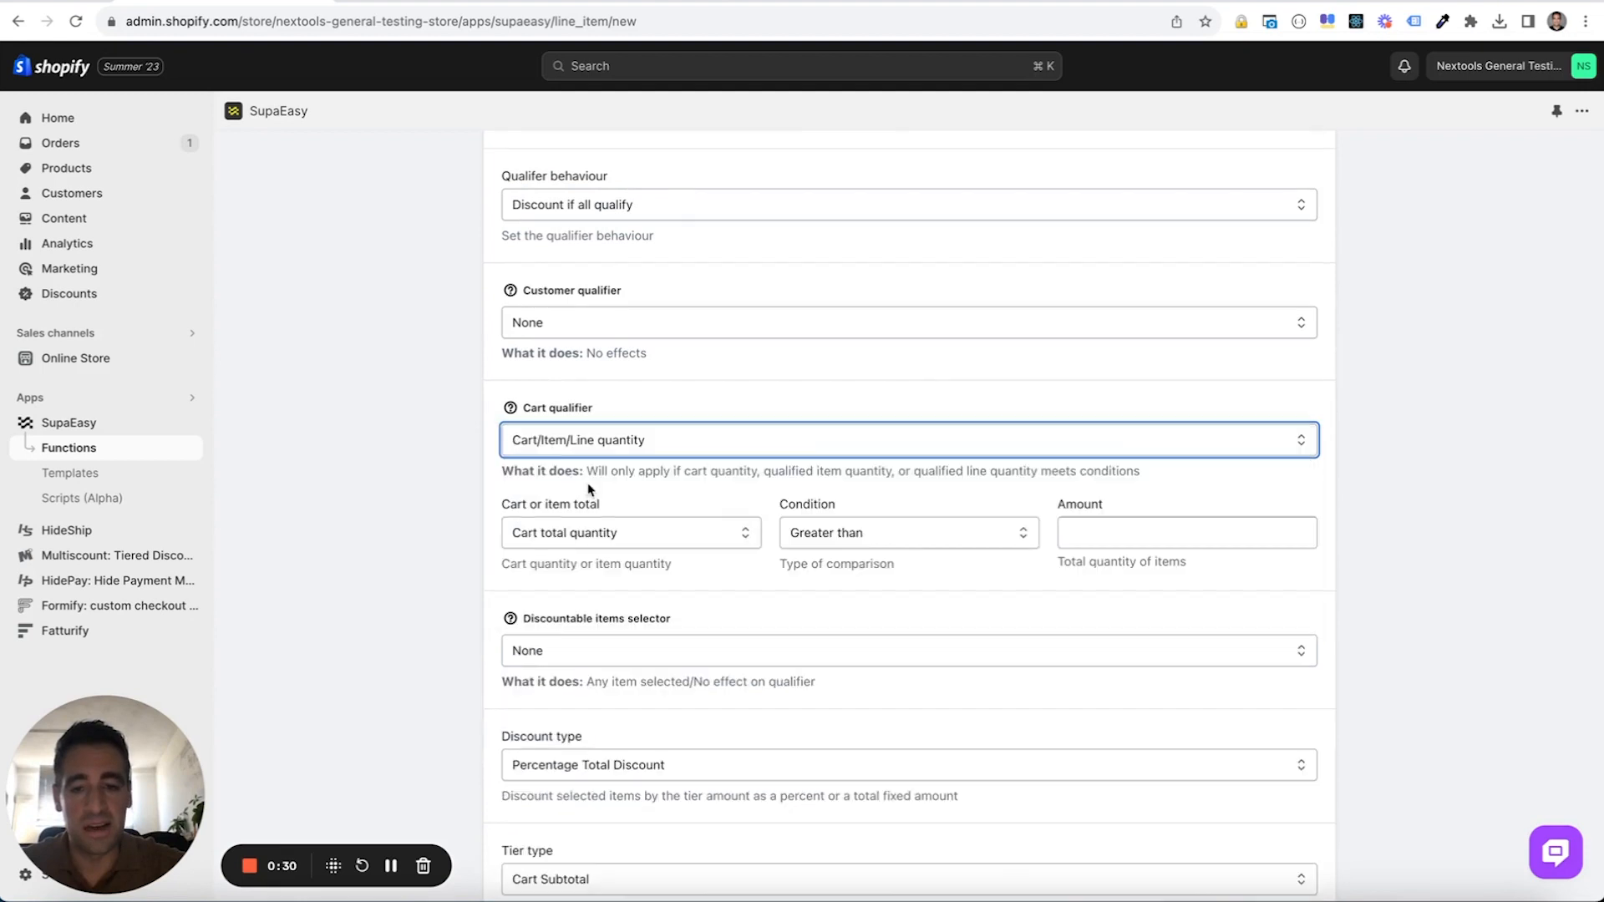
{"action": "left_click", "coordinate": [1186, 532]}
{"action": "type", "text": "1"}
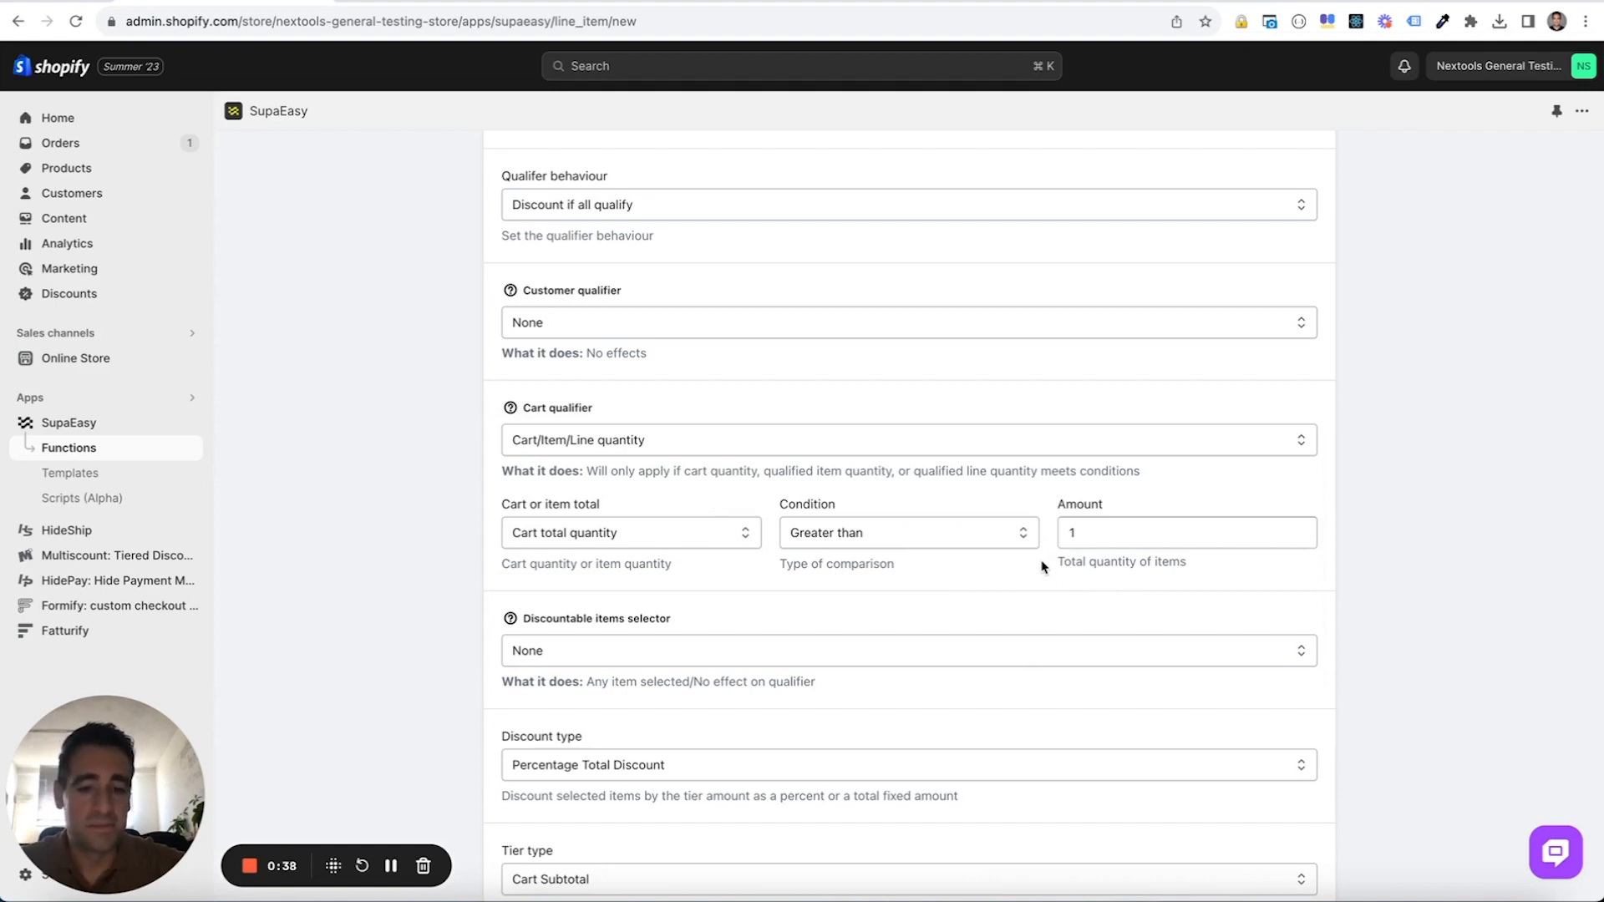
- Limit discountable items to products tagged 'Accessory' via the Product Tag selector
{"action": "scroll", "scroll_direction": "down", "scroll_amount": 3}
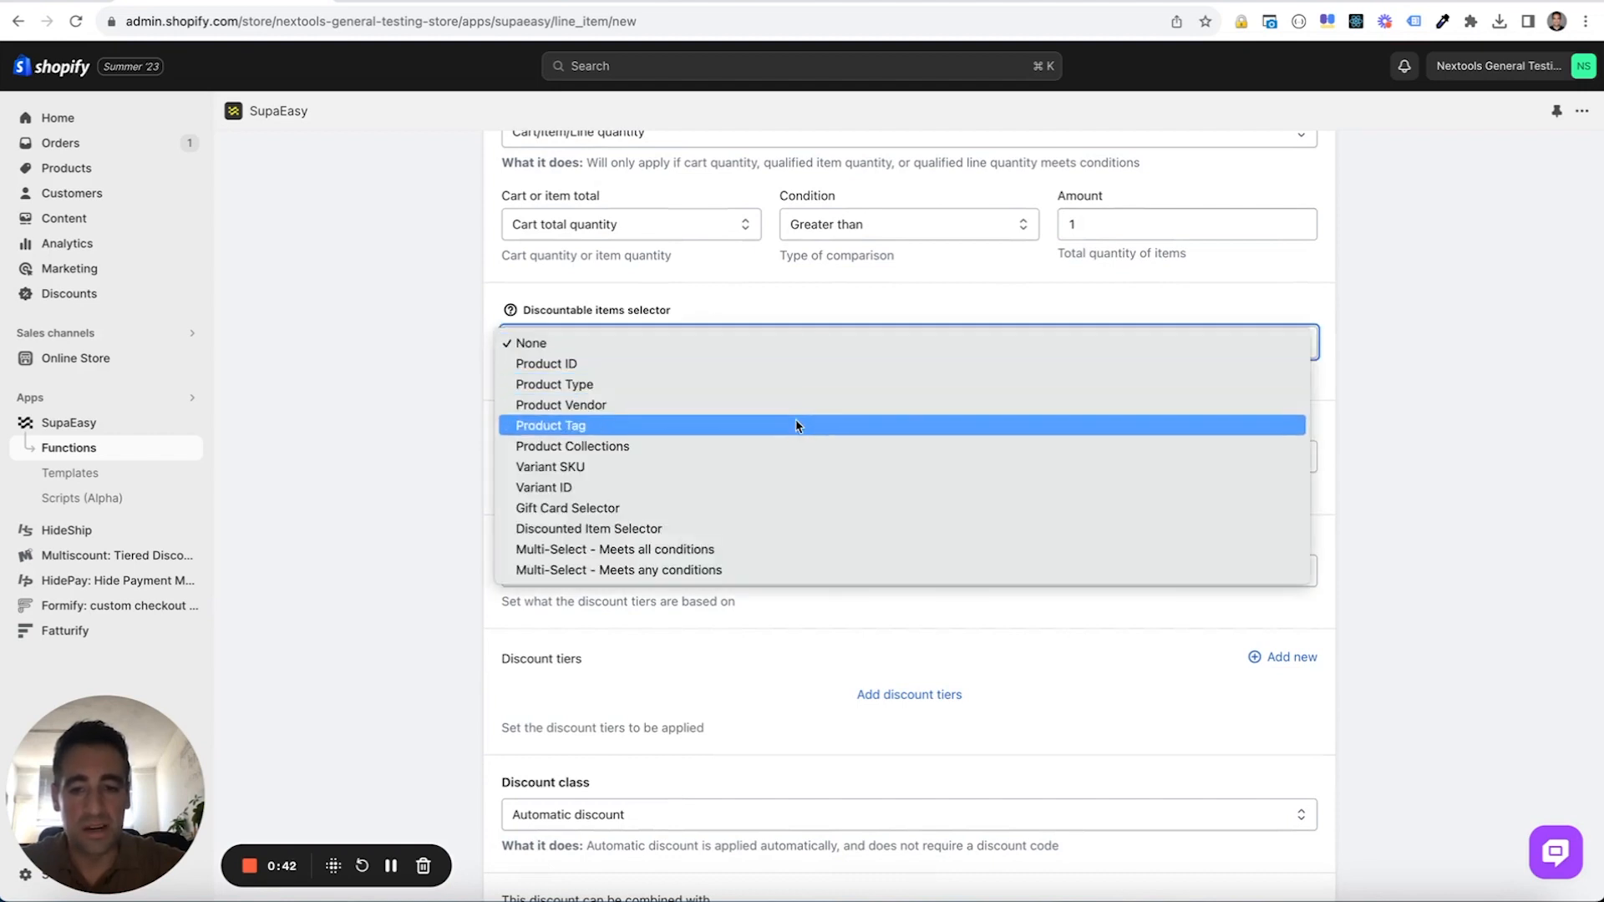
{"action": "left_click", "coordinate": [550, 427]}
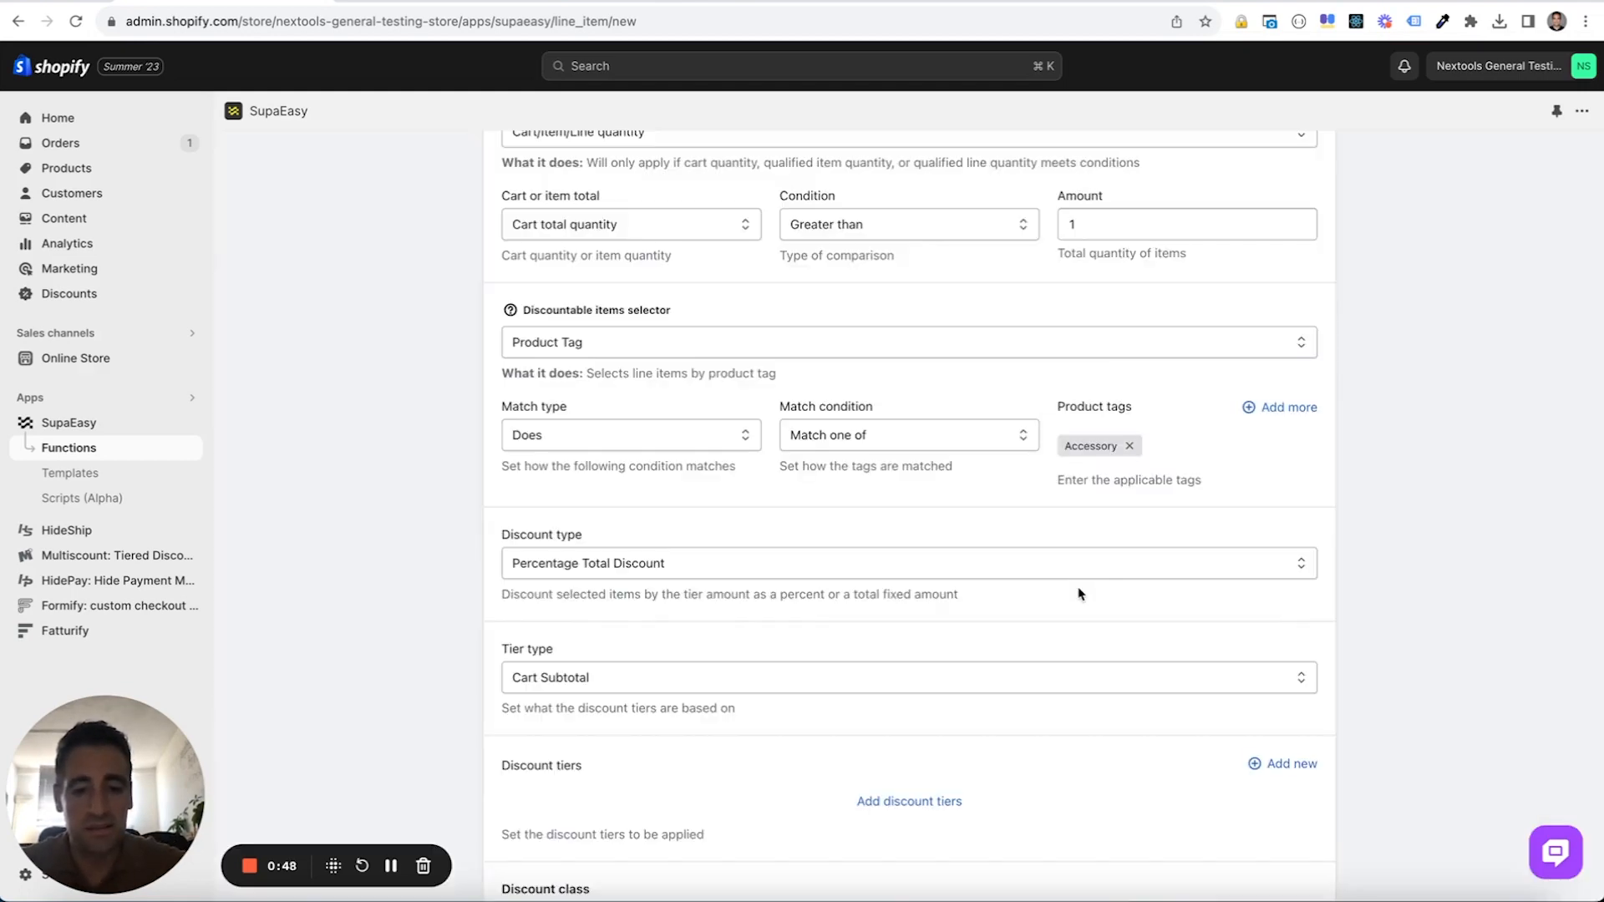
{"action": "scroll", "scroll_direction": "down", "scroll_amount": 3}
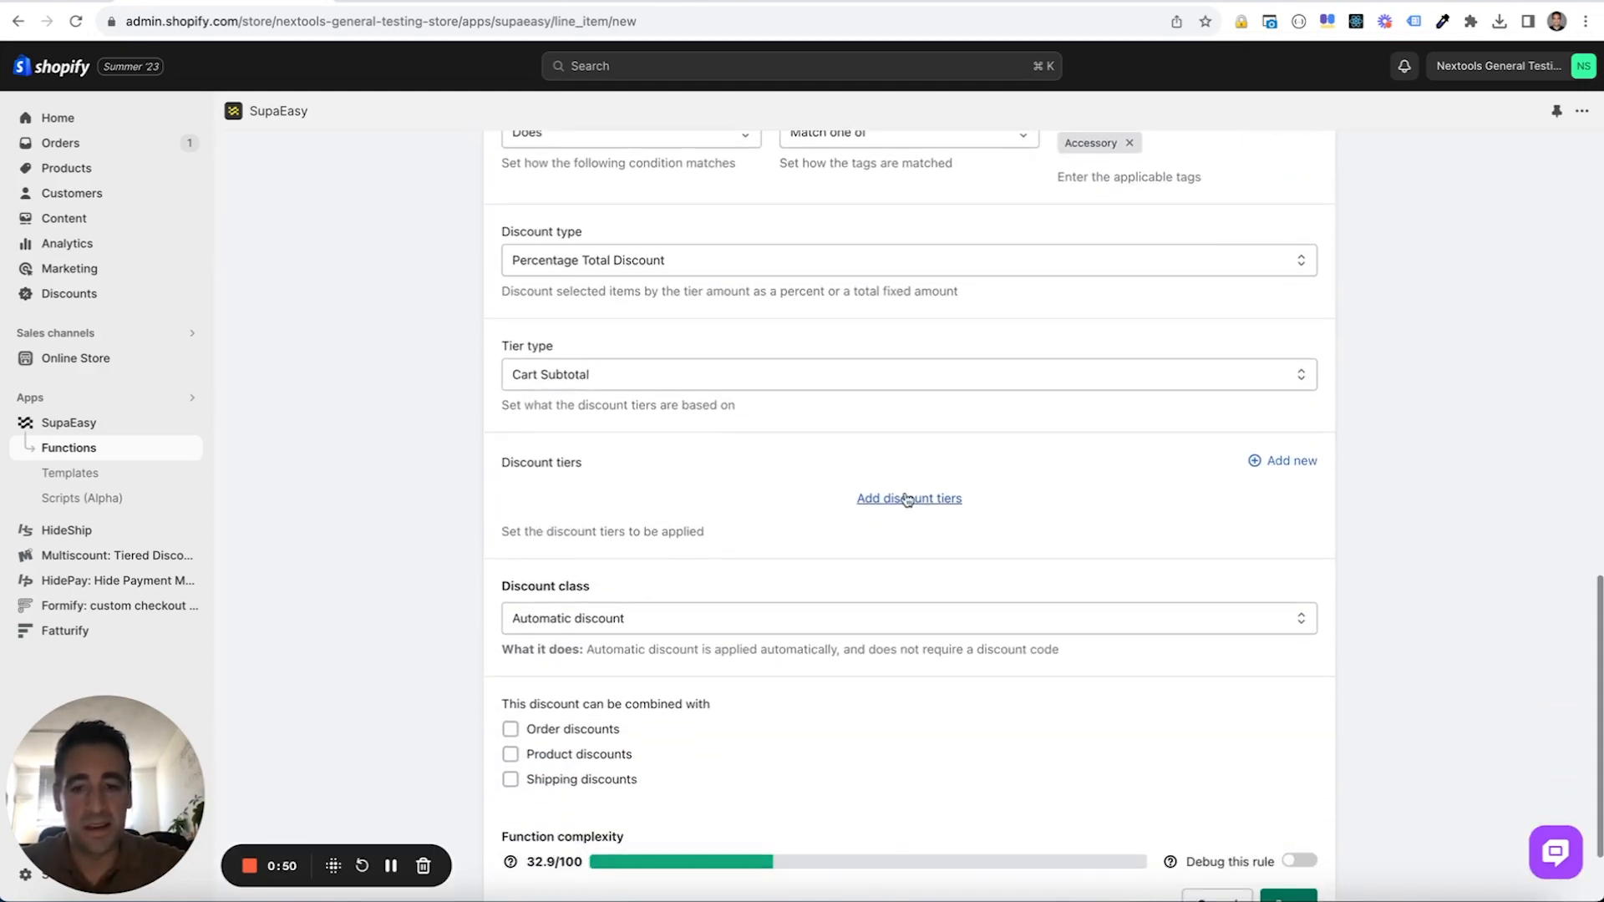
{"action": "mouse_move", "coordinate": [904, 420]}
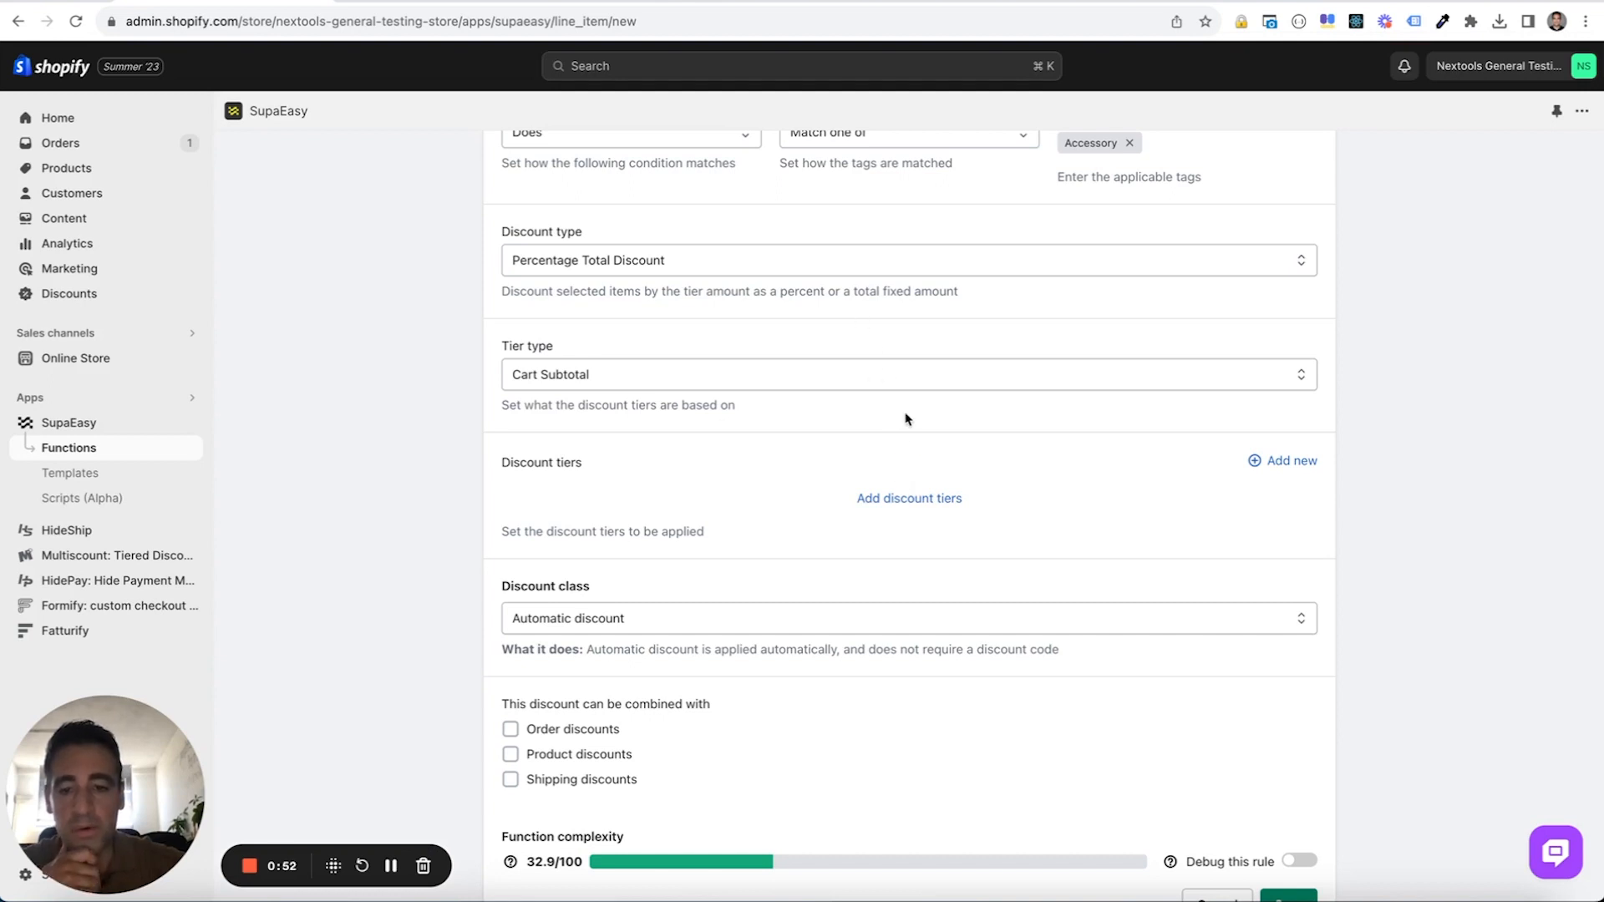
- Fill a first tier: condition 5, amount 10, message '10% OFF BUYING 5'
{"action": "left_click", "coordinate": [907, 498]}
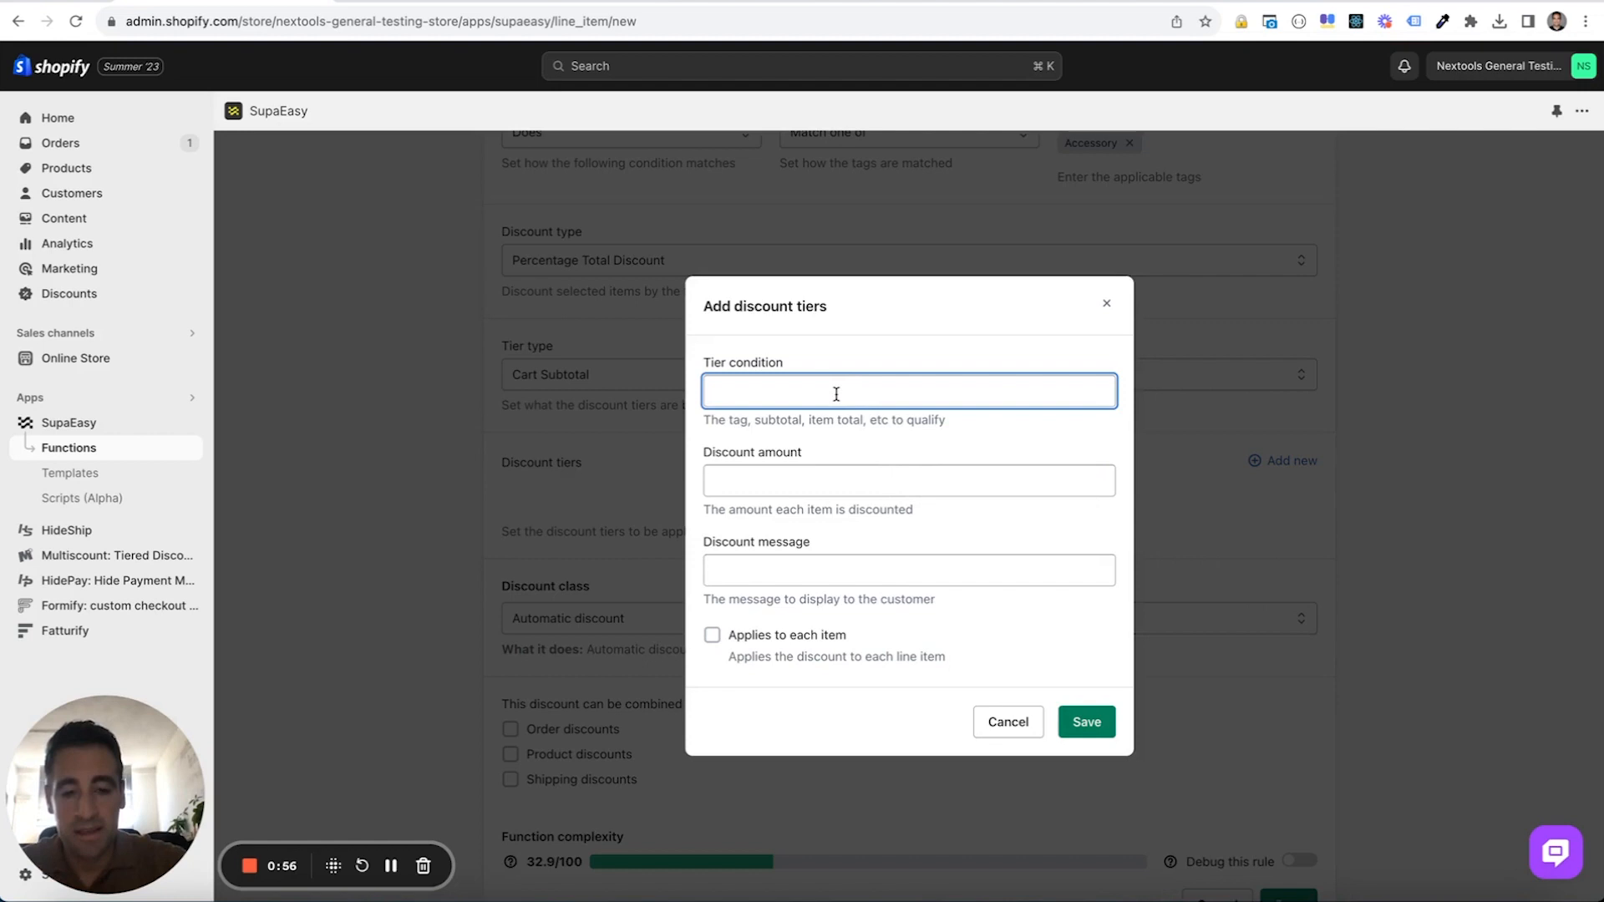
{"action": "type", "text": "5"}
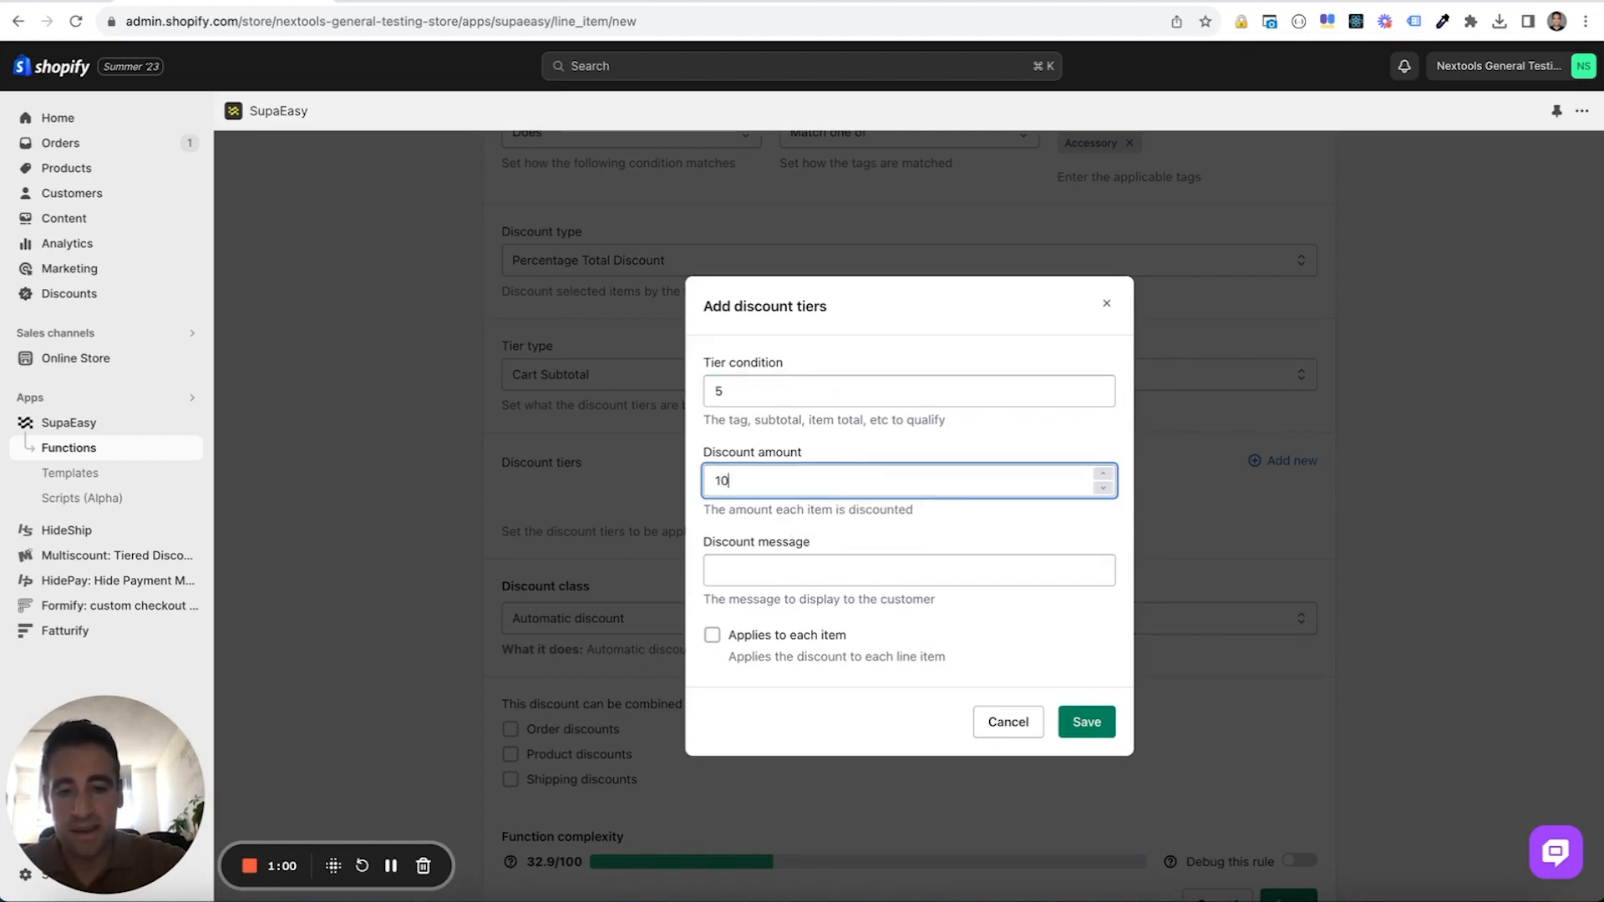
{"action": "type", "text": "10% OFF"}
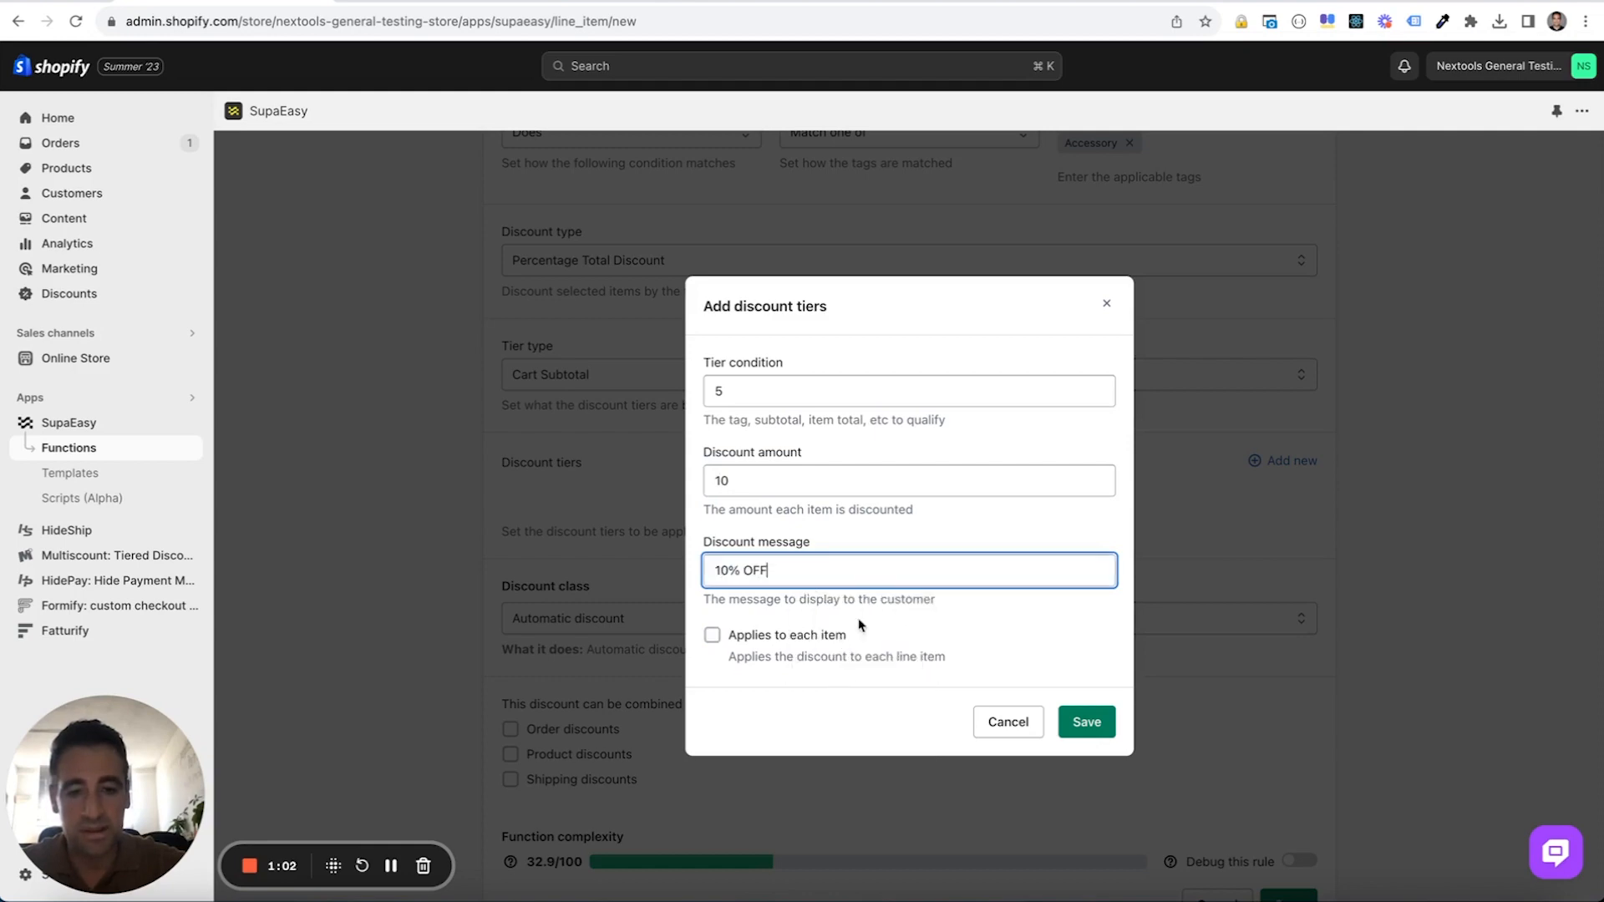
{"action": "type", "text": "BUYING 5"}
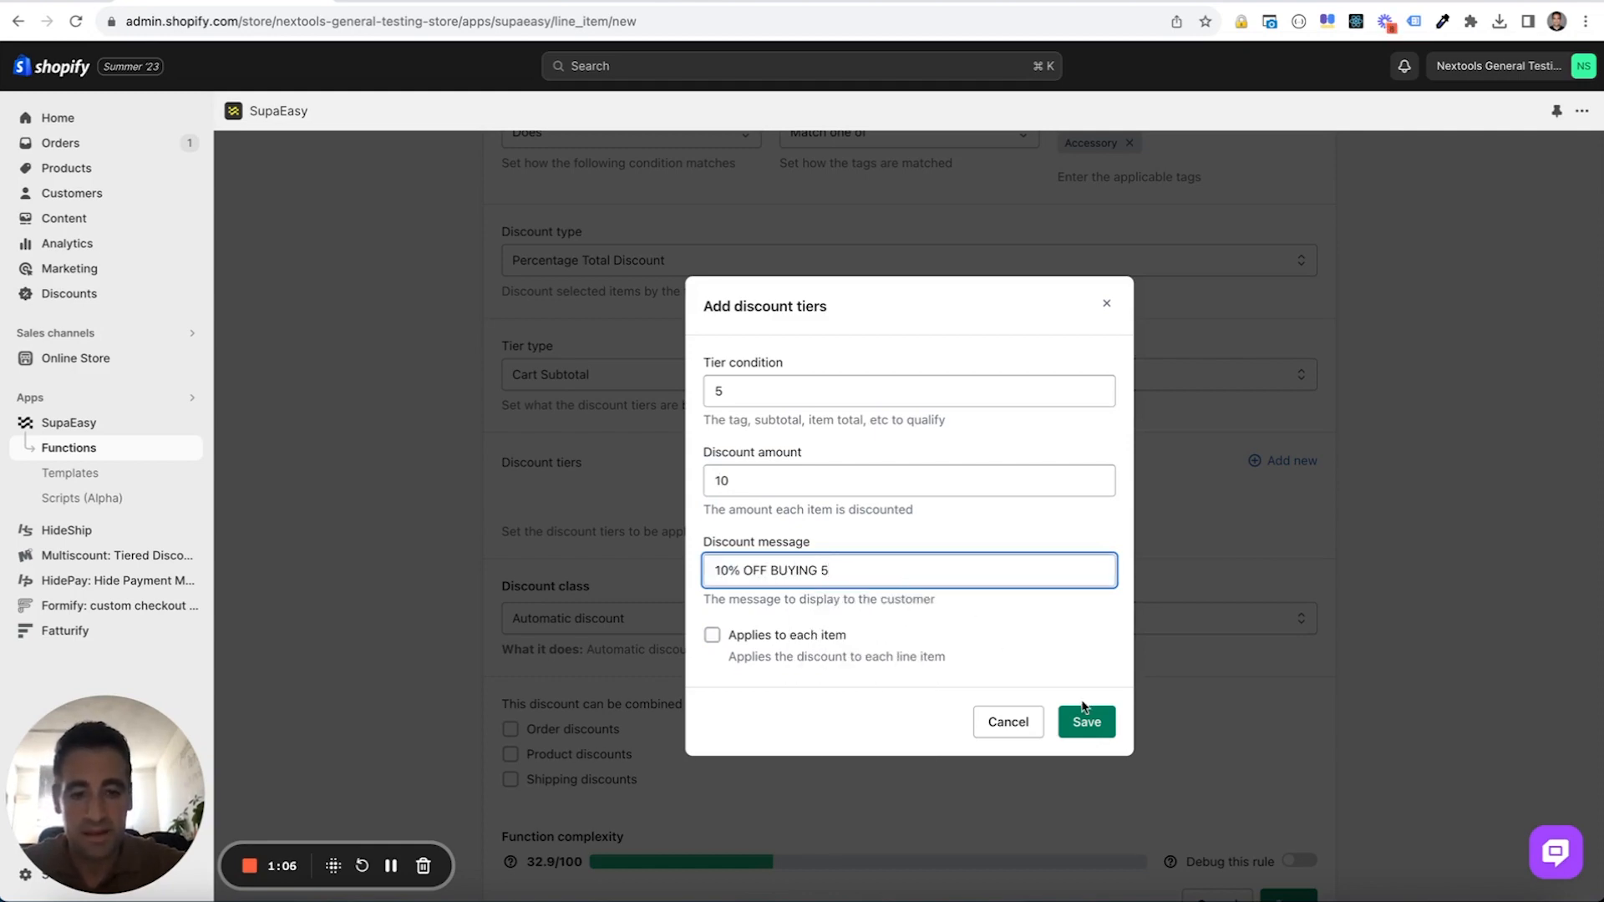
- Save the 5-item tier and fill a second tier: condition 10, amount 20, message '20% OFF BUYING 10'
{"action": "left_click", "coordinate": [1086, 722]}
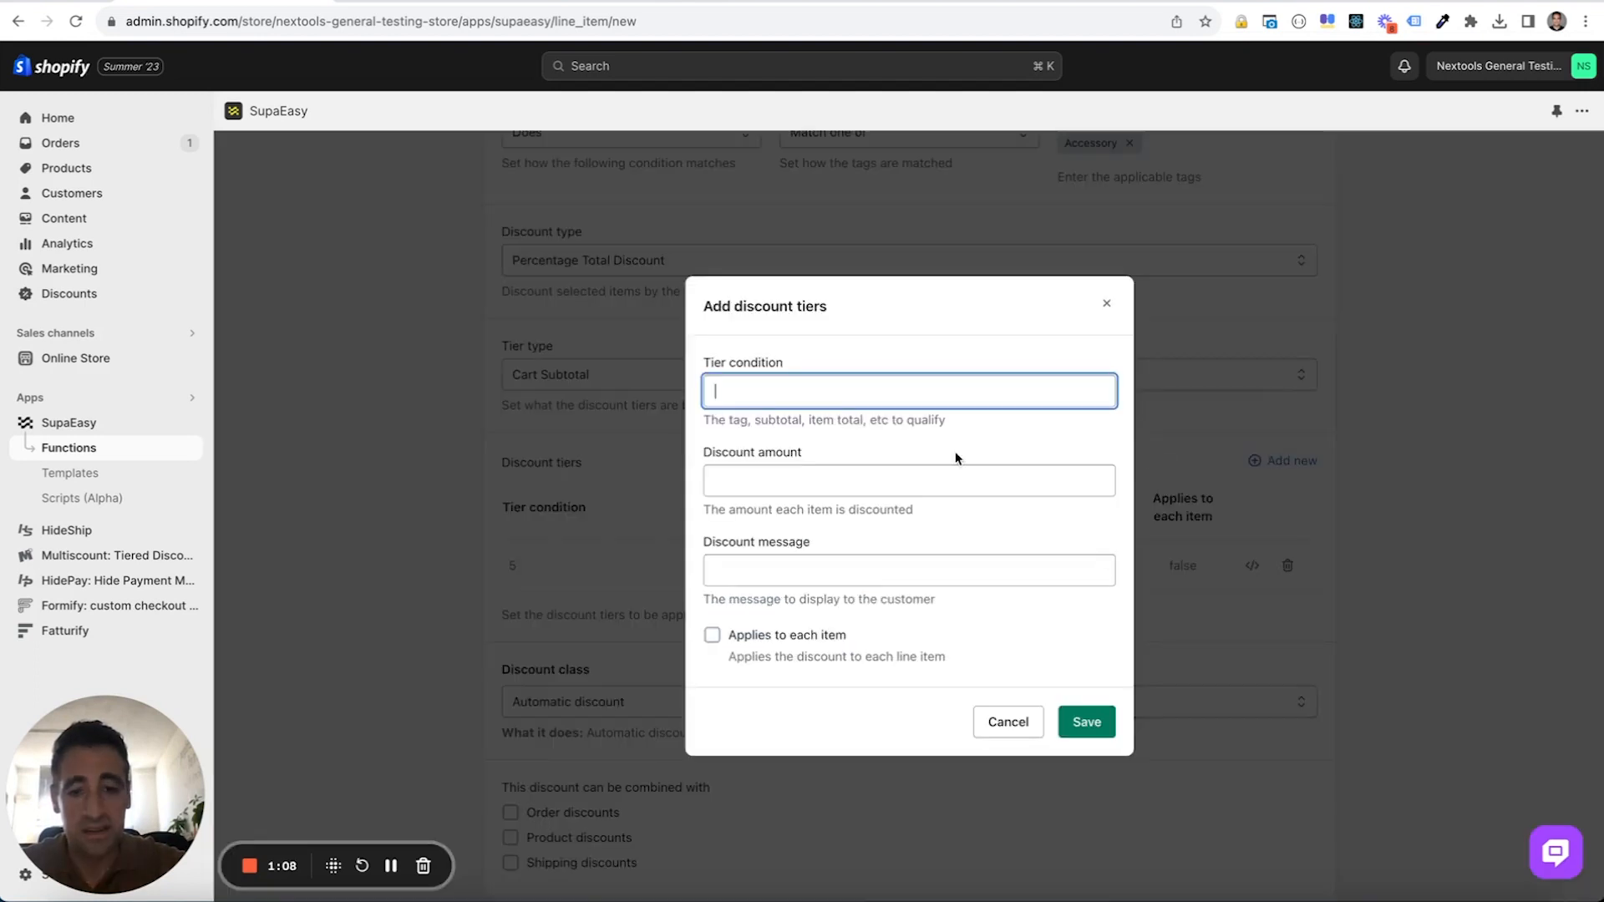
{"action": "type", "text": "10"}
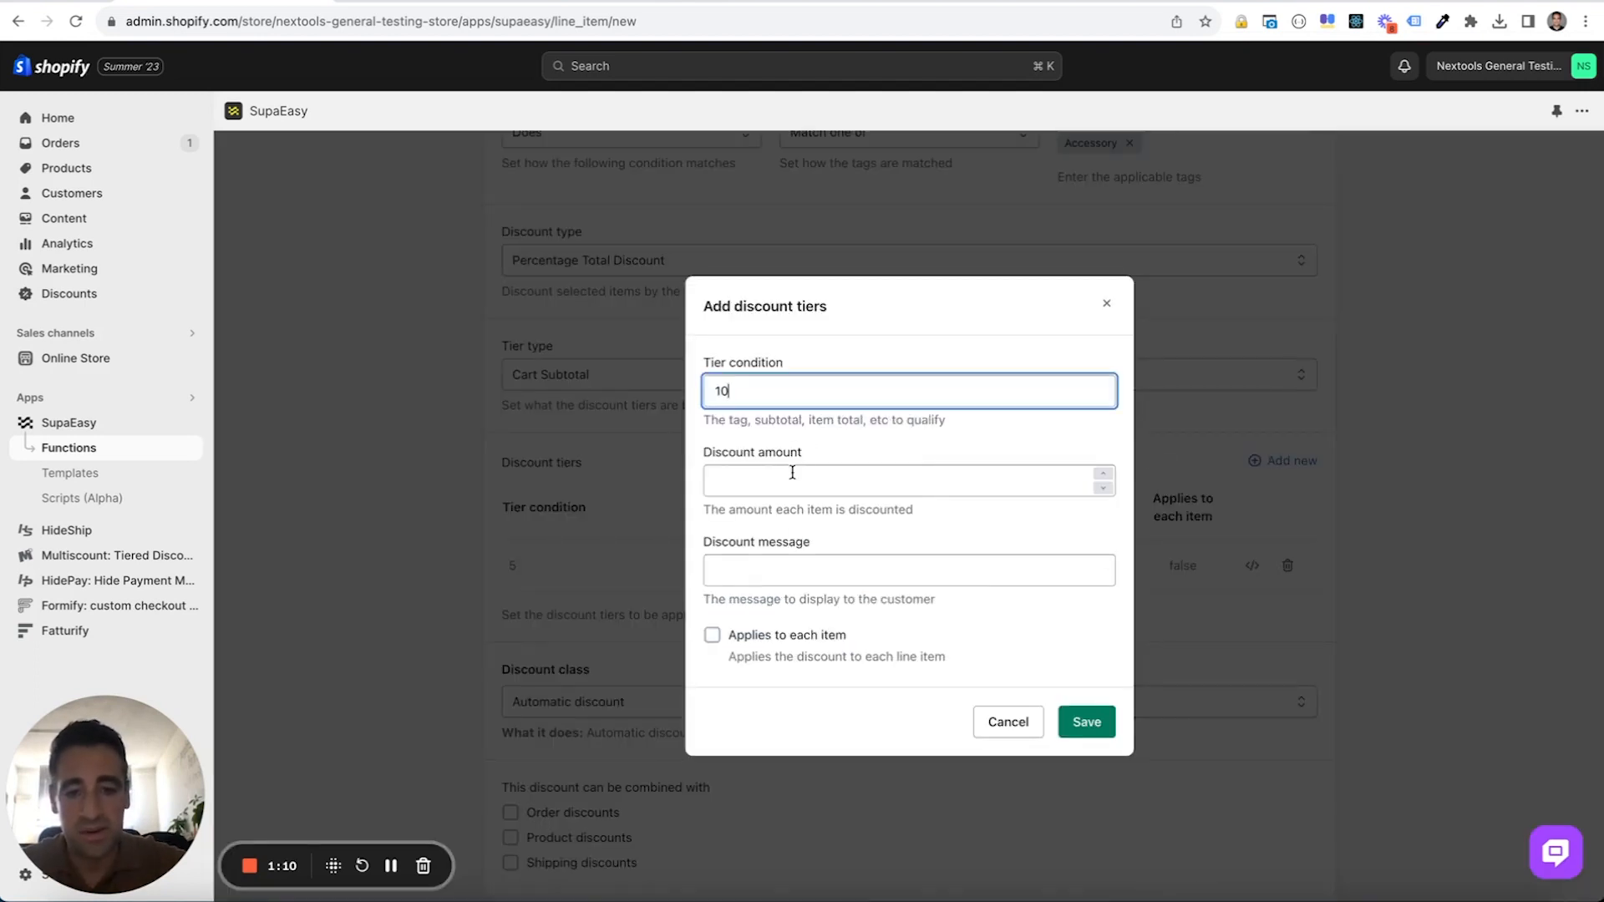
{"action": "type", "text": "20"}
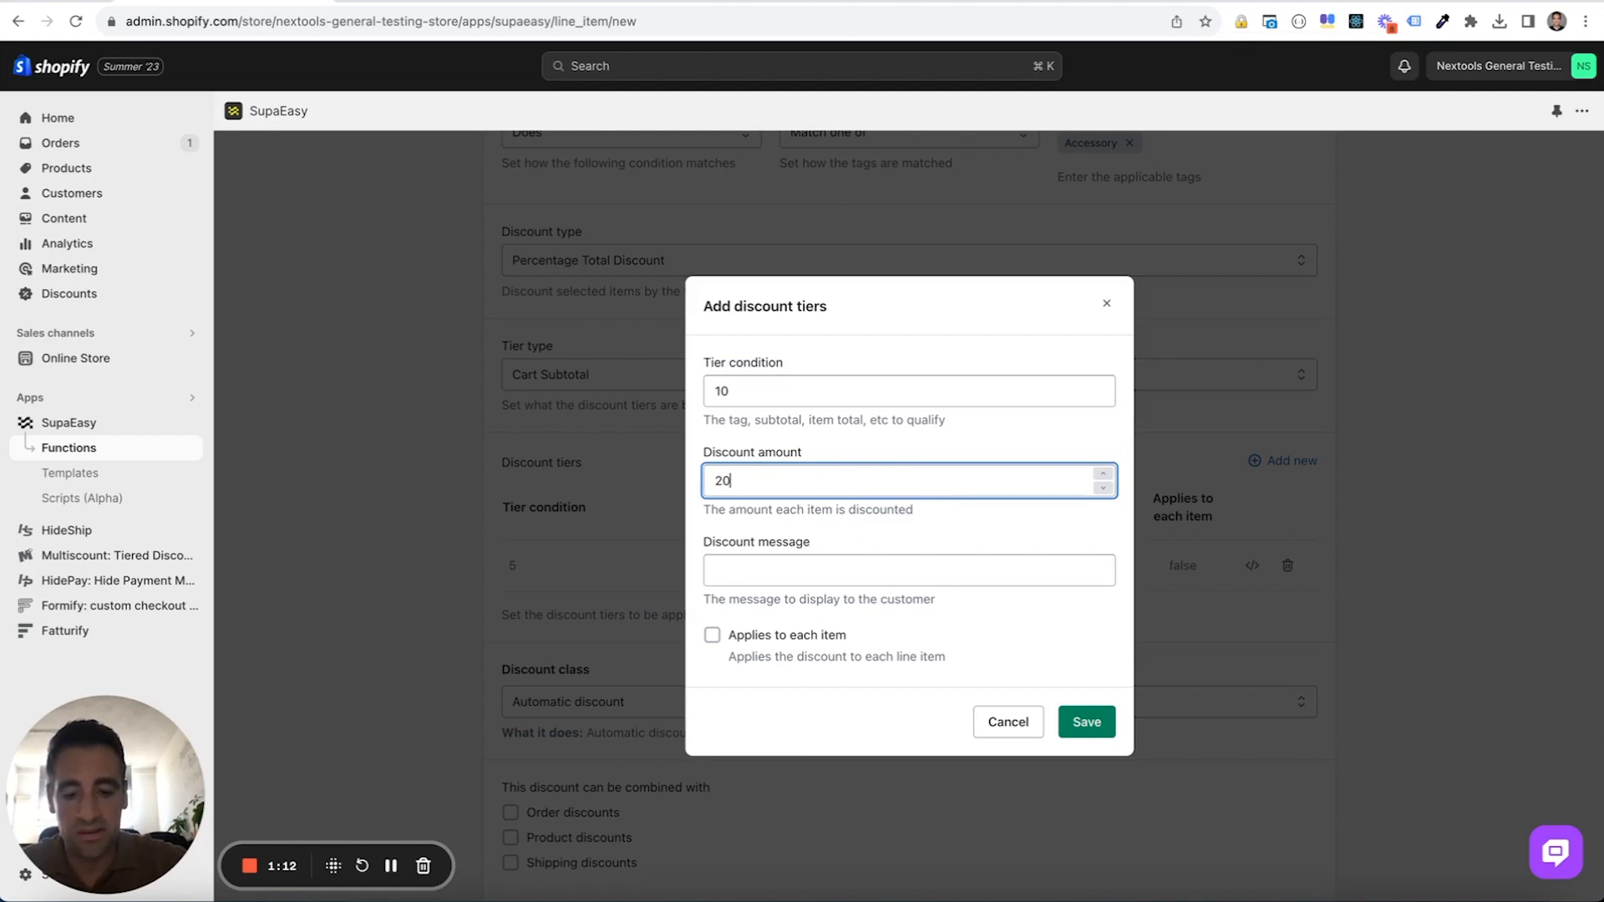
{"action": "key", "text": "Backspace"}
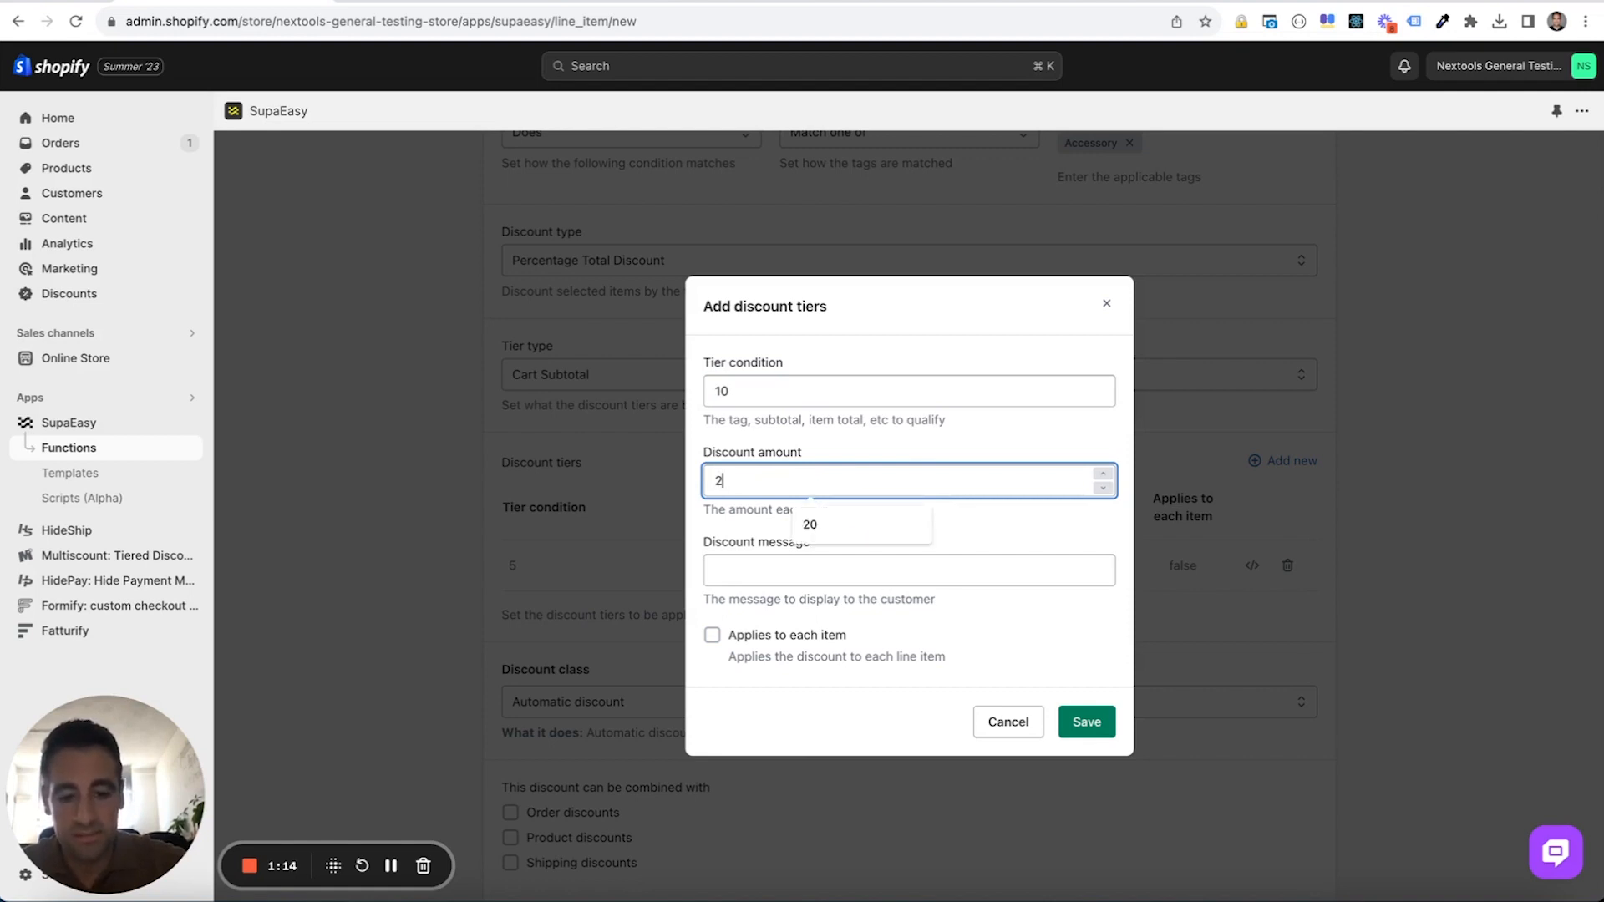
{"action": "left_click", "coordinate": [808, 523]}
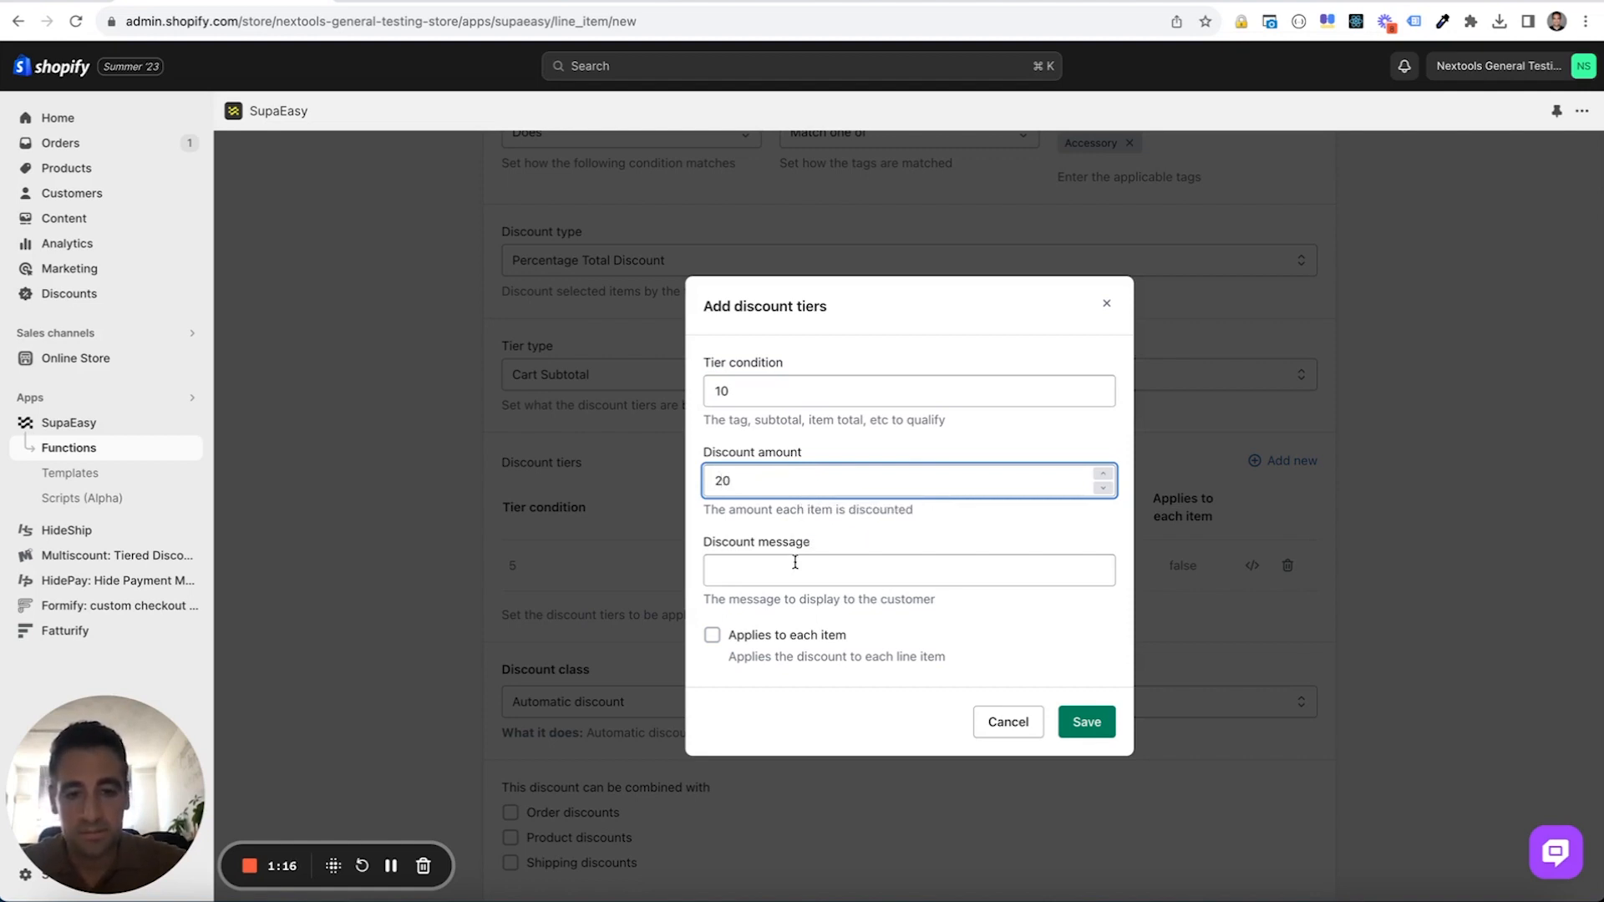
{"action": "type", "text": "20% OFF"}
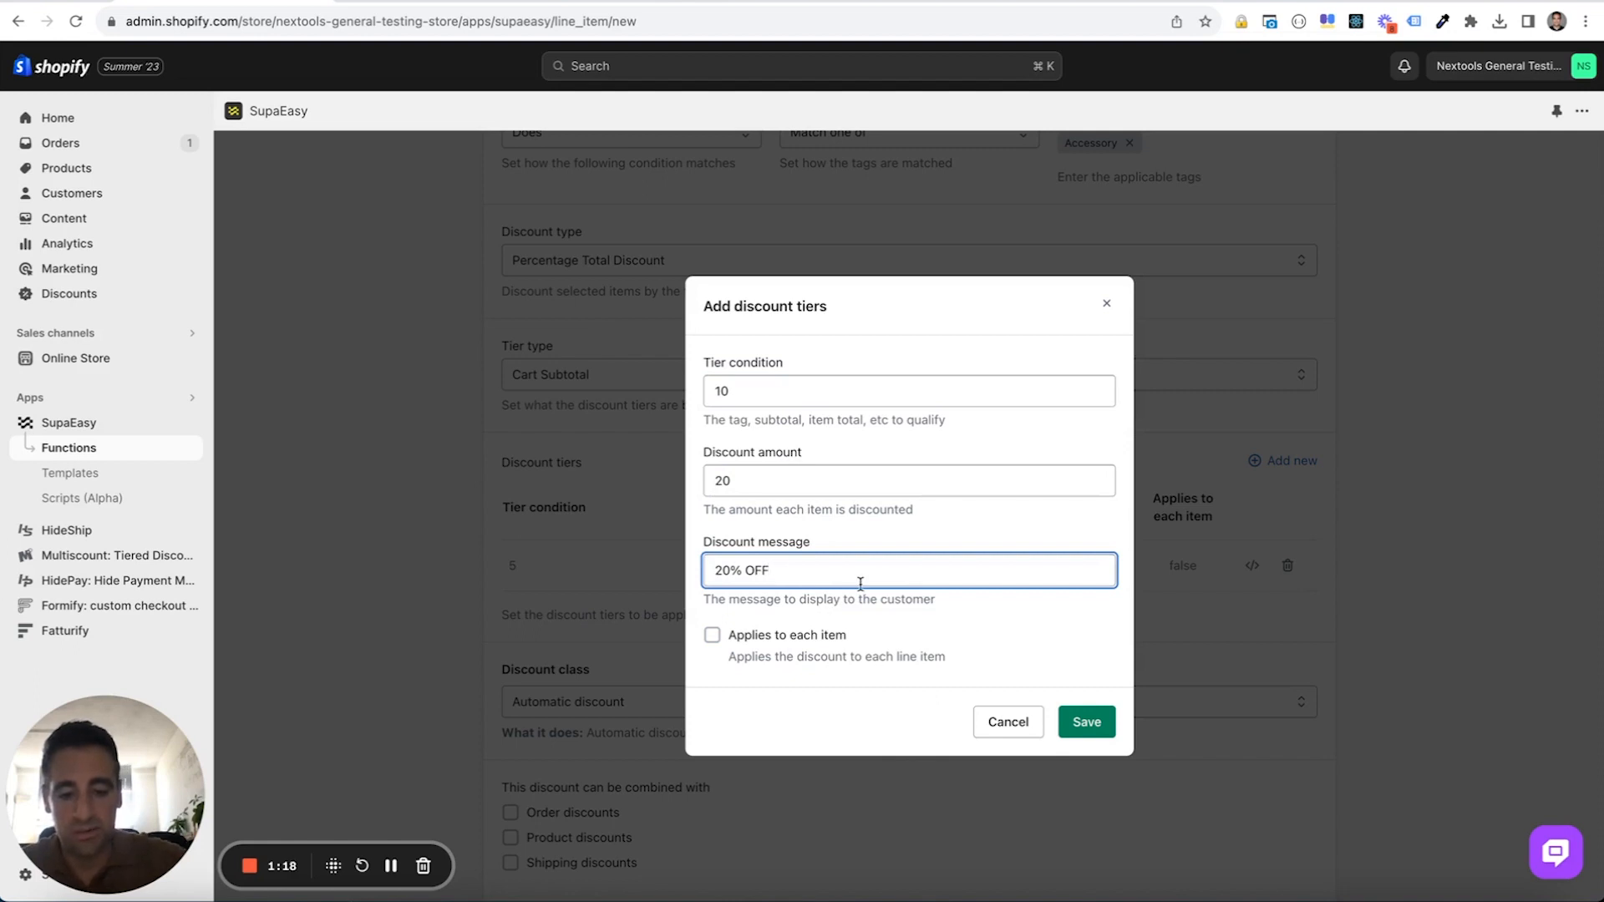
{"action": "type", "text": "BUYING"}
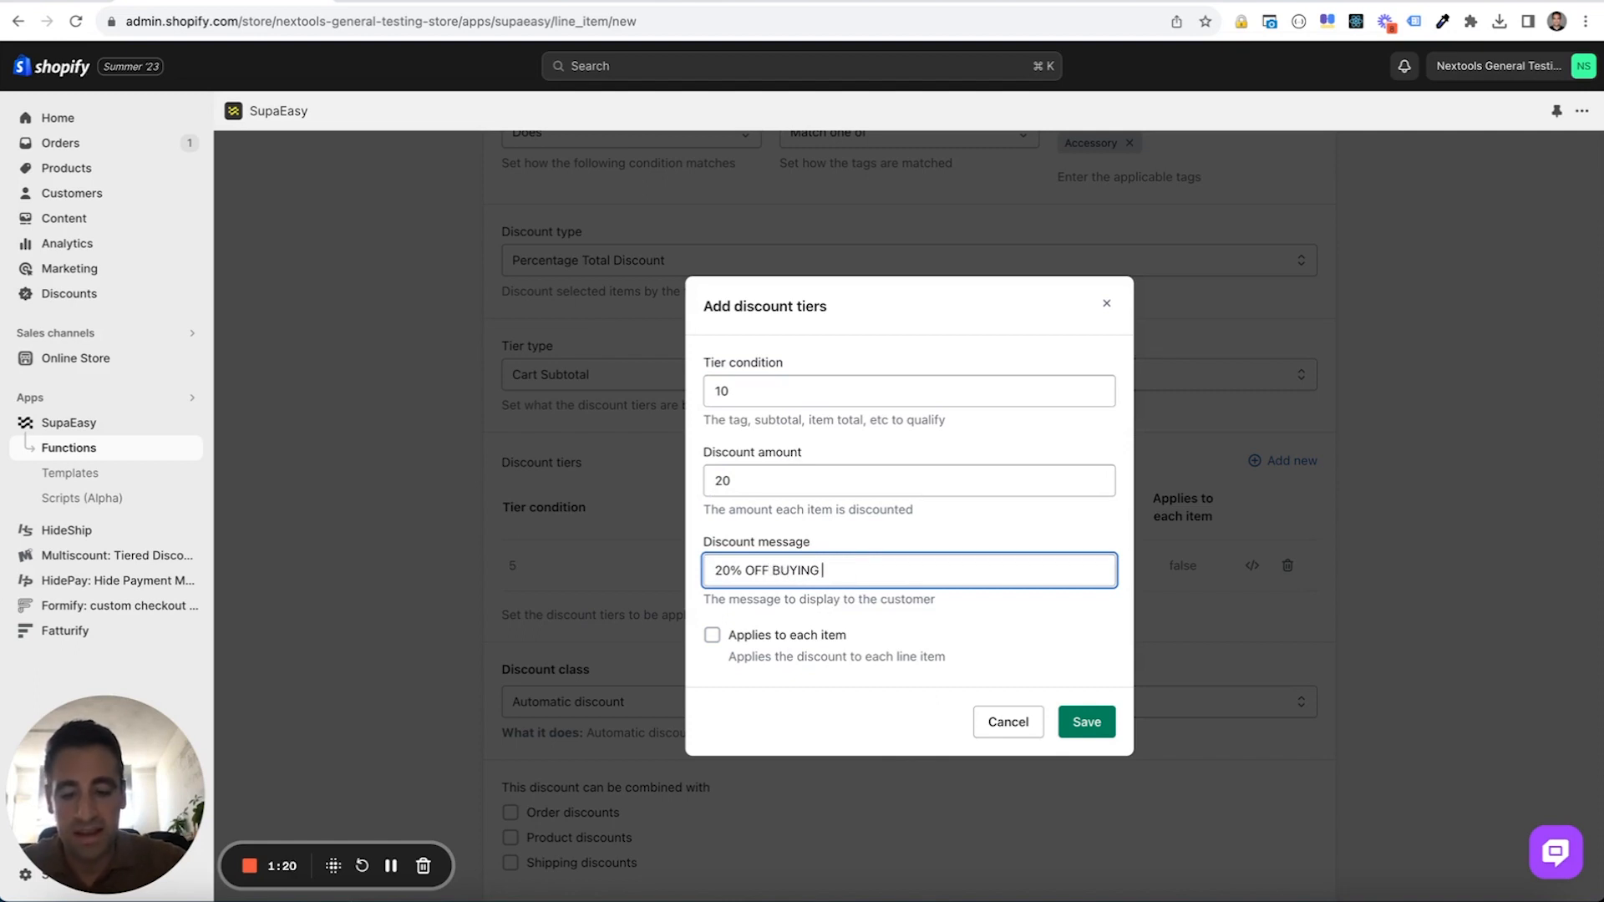
{"action": "type", "text": "10"}
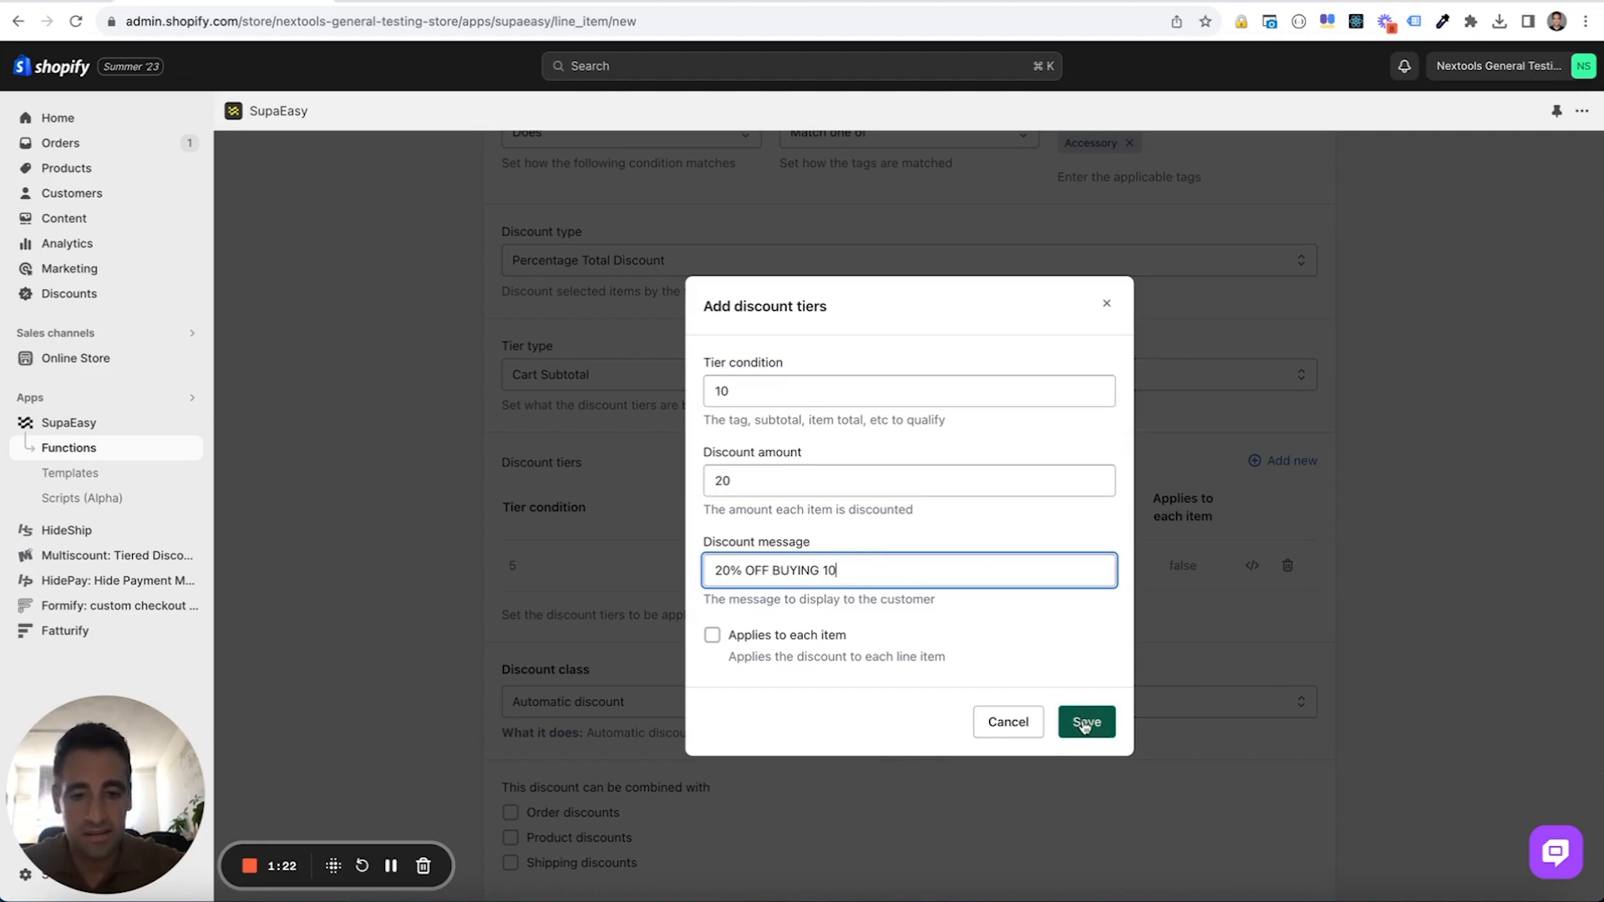
- Save the 10-item tier and add a third tier: condition 20, amount 50, message '50% OFF BUYING 20'
{"action": "left_click", "coordinate": [1086, 721]}
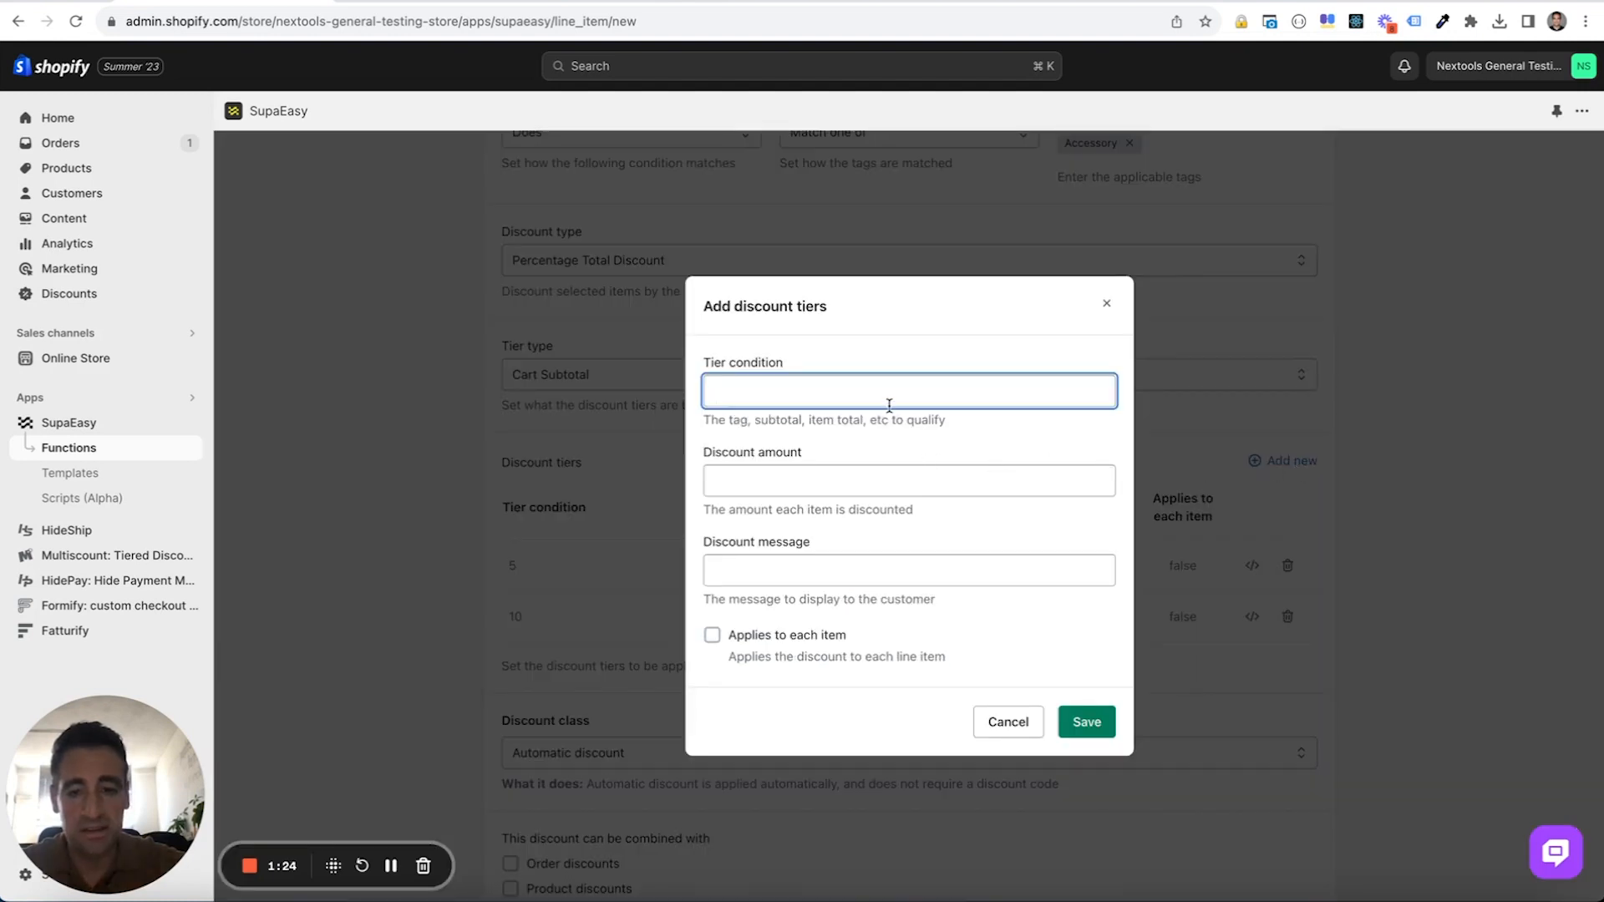
{"action": "left_click", "coordinate": [906, 481]}
{"action": "type", "text": "20"}
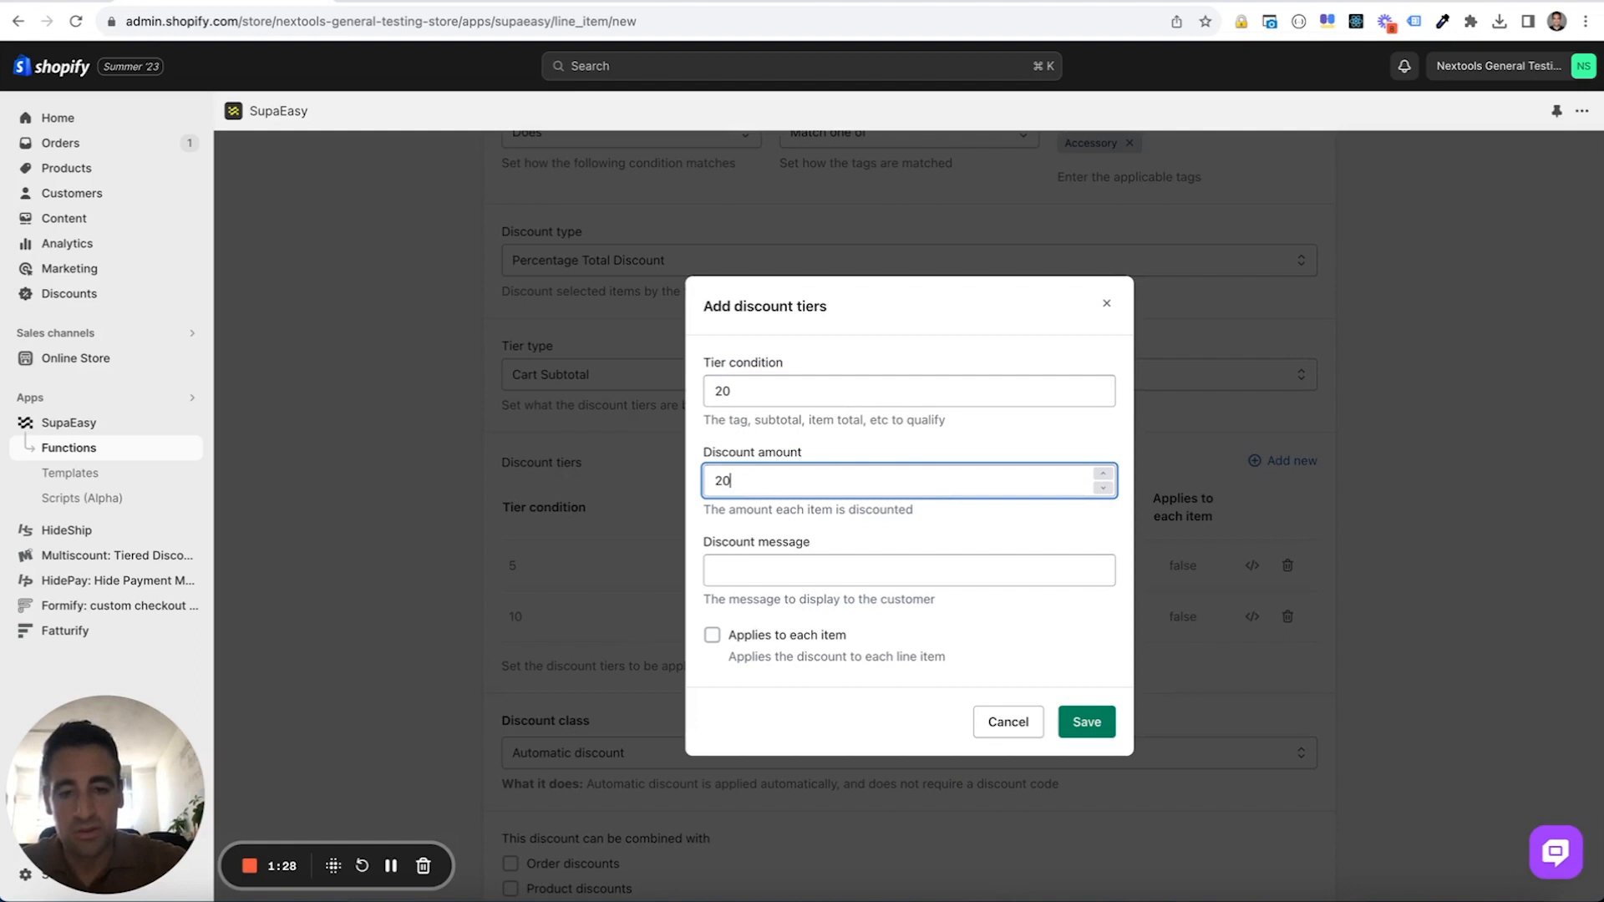
{"action": "left_click", "coordinate": [906, 570]}
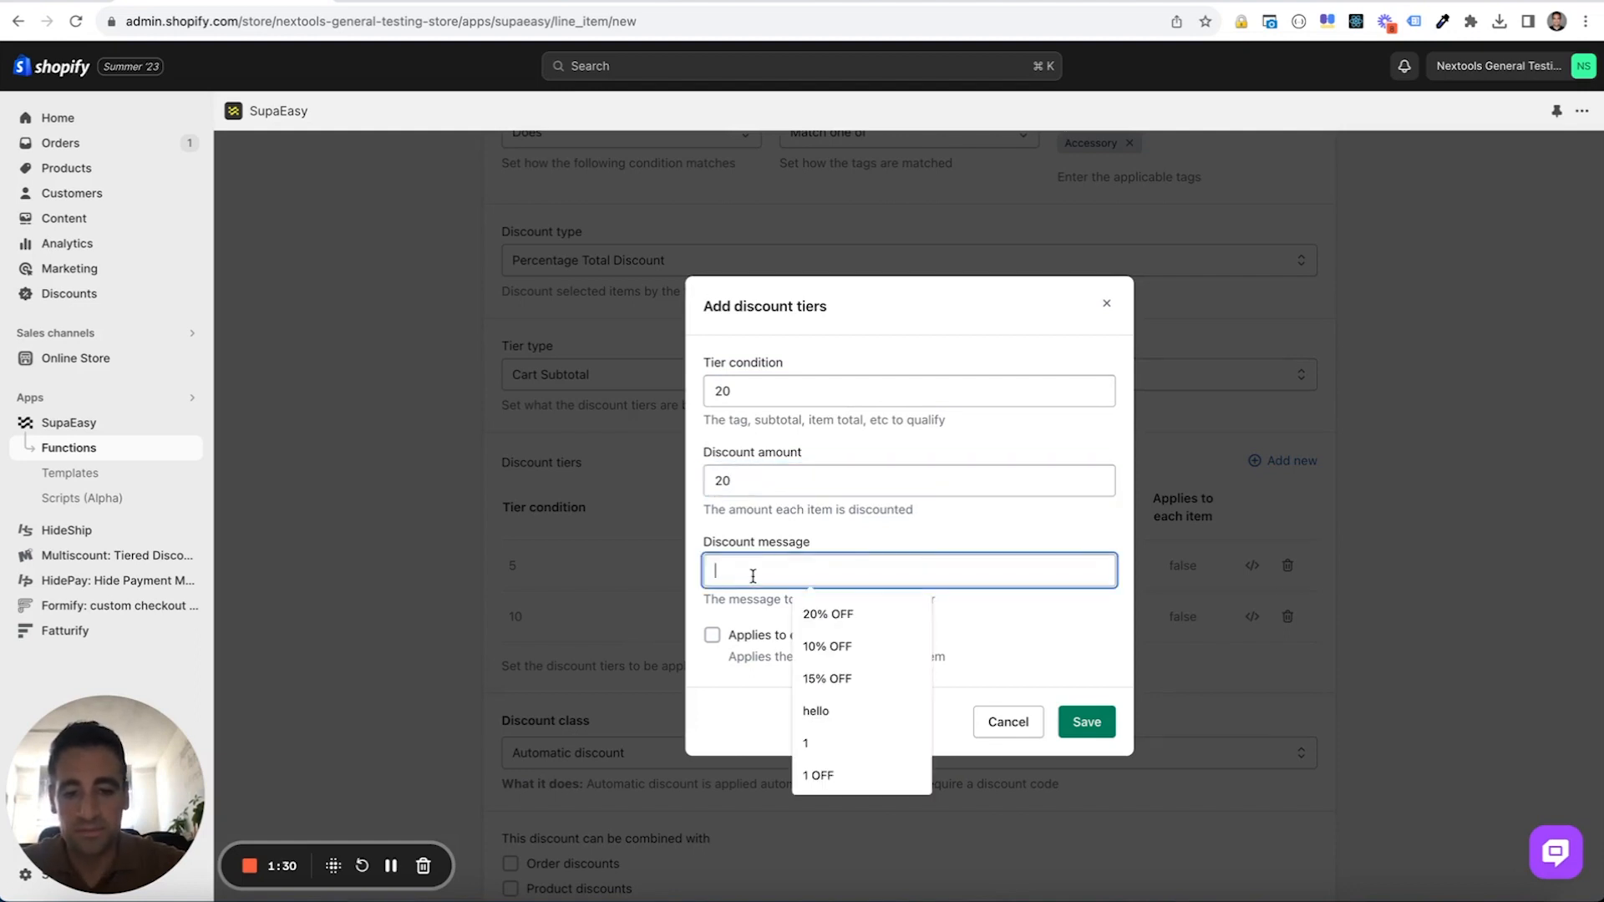
{"action": "left_click", "coordinate": [827, 614]}
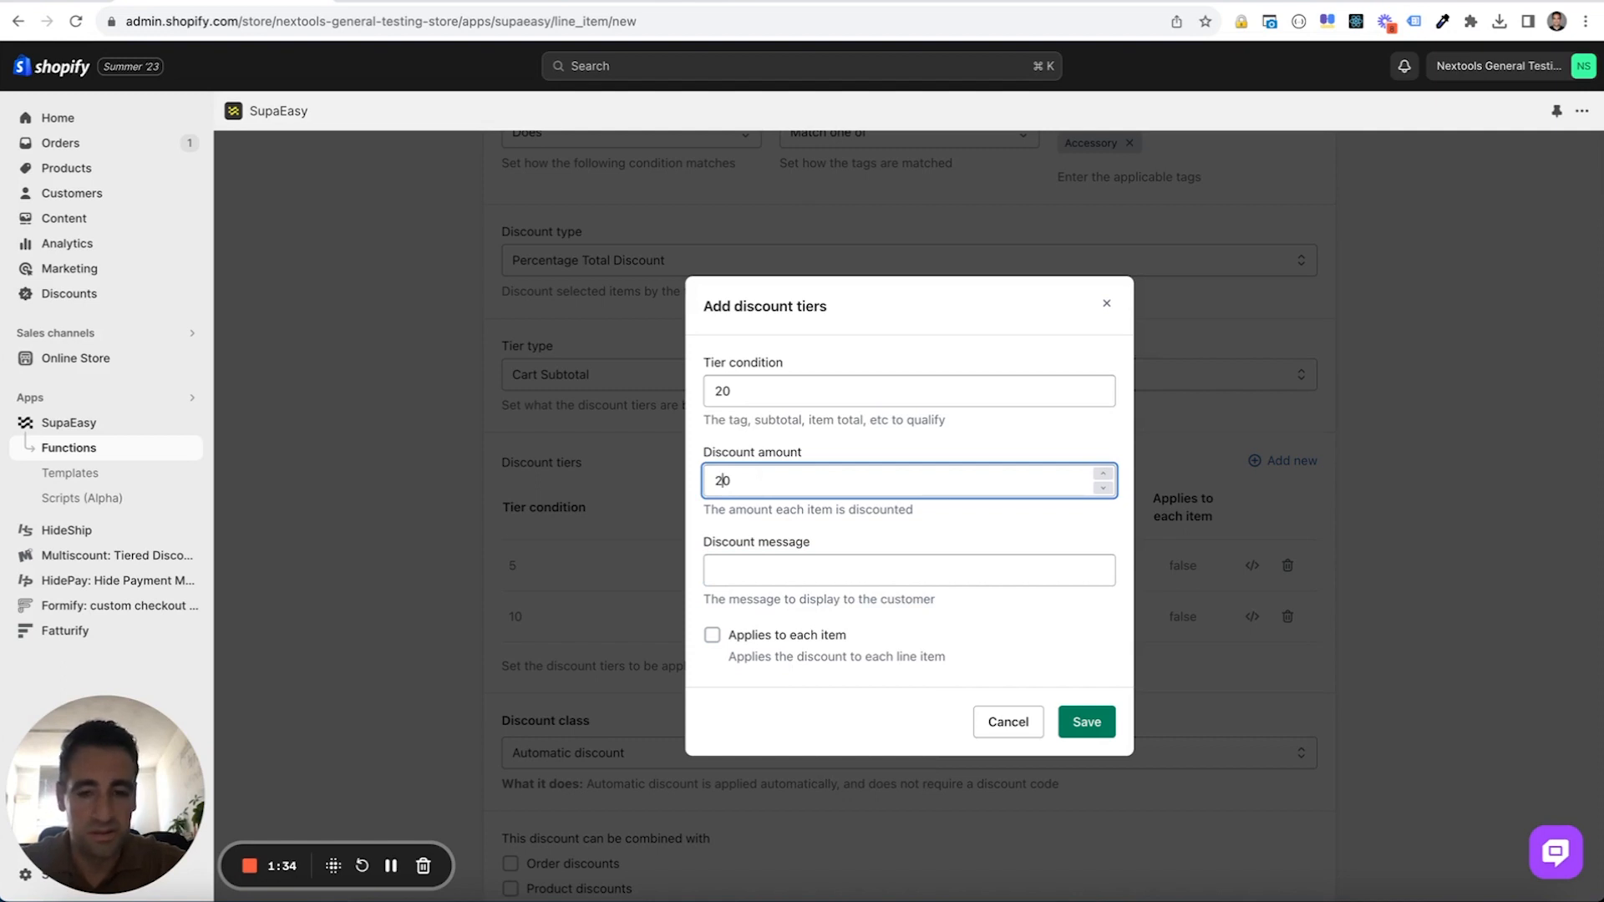
{"action": "type", "text": "5"}
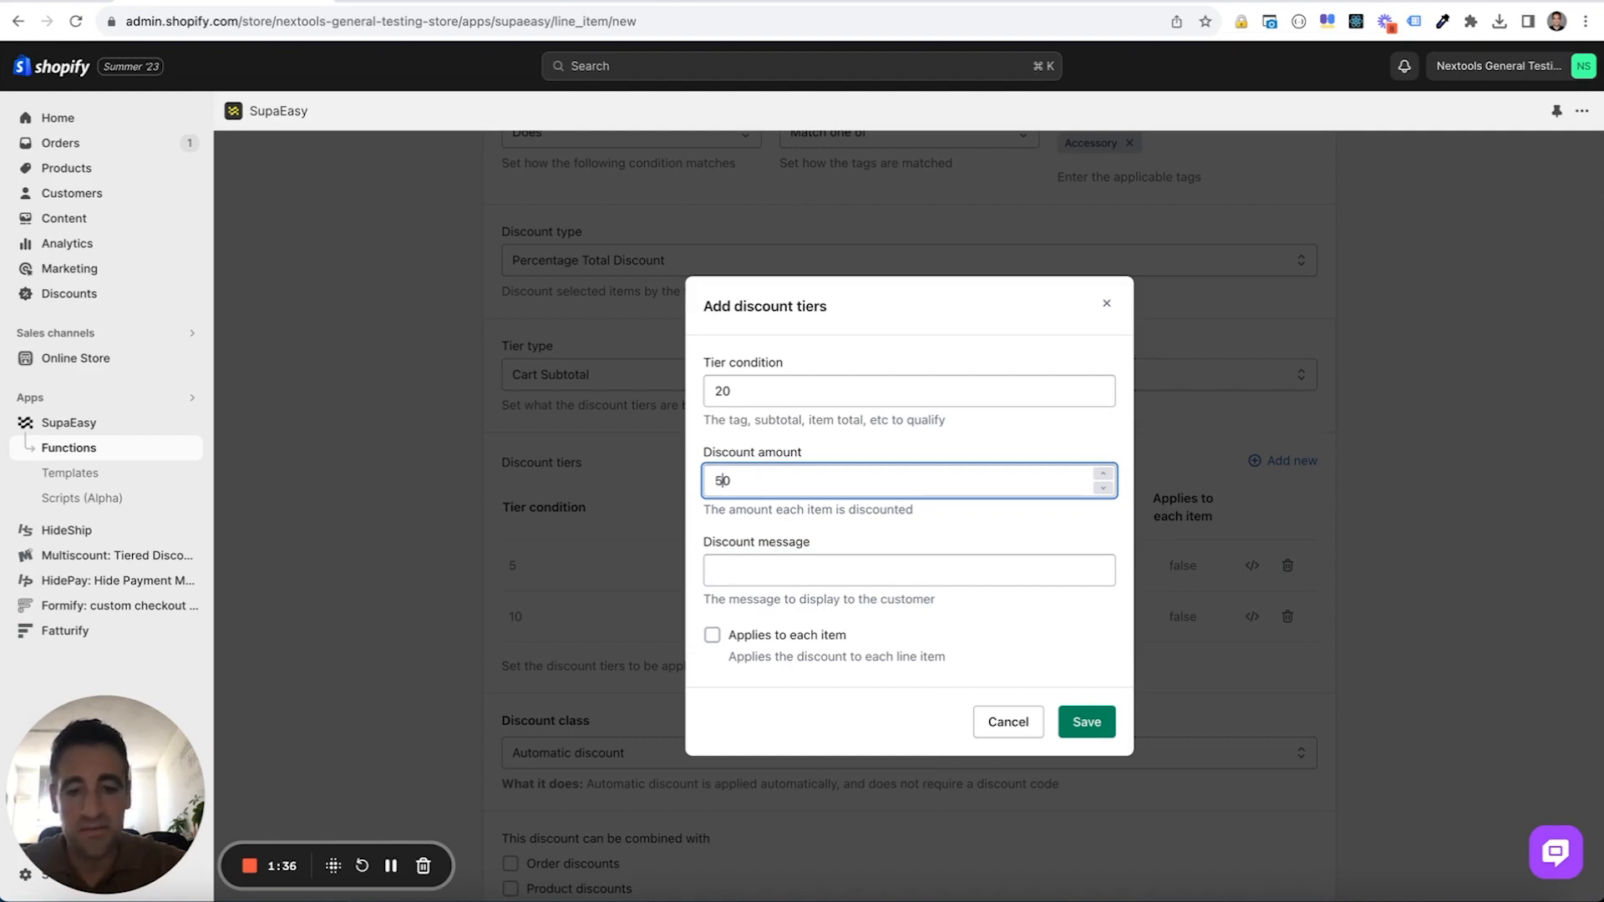
{"action": "left_click", "coordinate": [906, 569]}
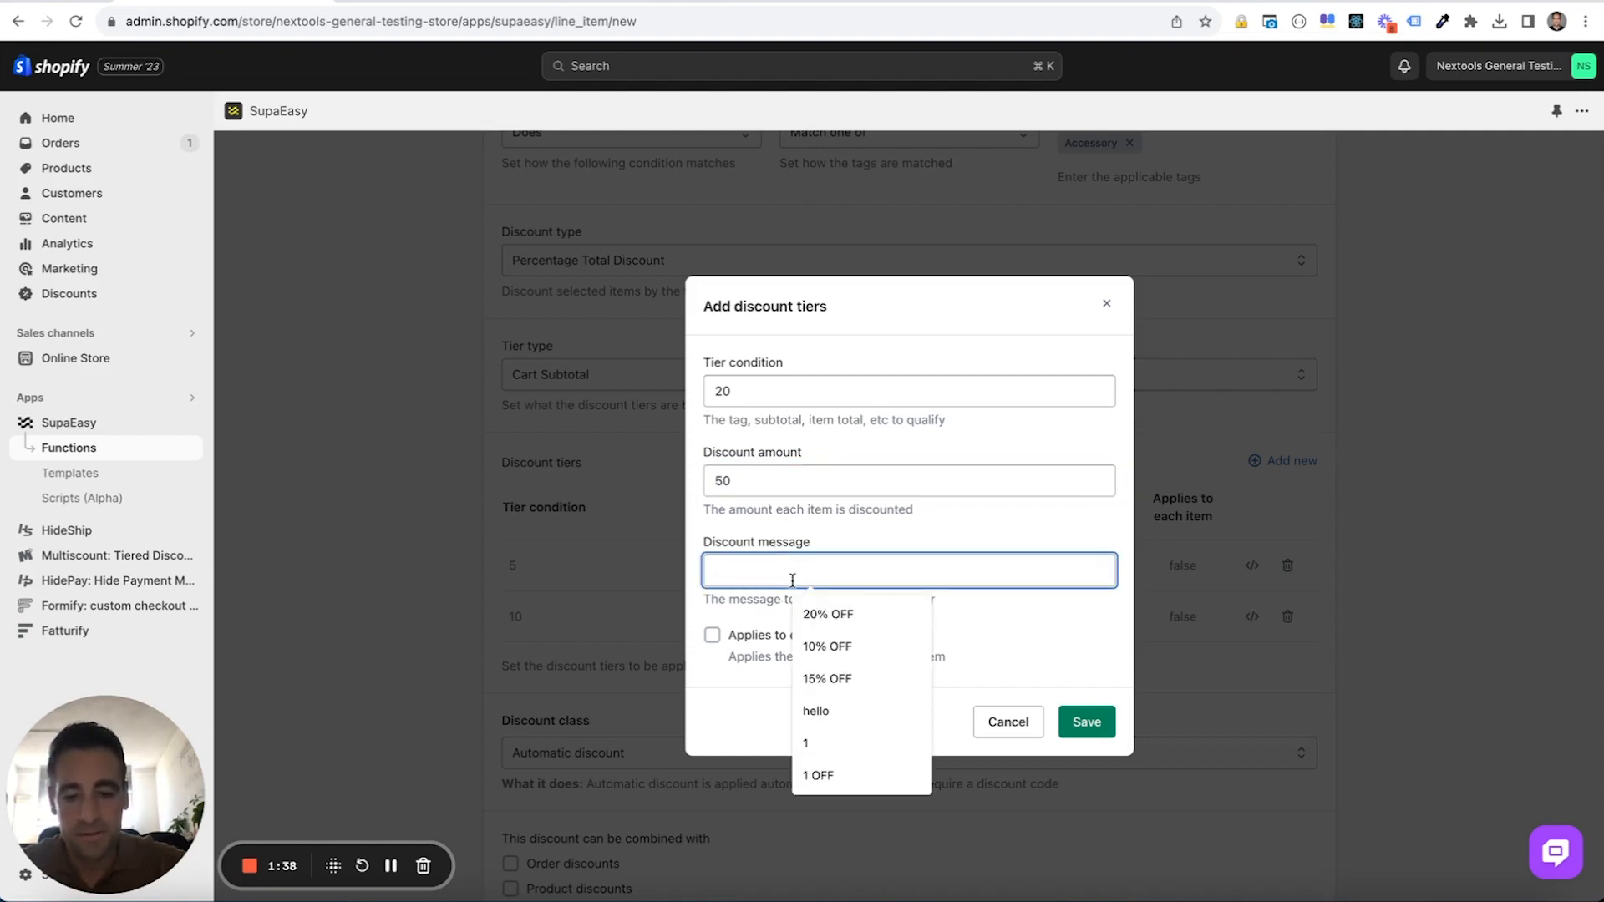
{"action": "type", "text": "50%"}
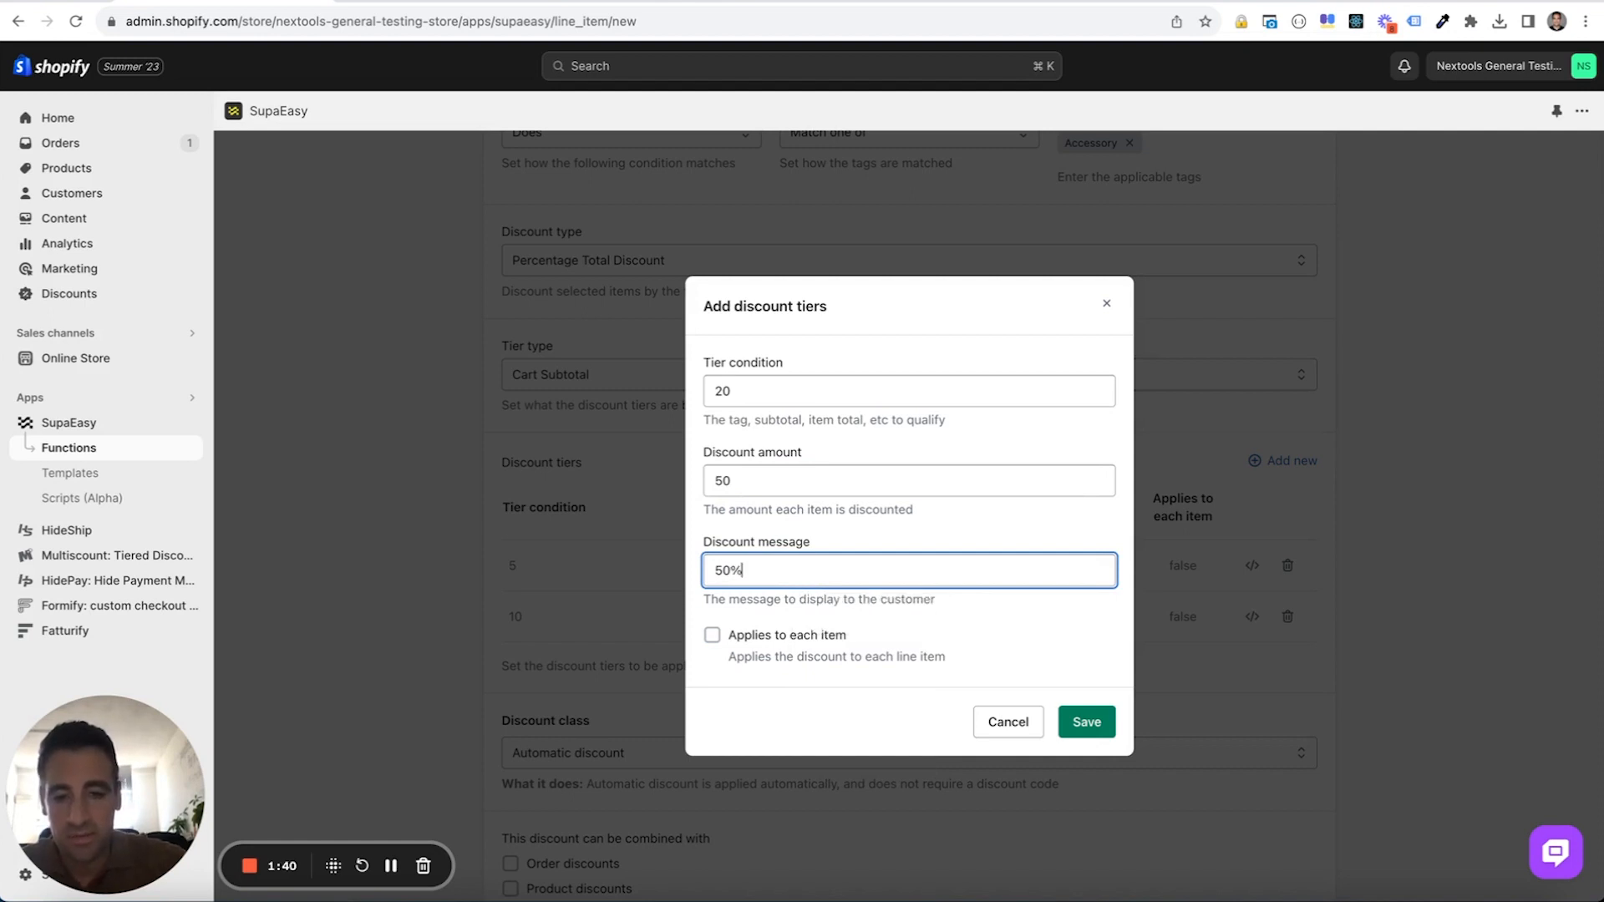
{"action": "type", "text": "OFF"}
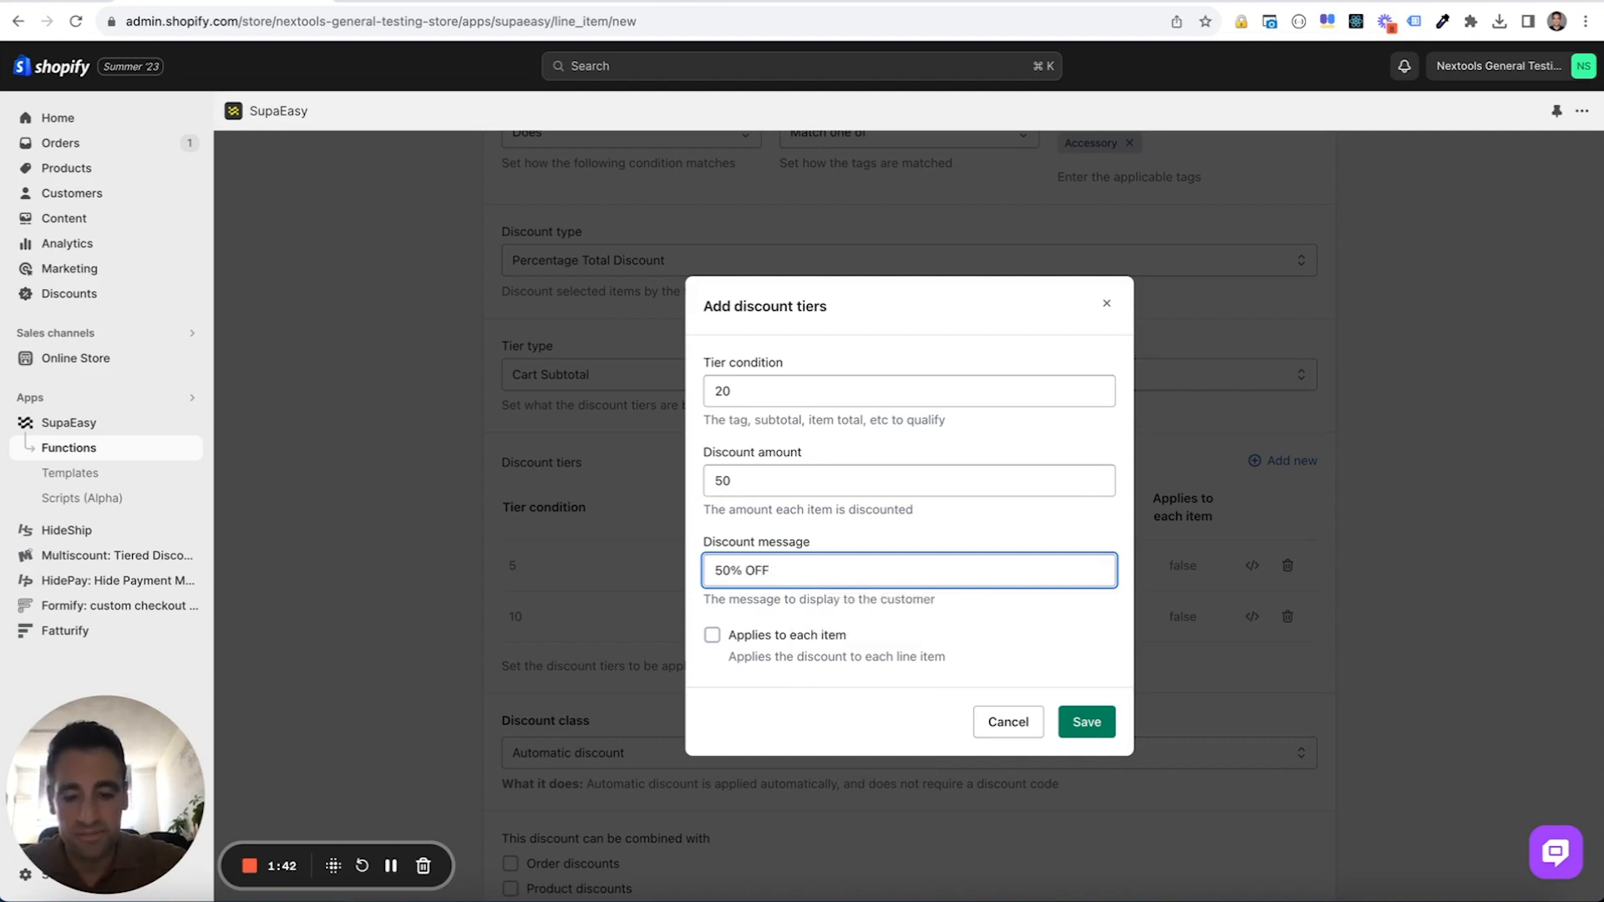
{"action": "type", "text": "BUYING 20"}
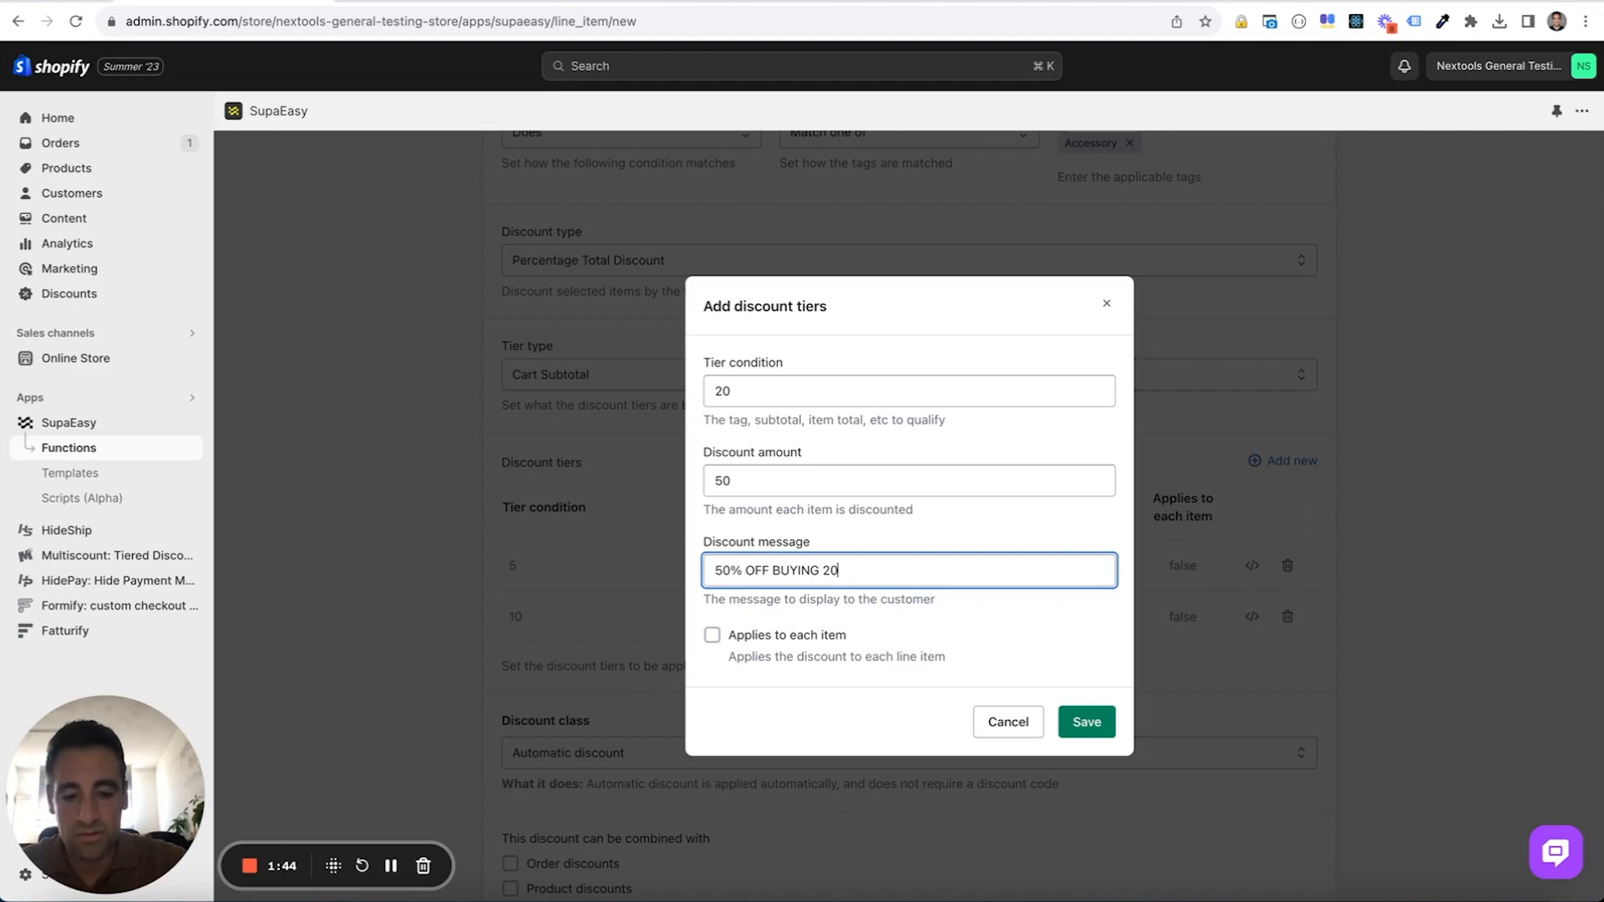
{"action": "left_click", "coordinate": [1086, 721]}
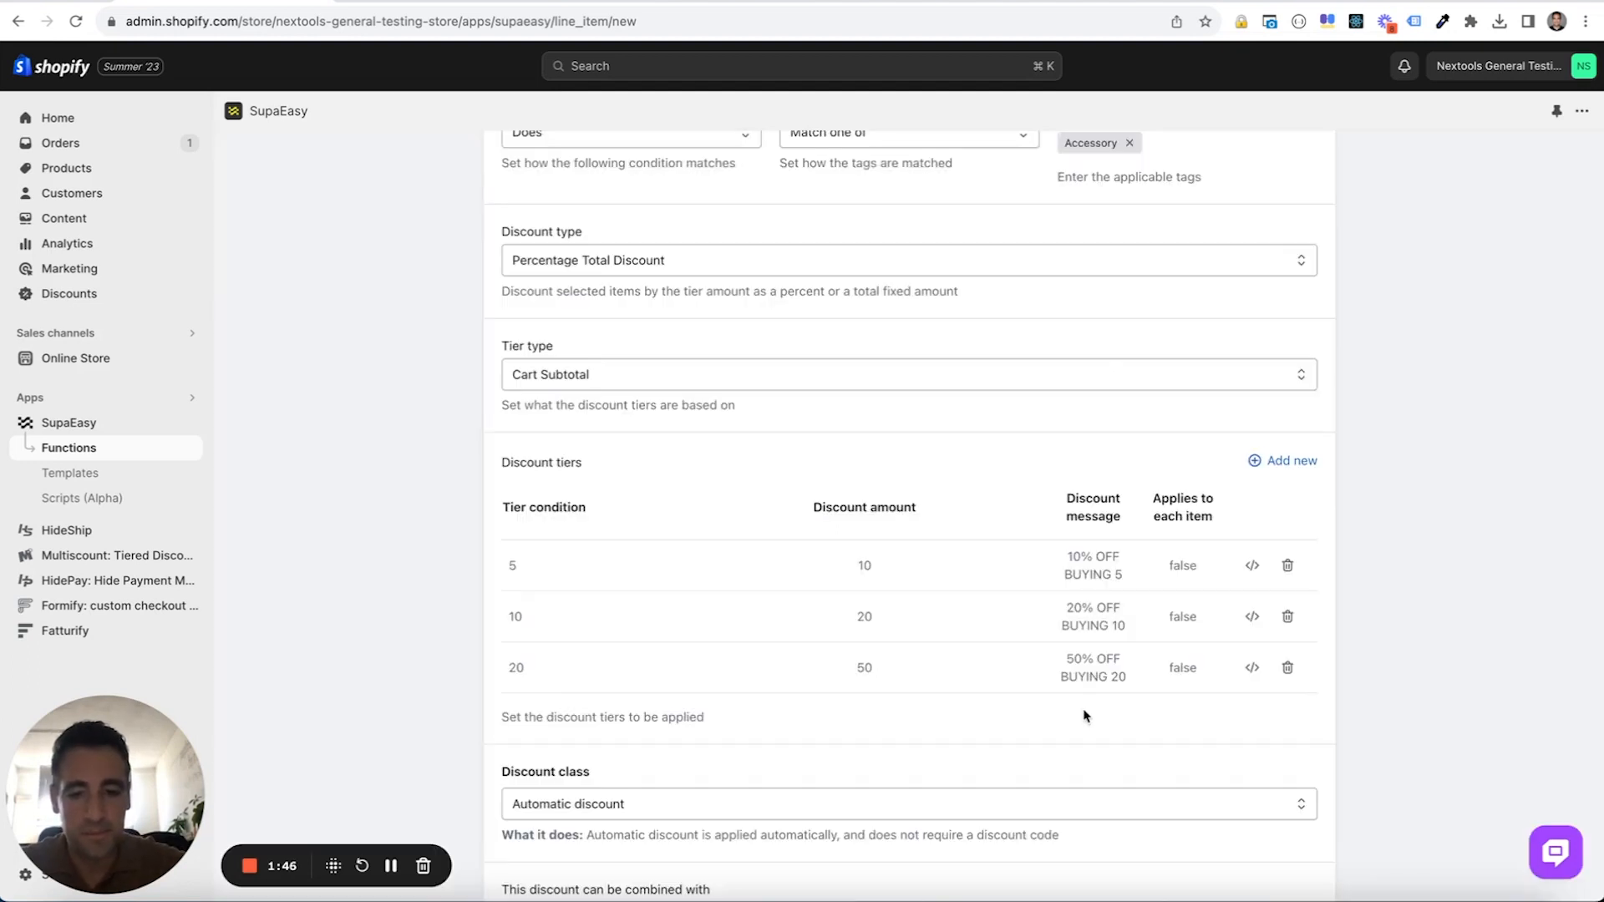
- Allow combining with order, product and shipping discounts, save the function, and go to the storefront cart
{"action": "scroll", "scroll_direction": "down", "scroll_amount": 3}
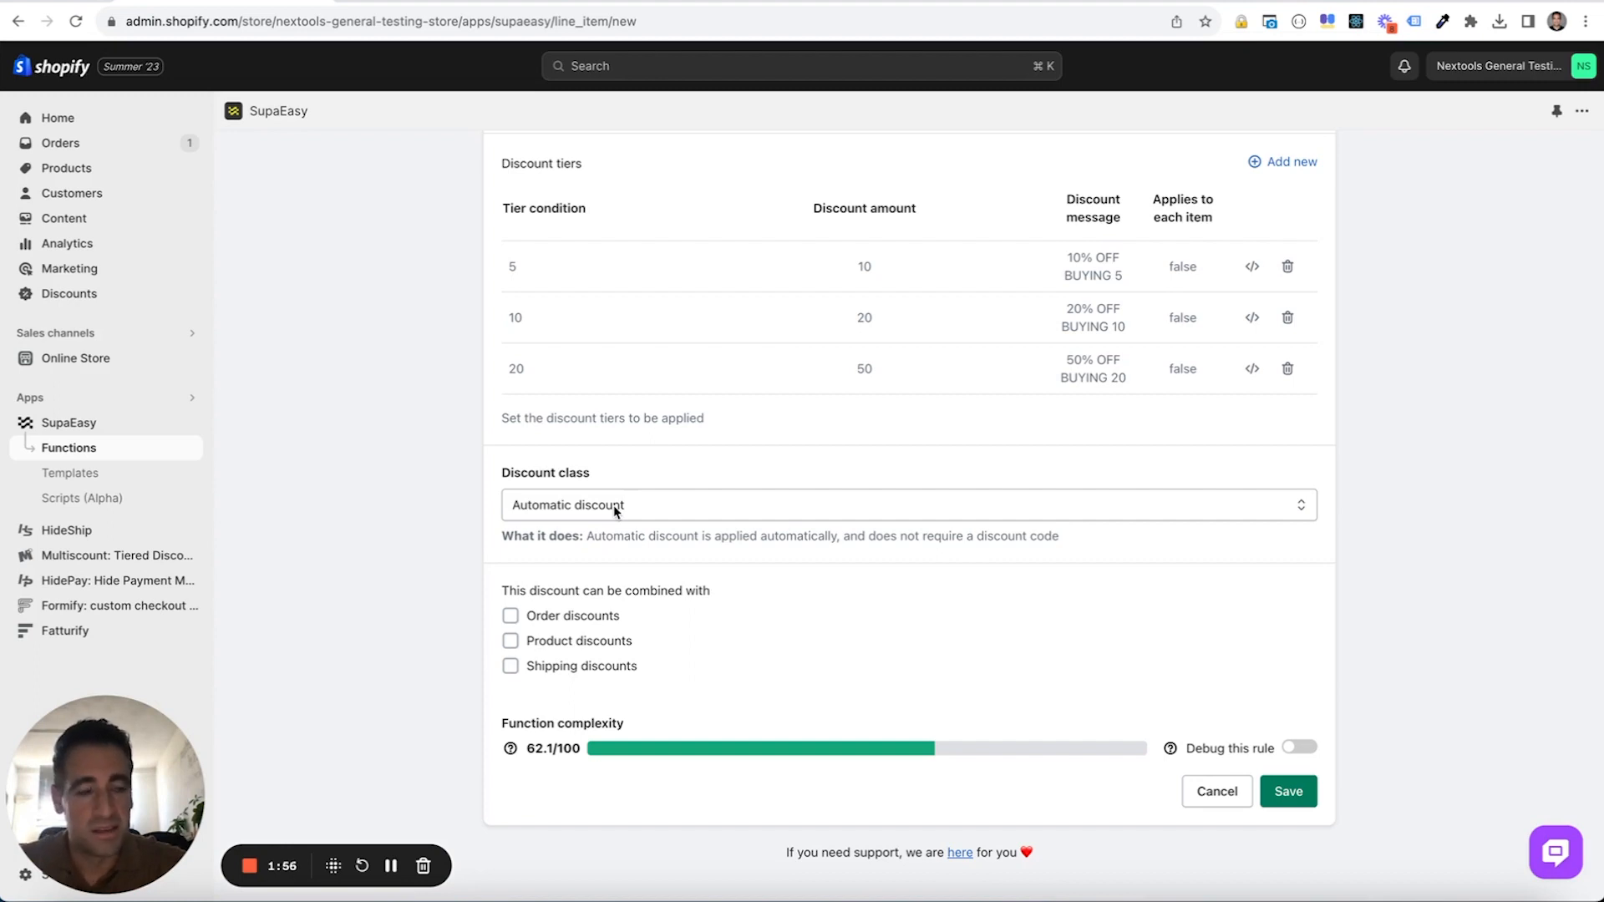
{"action": "left_click", "coordinate": [512, 615]}
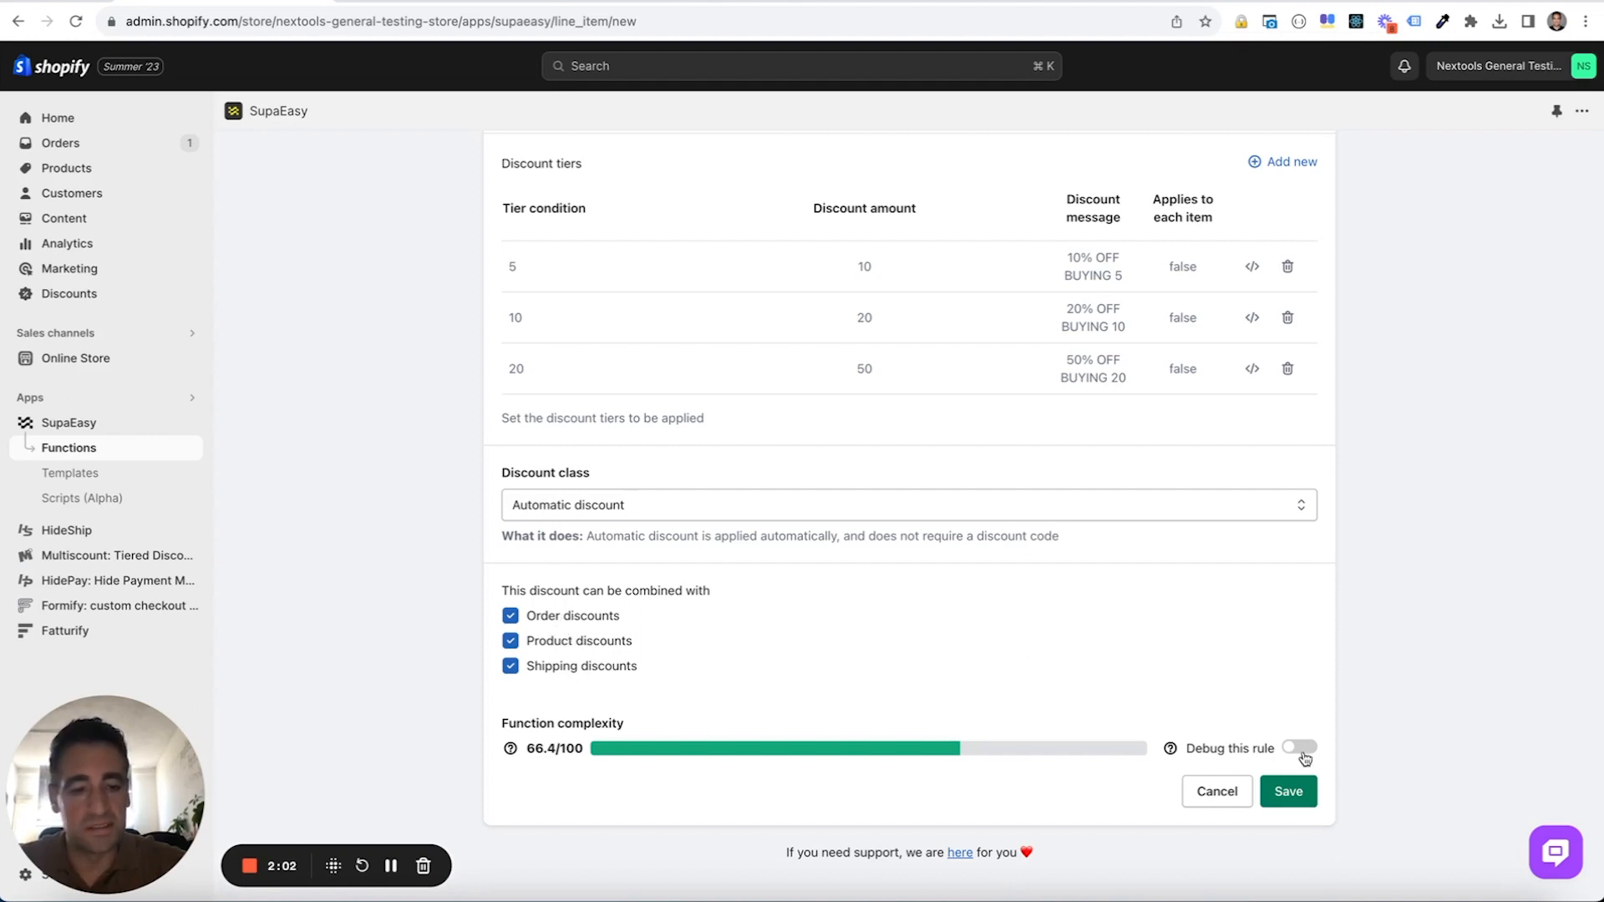
{"action": "left_click", "coordinate": [1288, 790]}
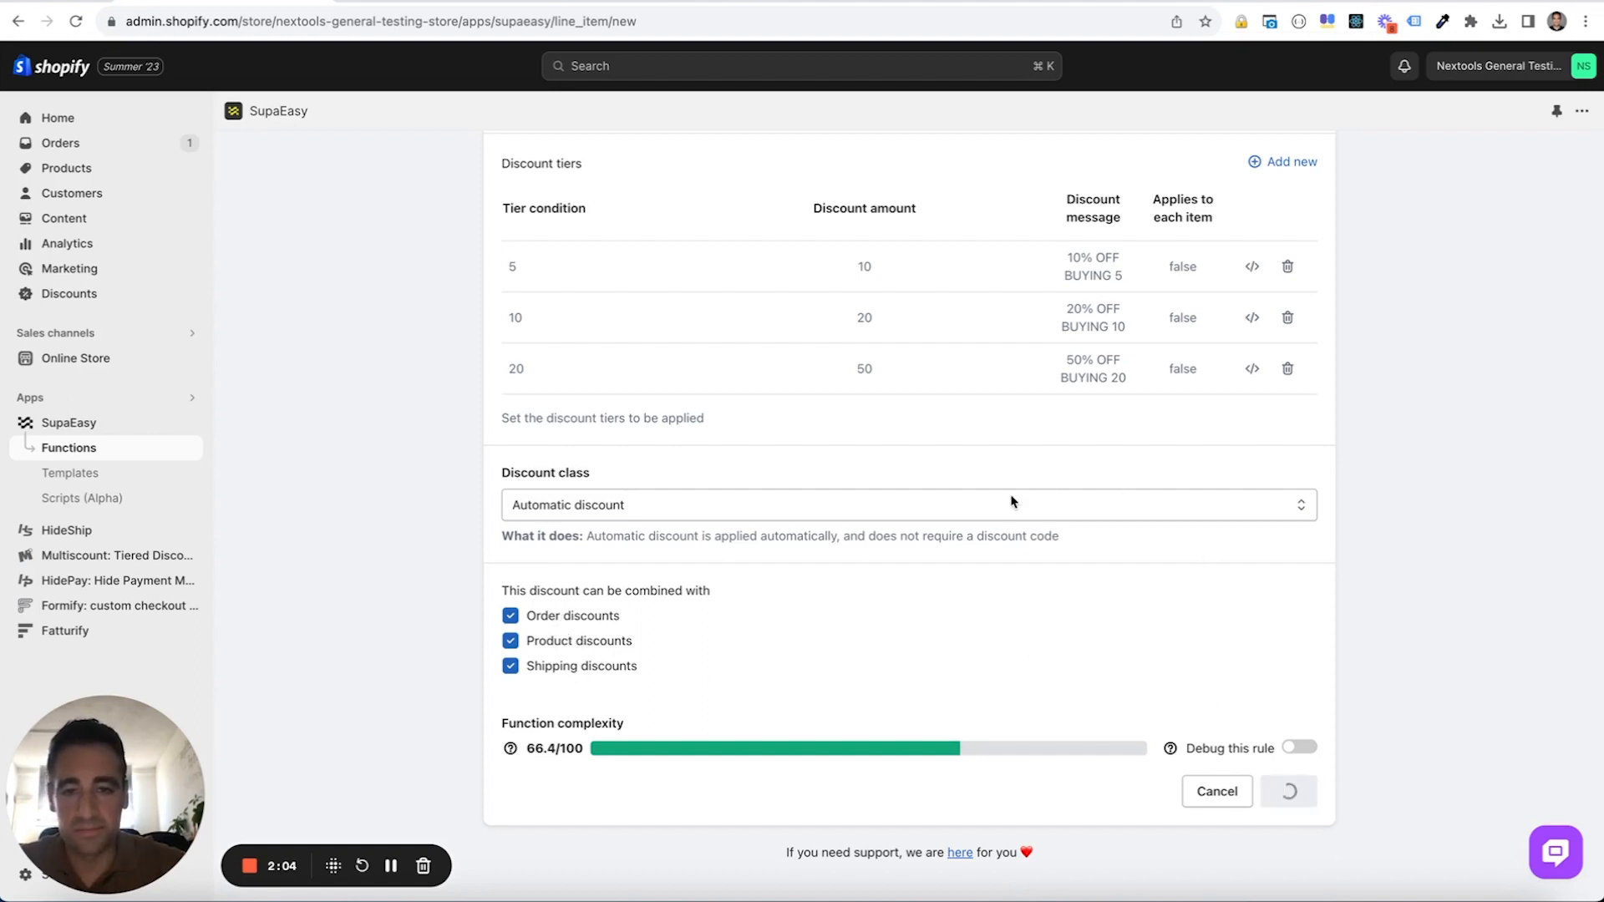
{"action": "left_click", "coordinate": [1287, 790]}
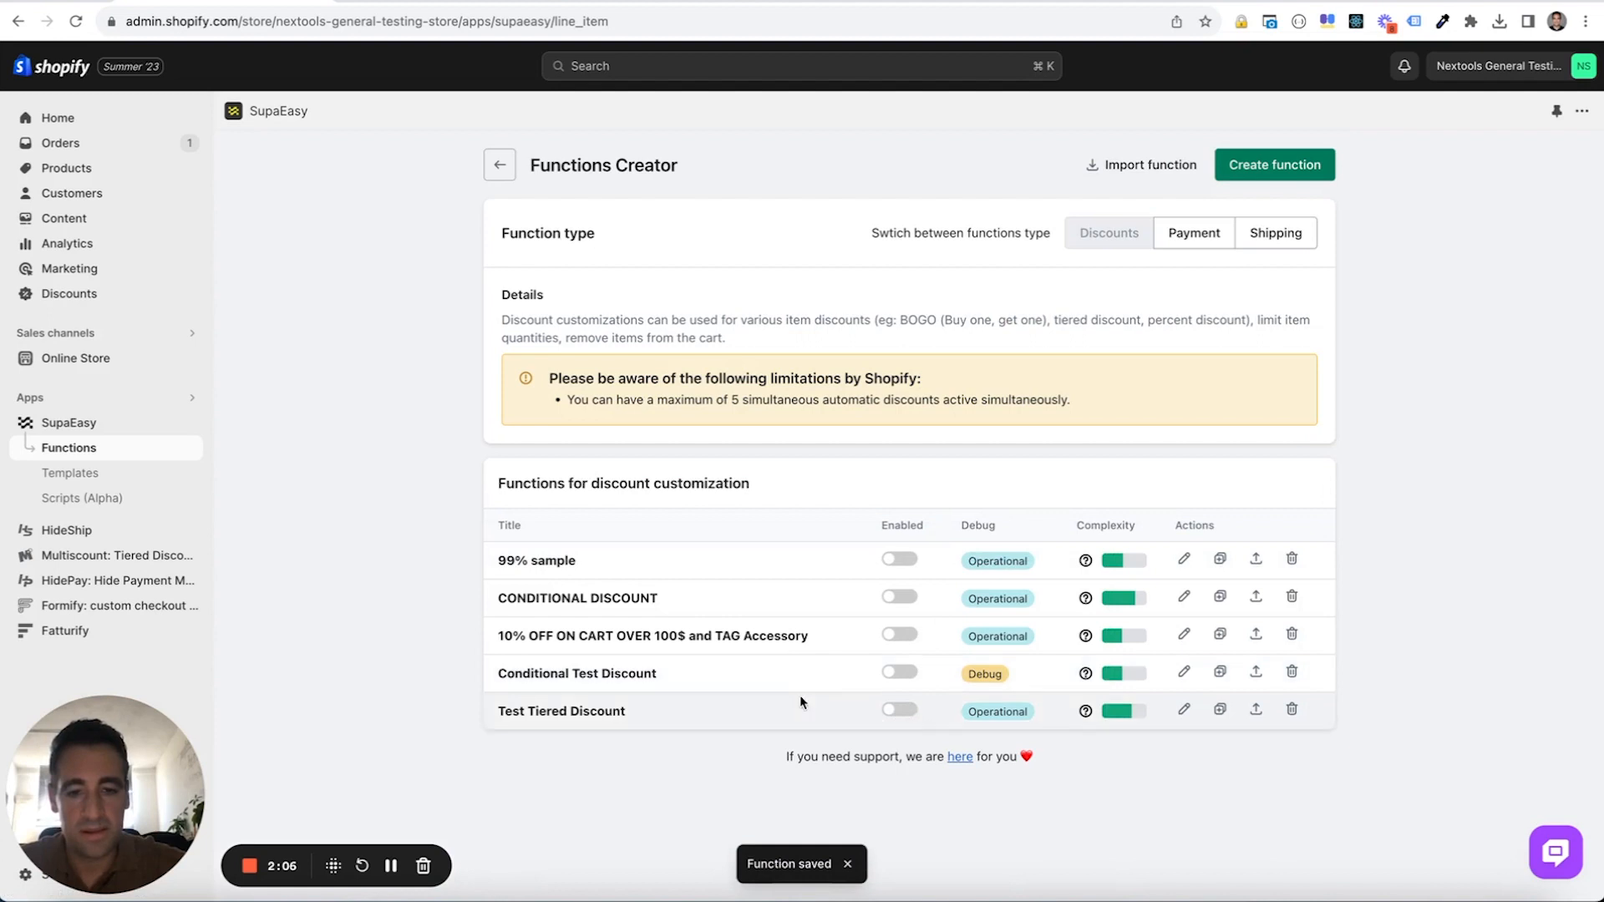
{"action": "left_click", "coordinate": [899, 711]}
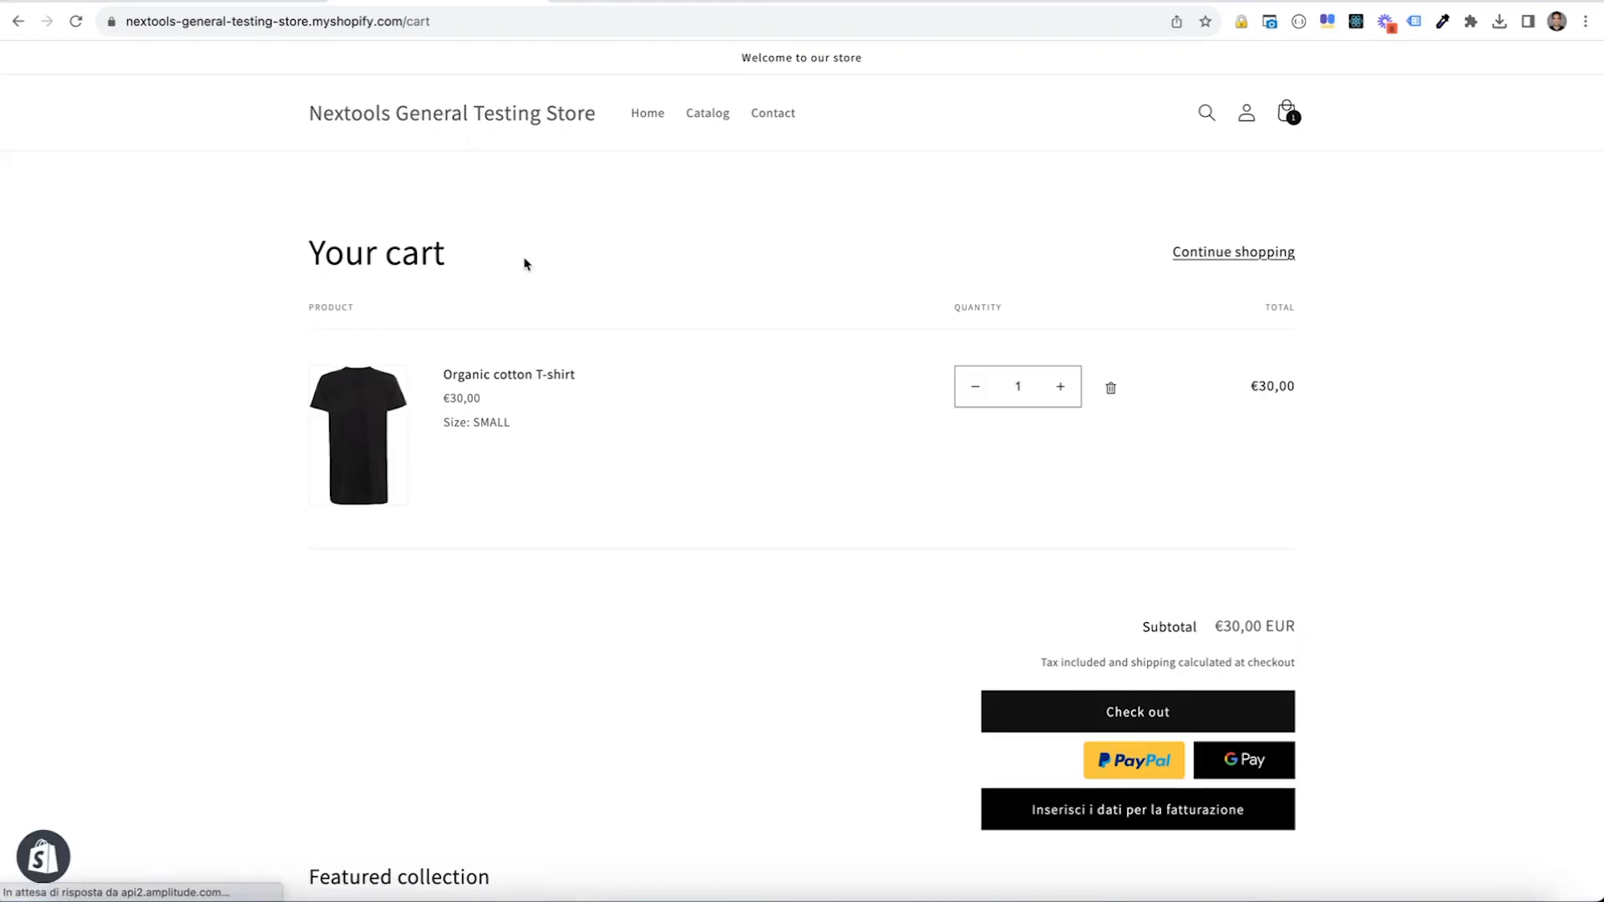
- Raise the Organic cotton T-shirt quantity to 3, seeing 50% OFF BUYING 20 applied at €45
{"action": "left_click", "coordinate": [1061, 386]}
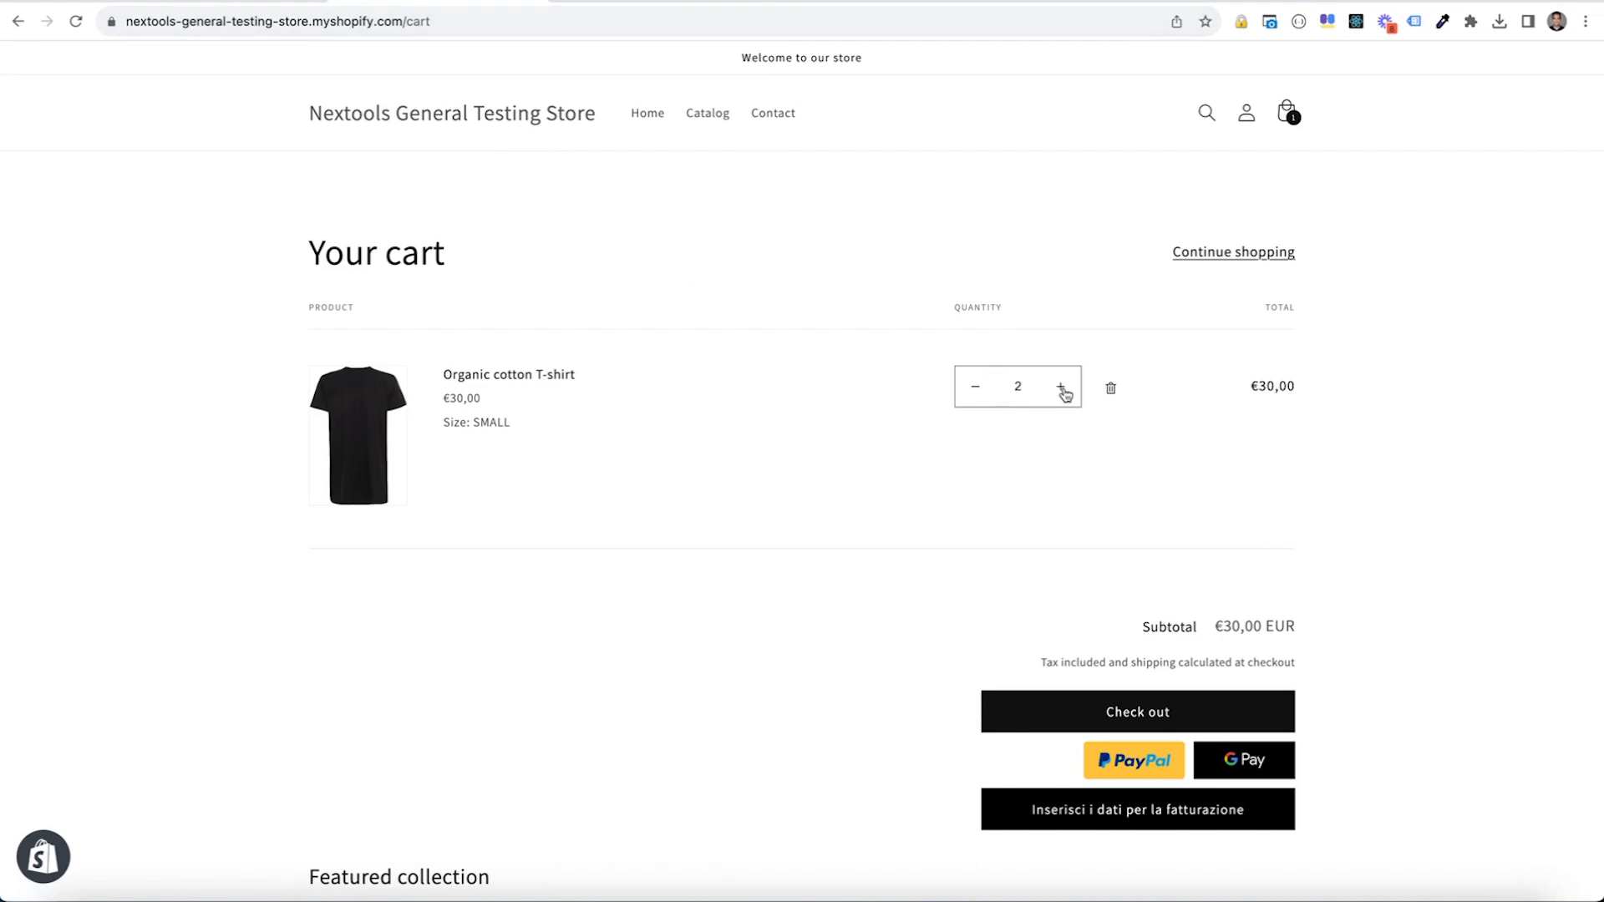
{"action": "left_click", "coordinate": [1063, 386]}
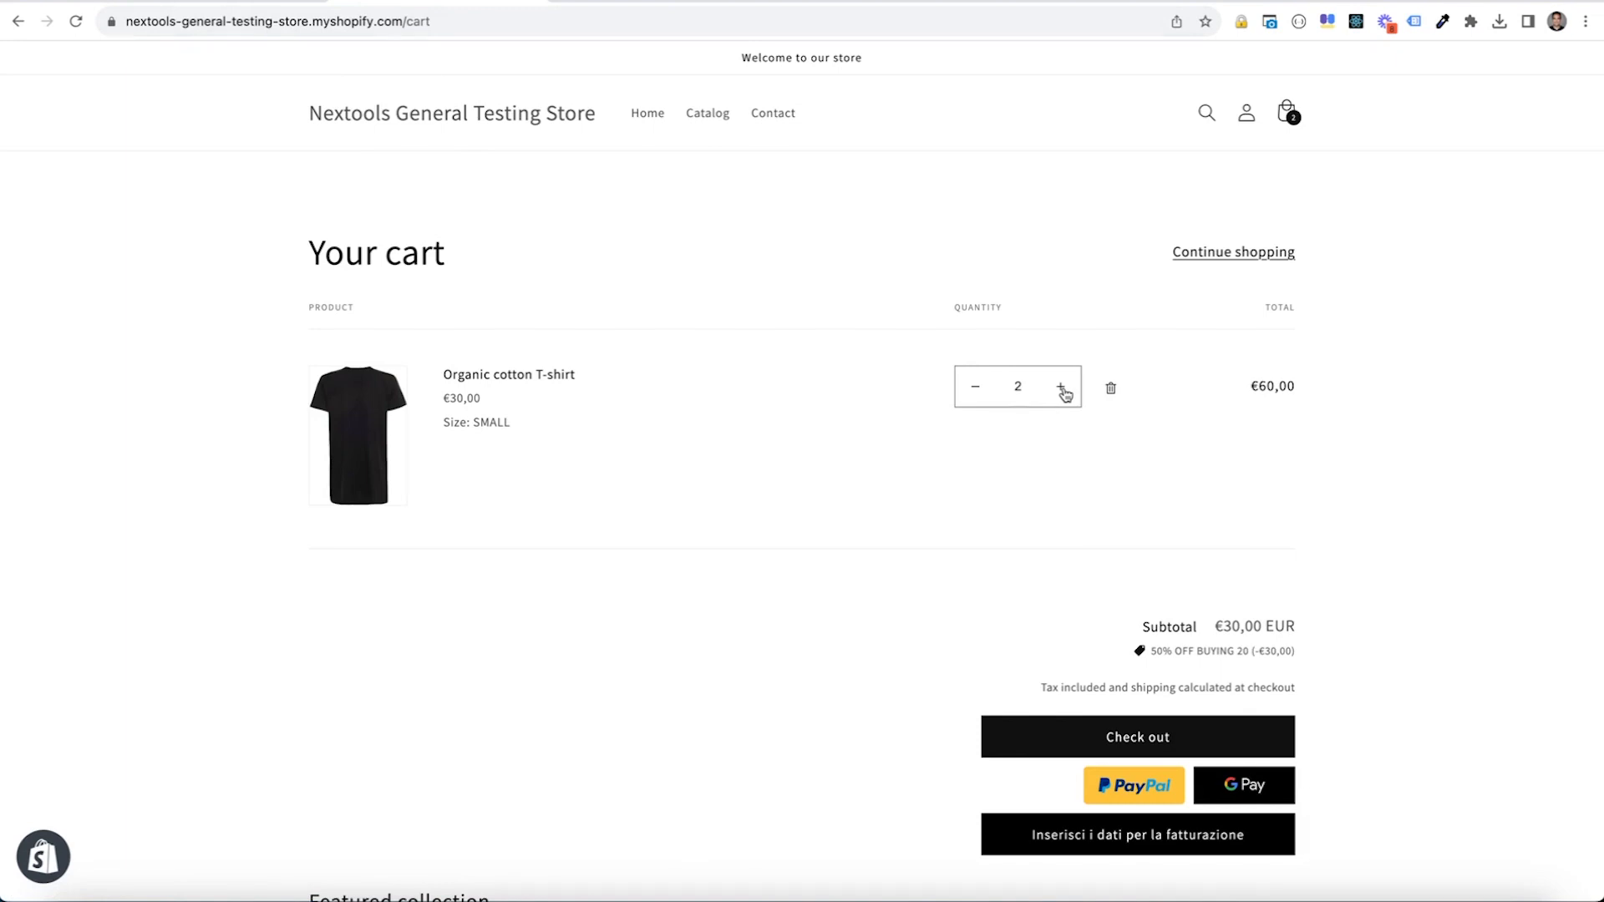
{"action": "left_click", "coordinate": [1061, 386]}
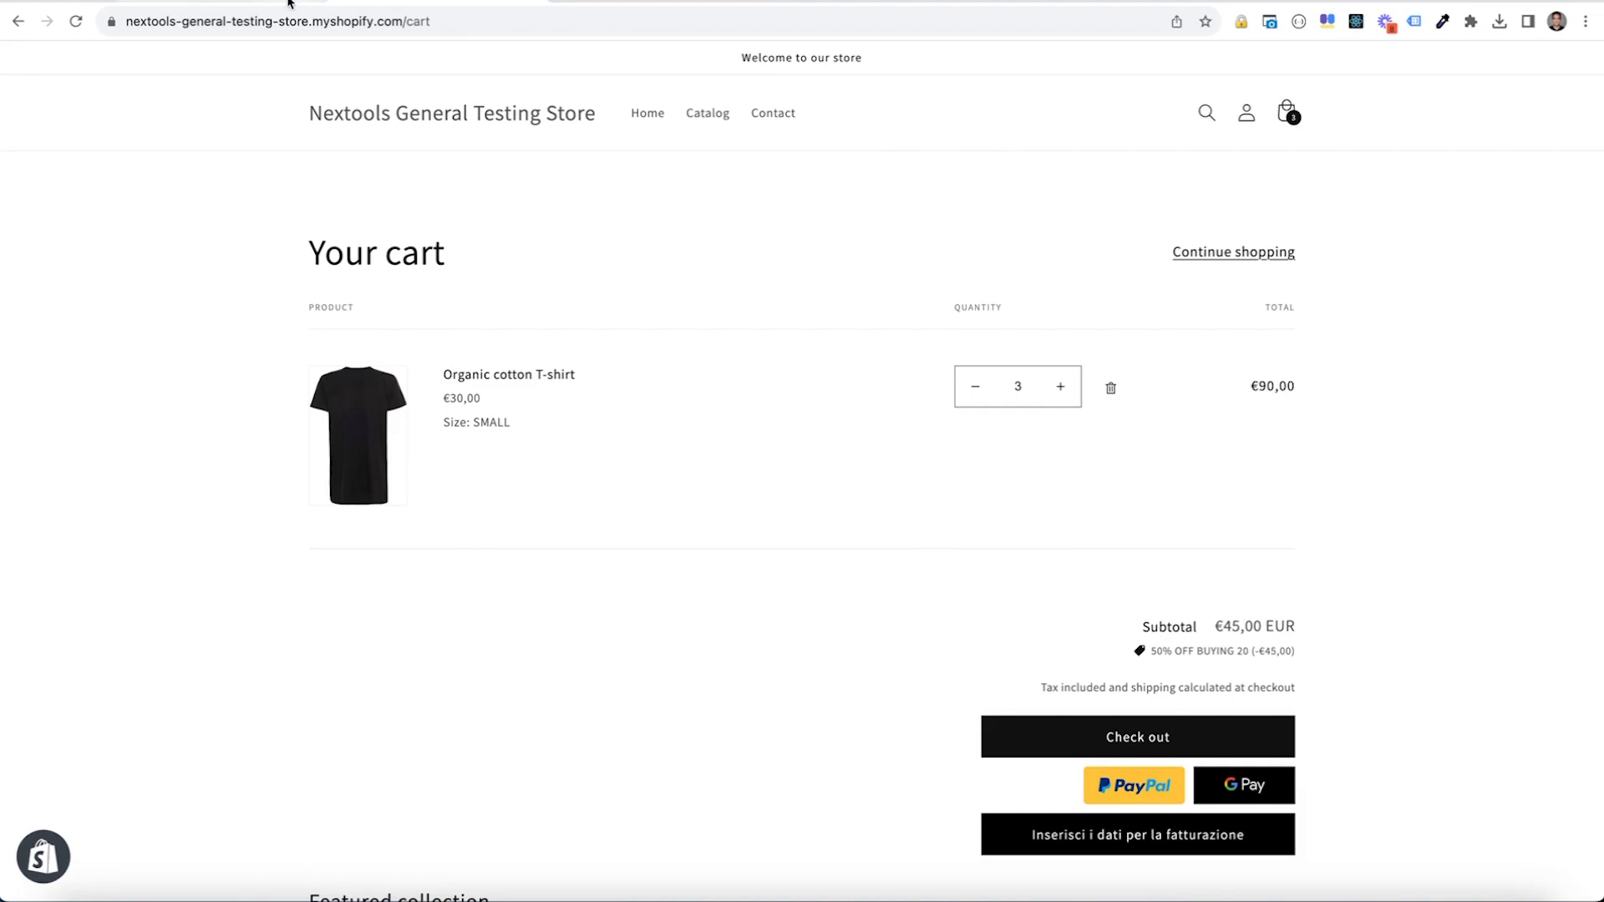
{"action": "mouse_move", "coordinate": [1210, 652]}
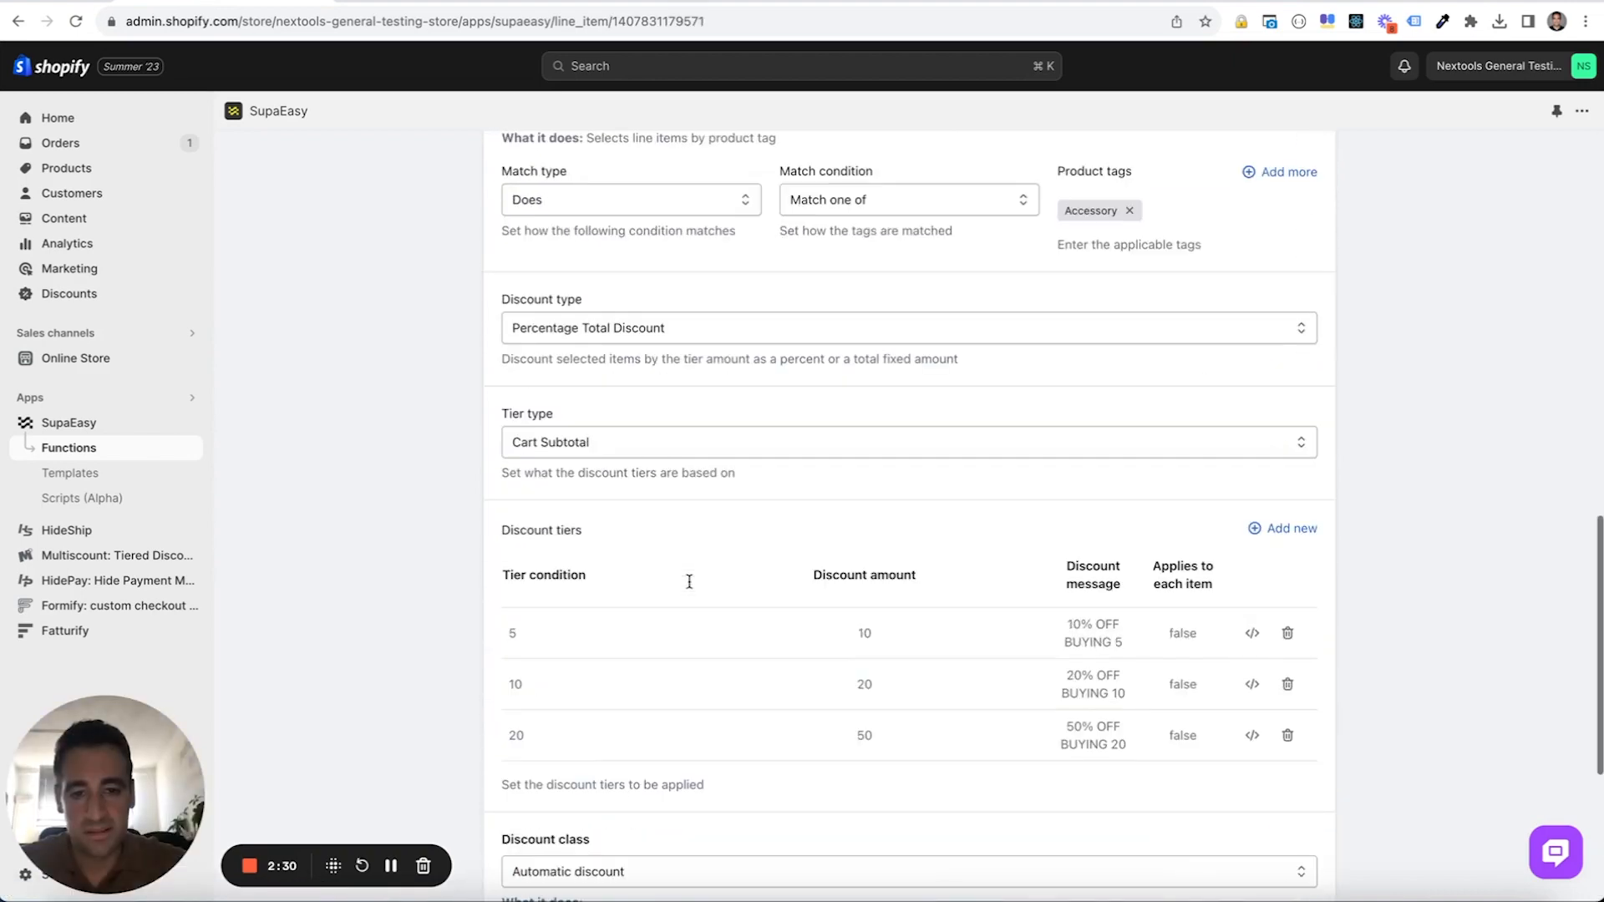
- Change the tier type to Cart Items Total Quantity, save, and return to the storefront cart
{"action": "scroll", "scroll_direction": "up", "scroll_amount": 3}
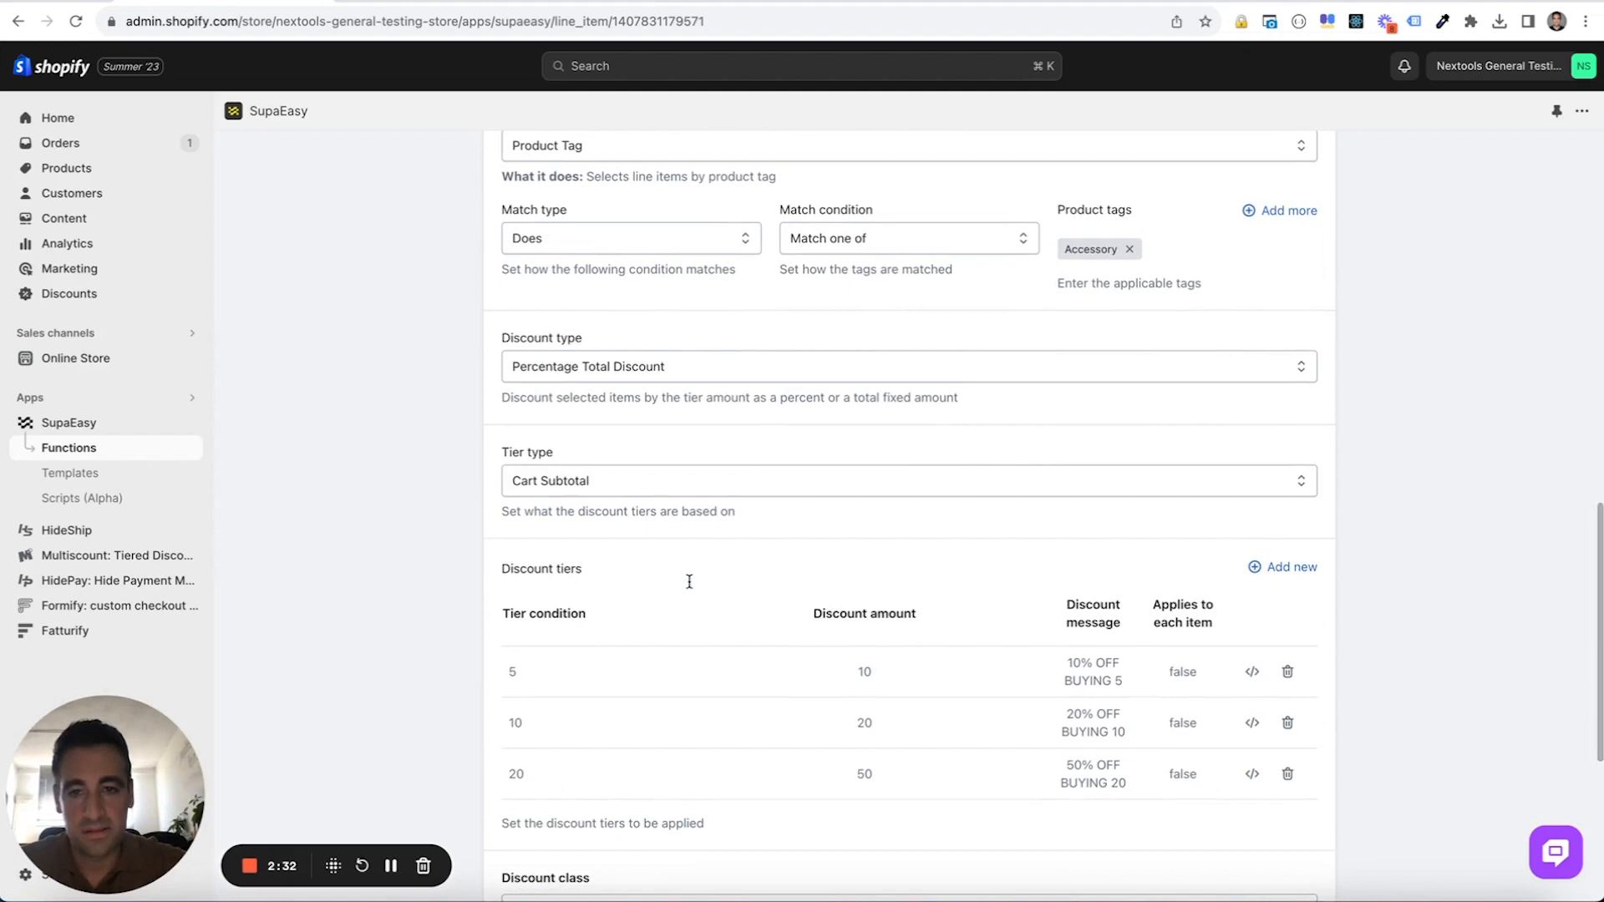
{"action": "scroll", "scroll_direction": "up", "scroll_amount": 3}
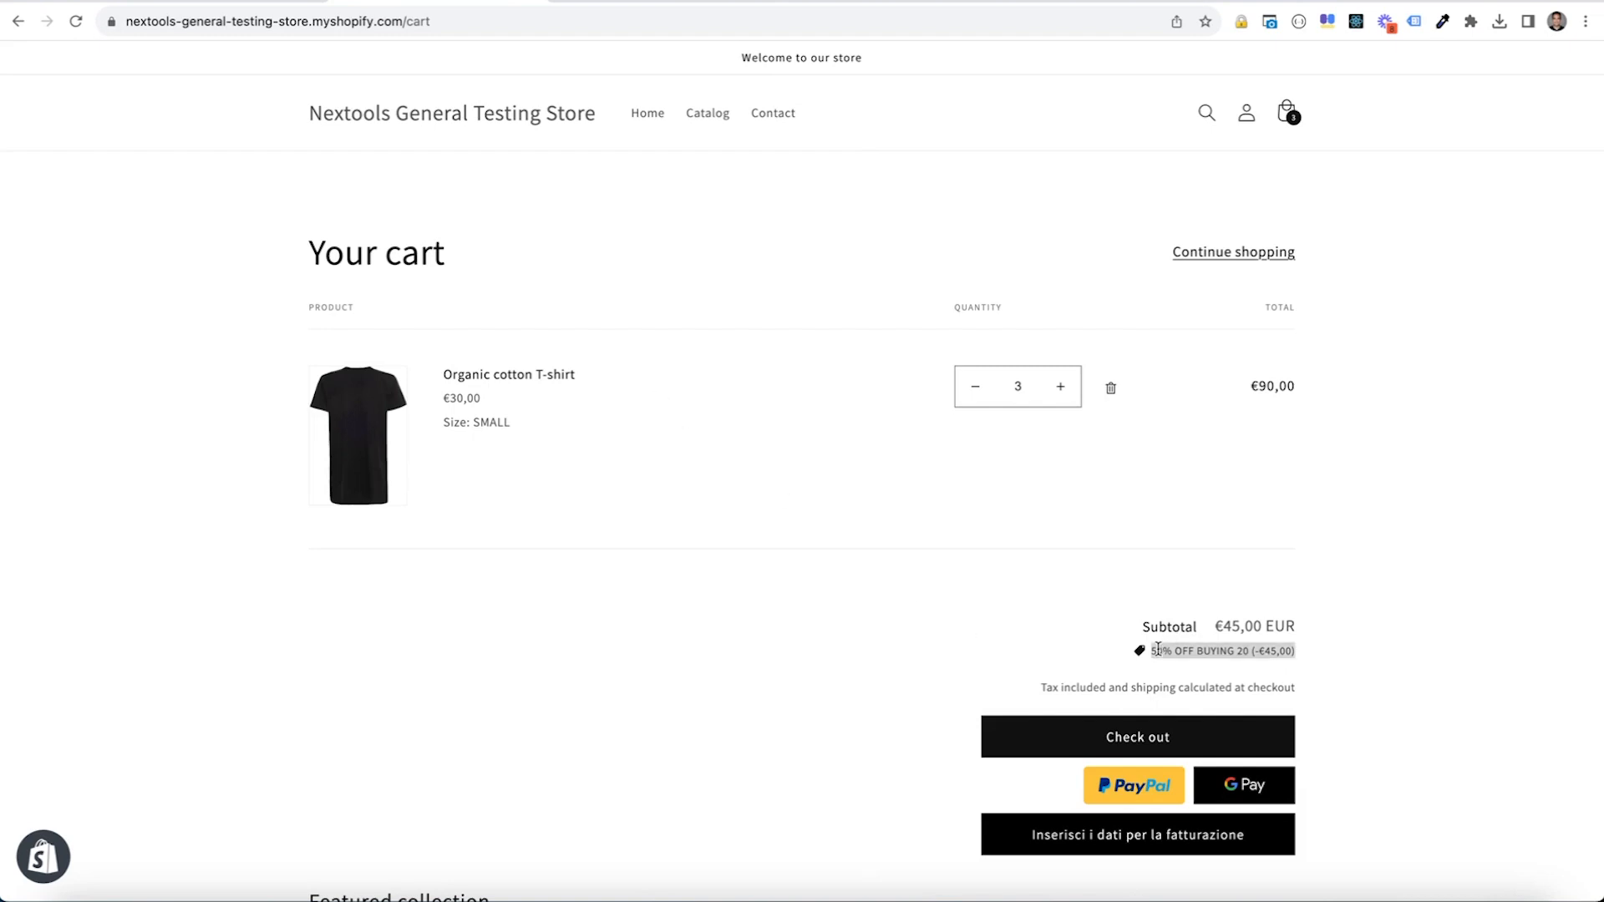
{"action": "mouse_move", "coordinate": [1101, 658]}
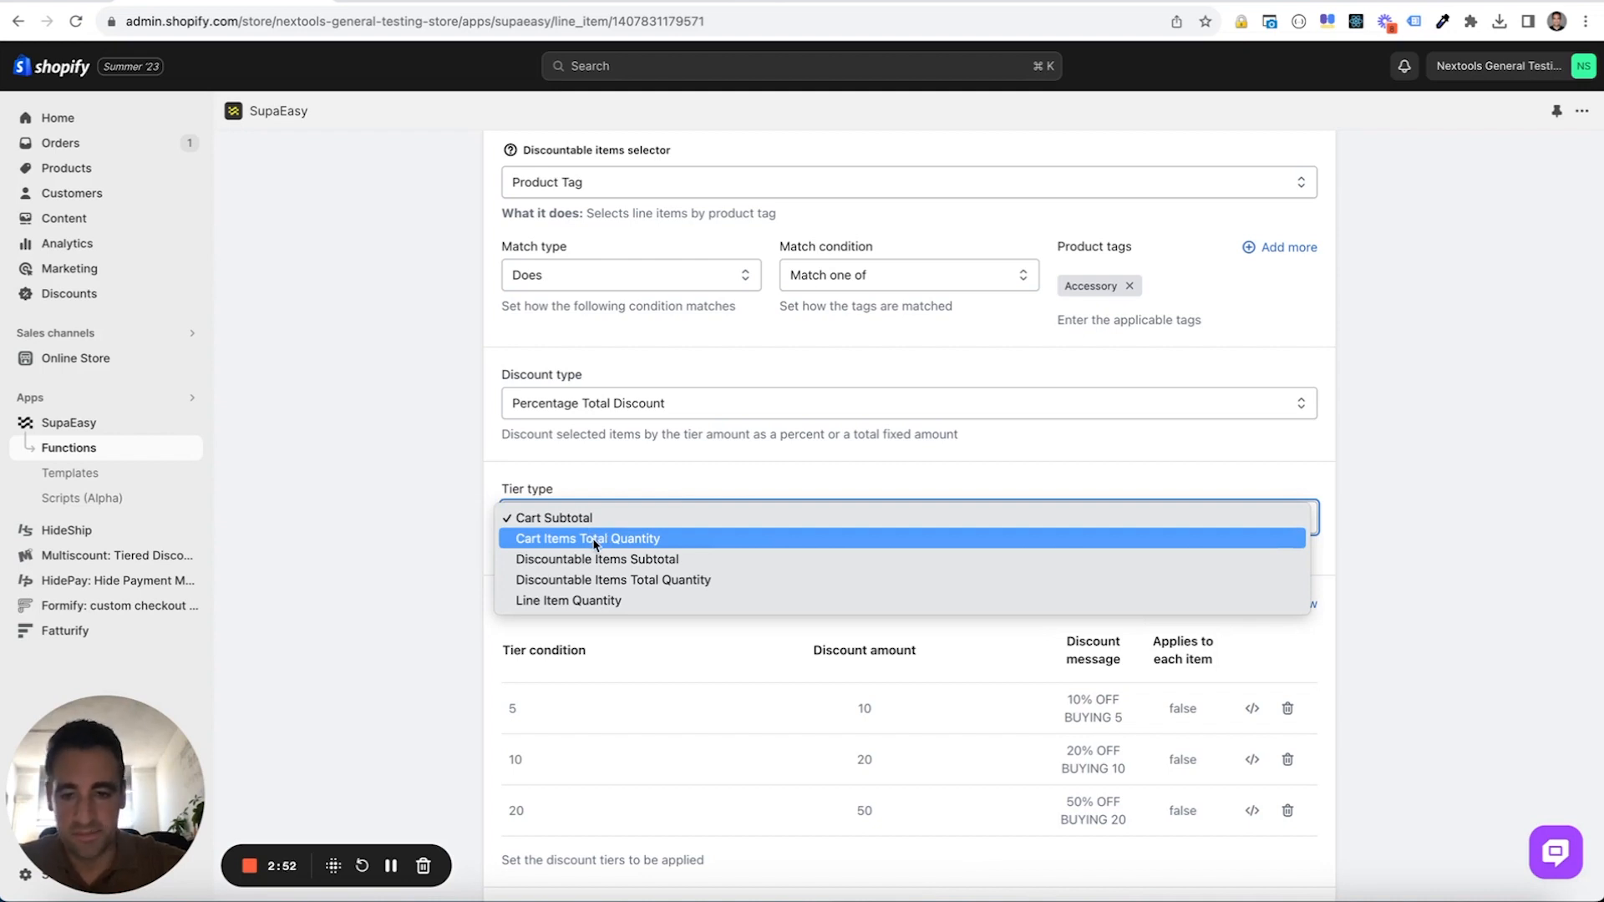
{"action": "left_click", "coordinate": [588, 538]}
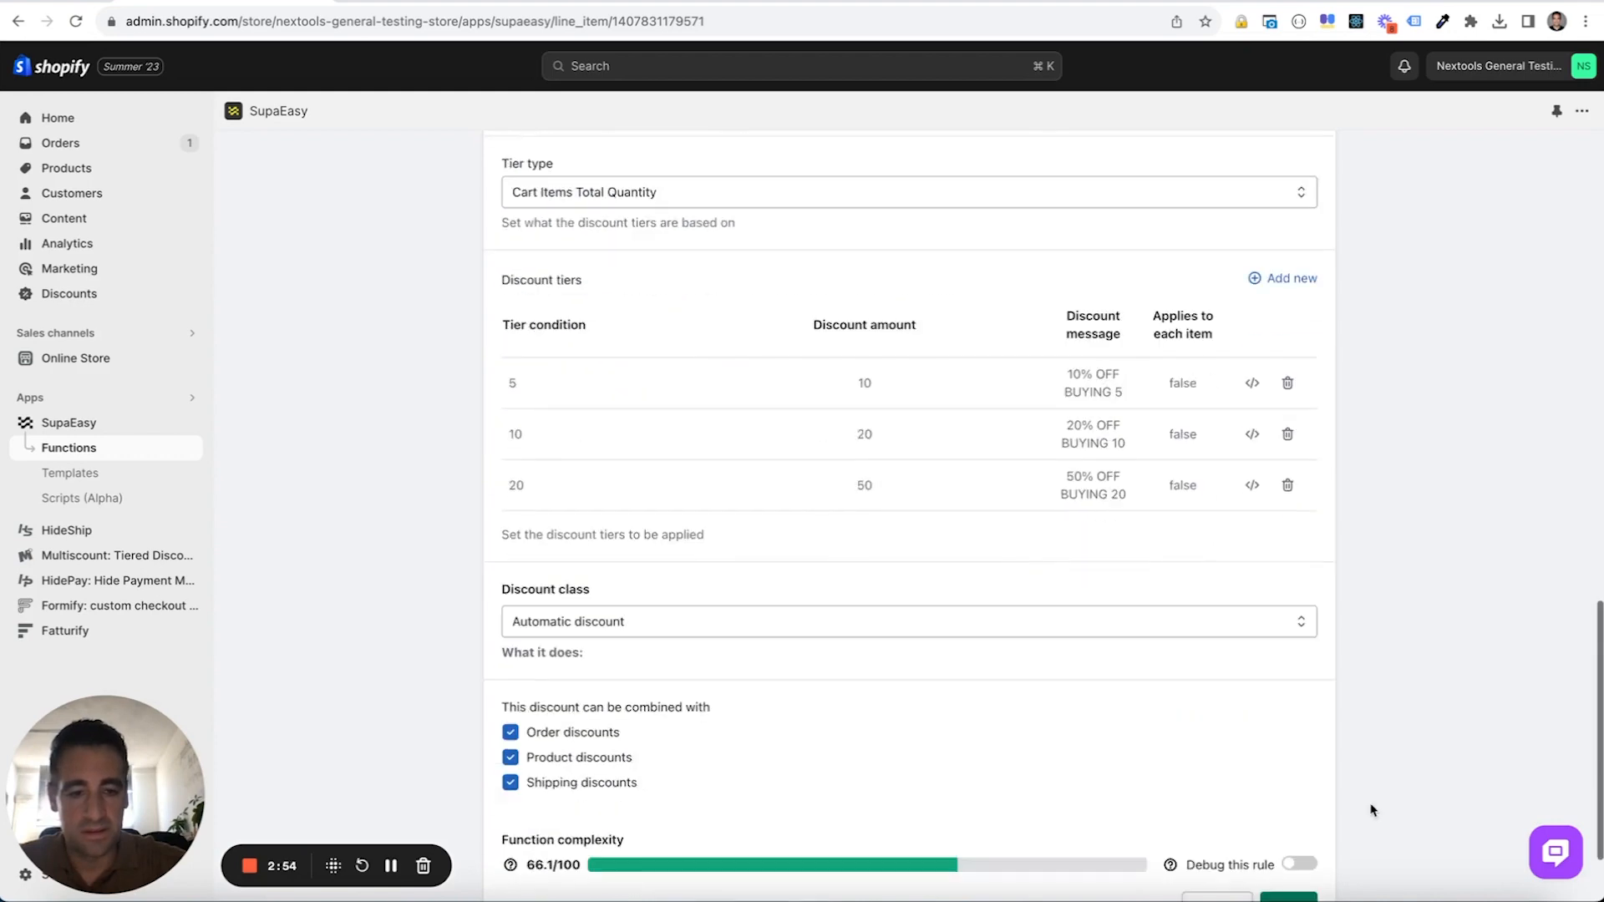
{"action": "scroll", "scroll_direction": "down", "scroll_amount": 3}
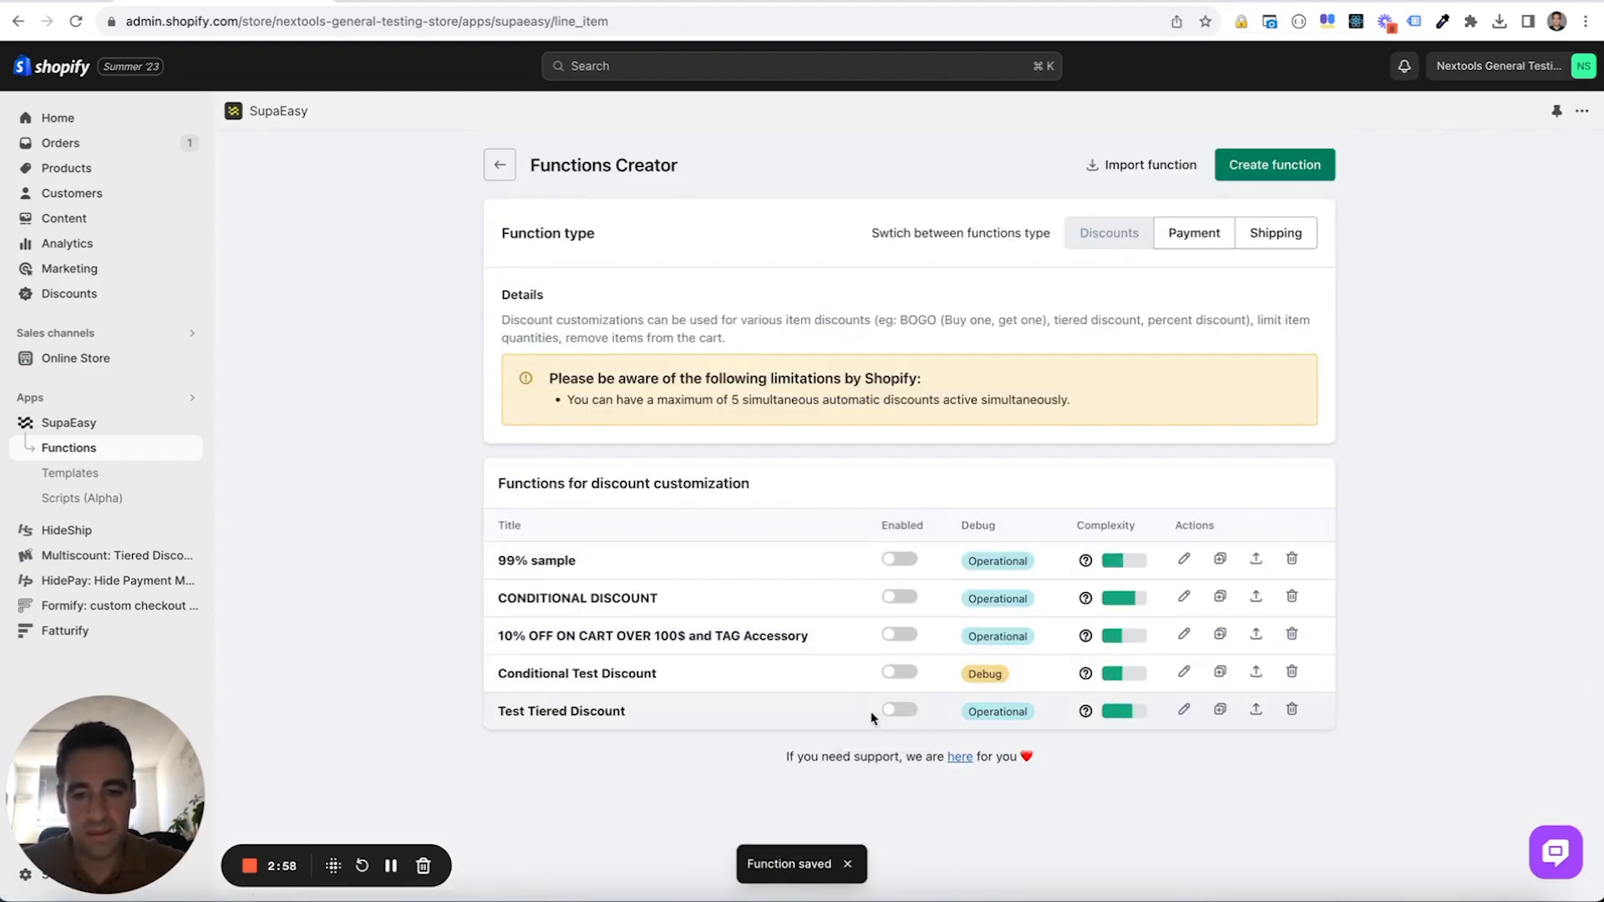
{"action": "left_click", "coordinate": [899, 710]}
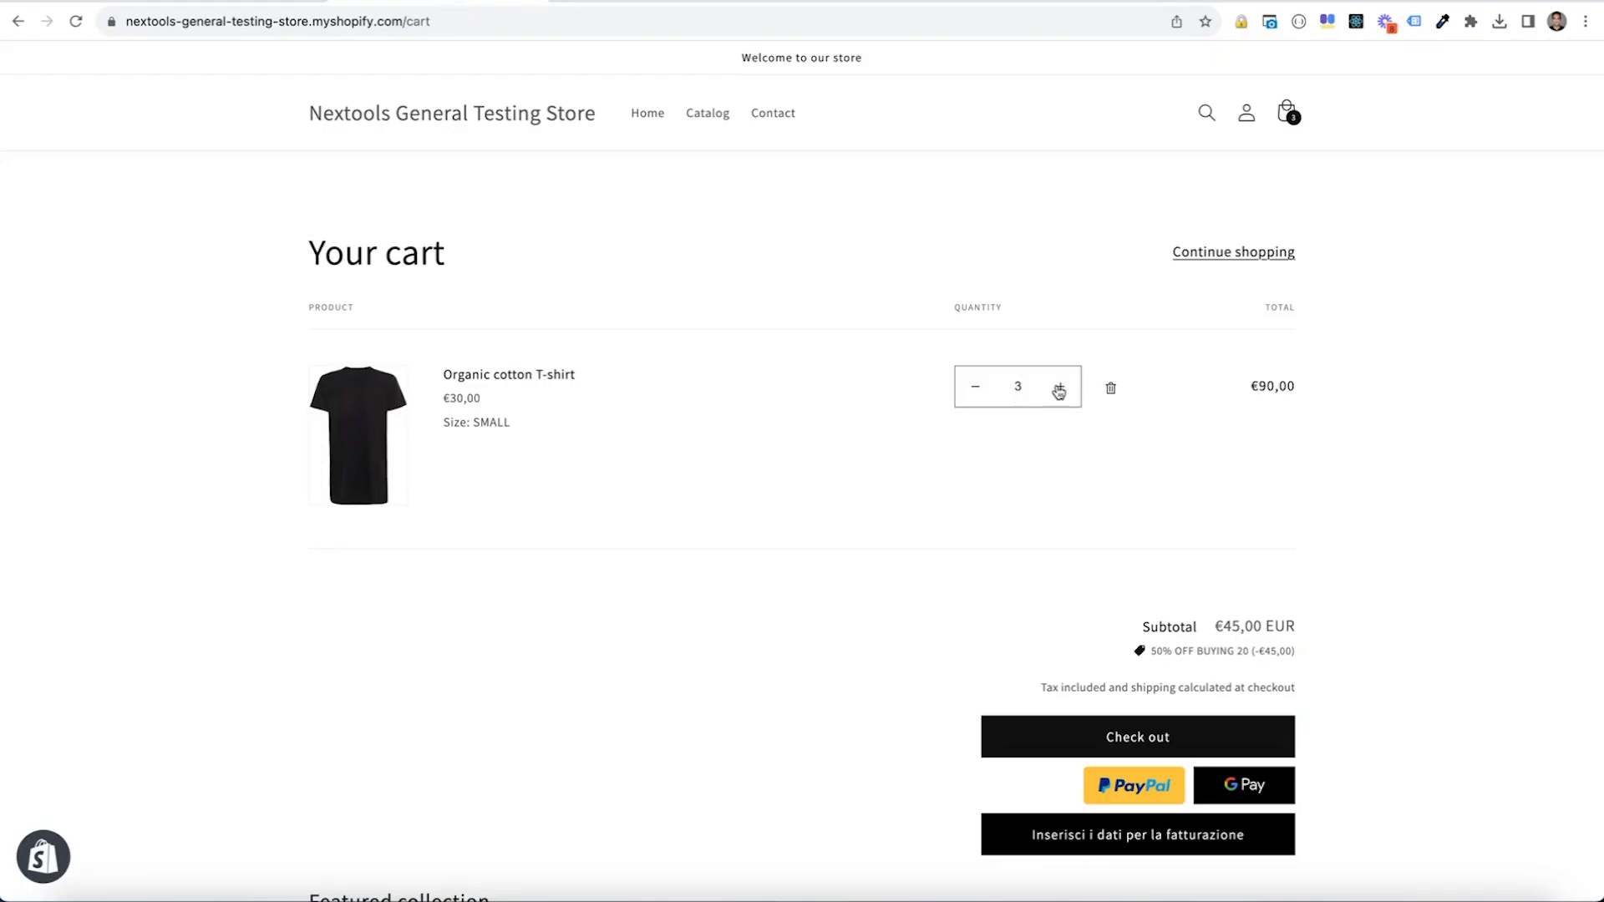
- Raise the T-shirt quantity through 5, 10 and 20 to 21, confirming 10%, 20% and 50% discounts, ending at €315
{"action": "left_click", "coordinate": [1060, 386]}
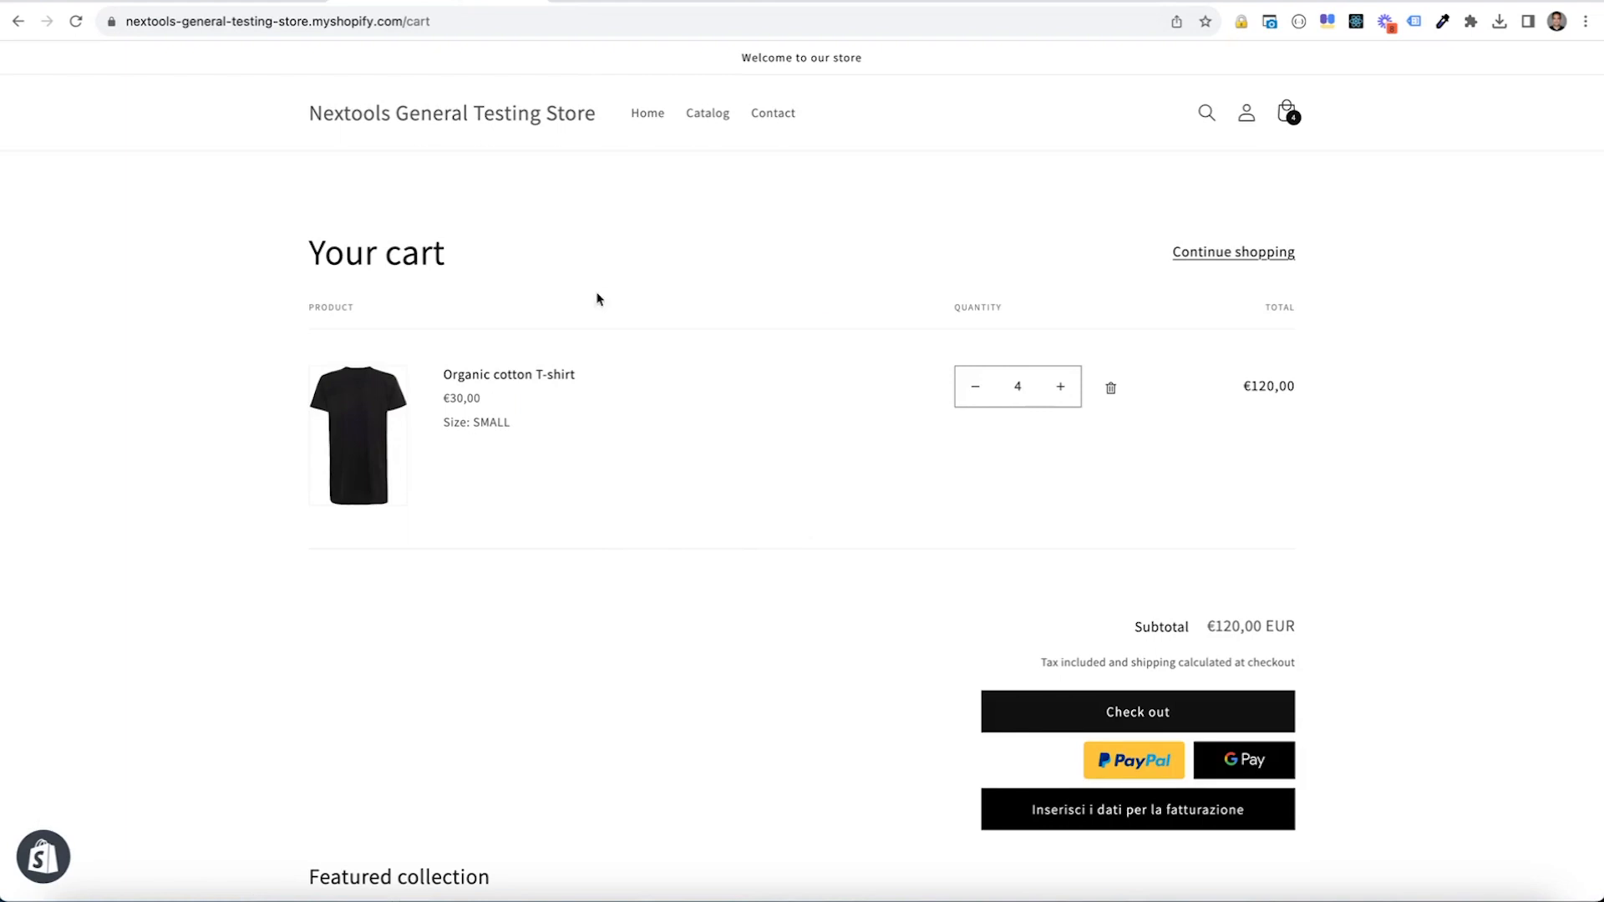
{"action": "mouse_move", "coordinate": [1017, 402]}
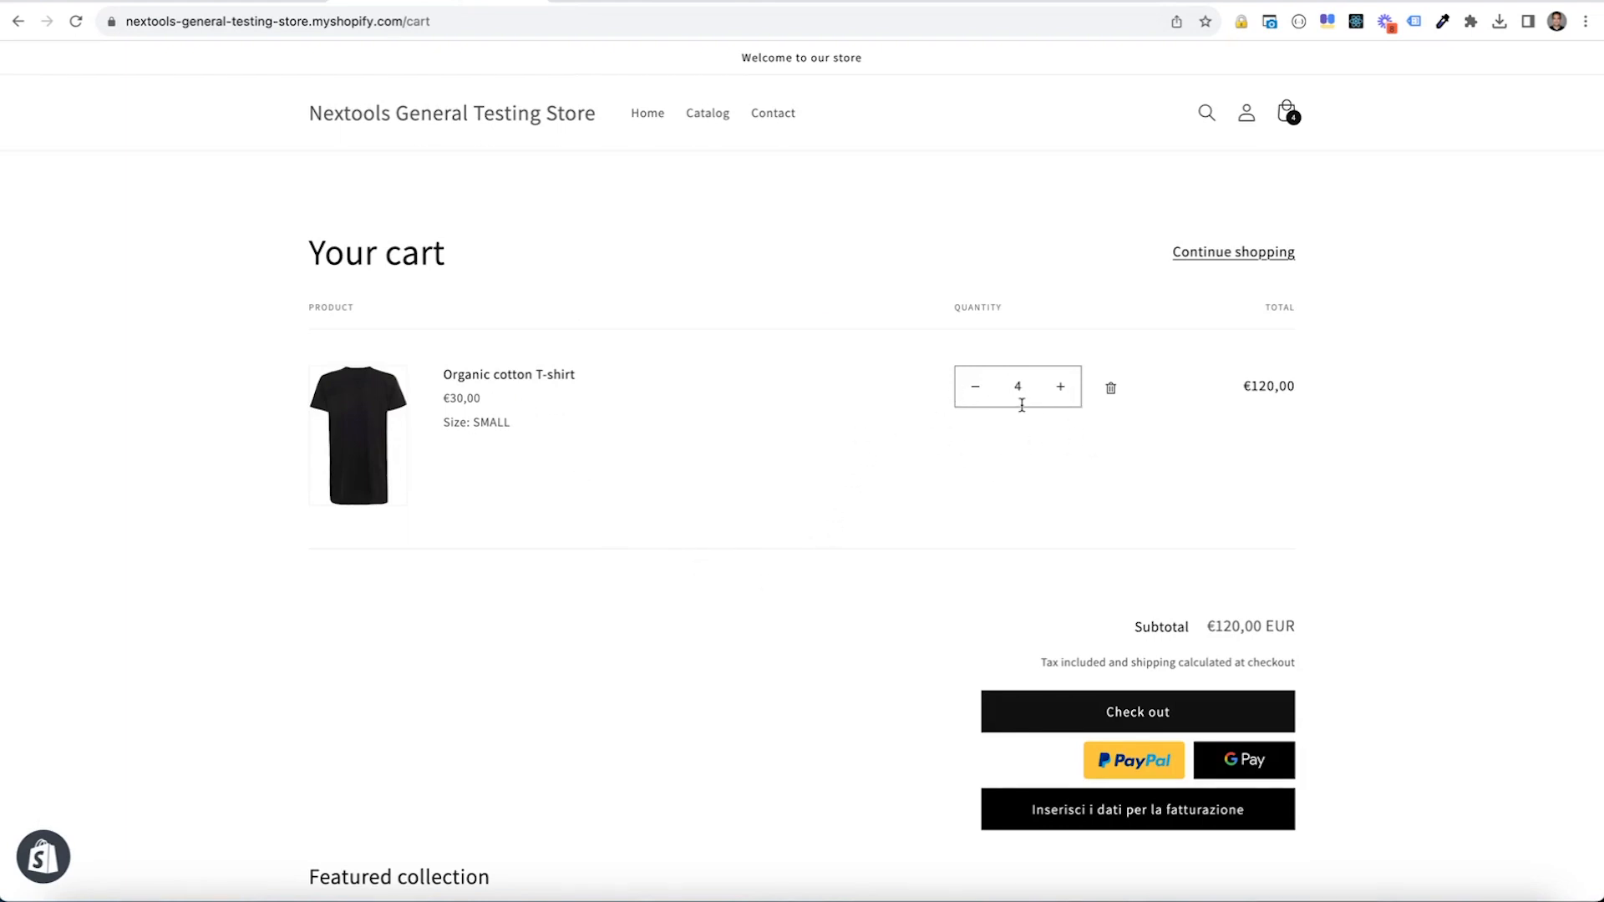
{"action": "left_click", "coordinate": [1059, 386]}
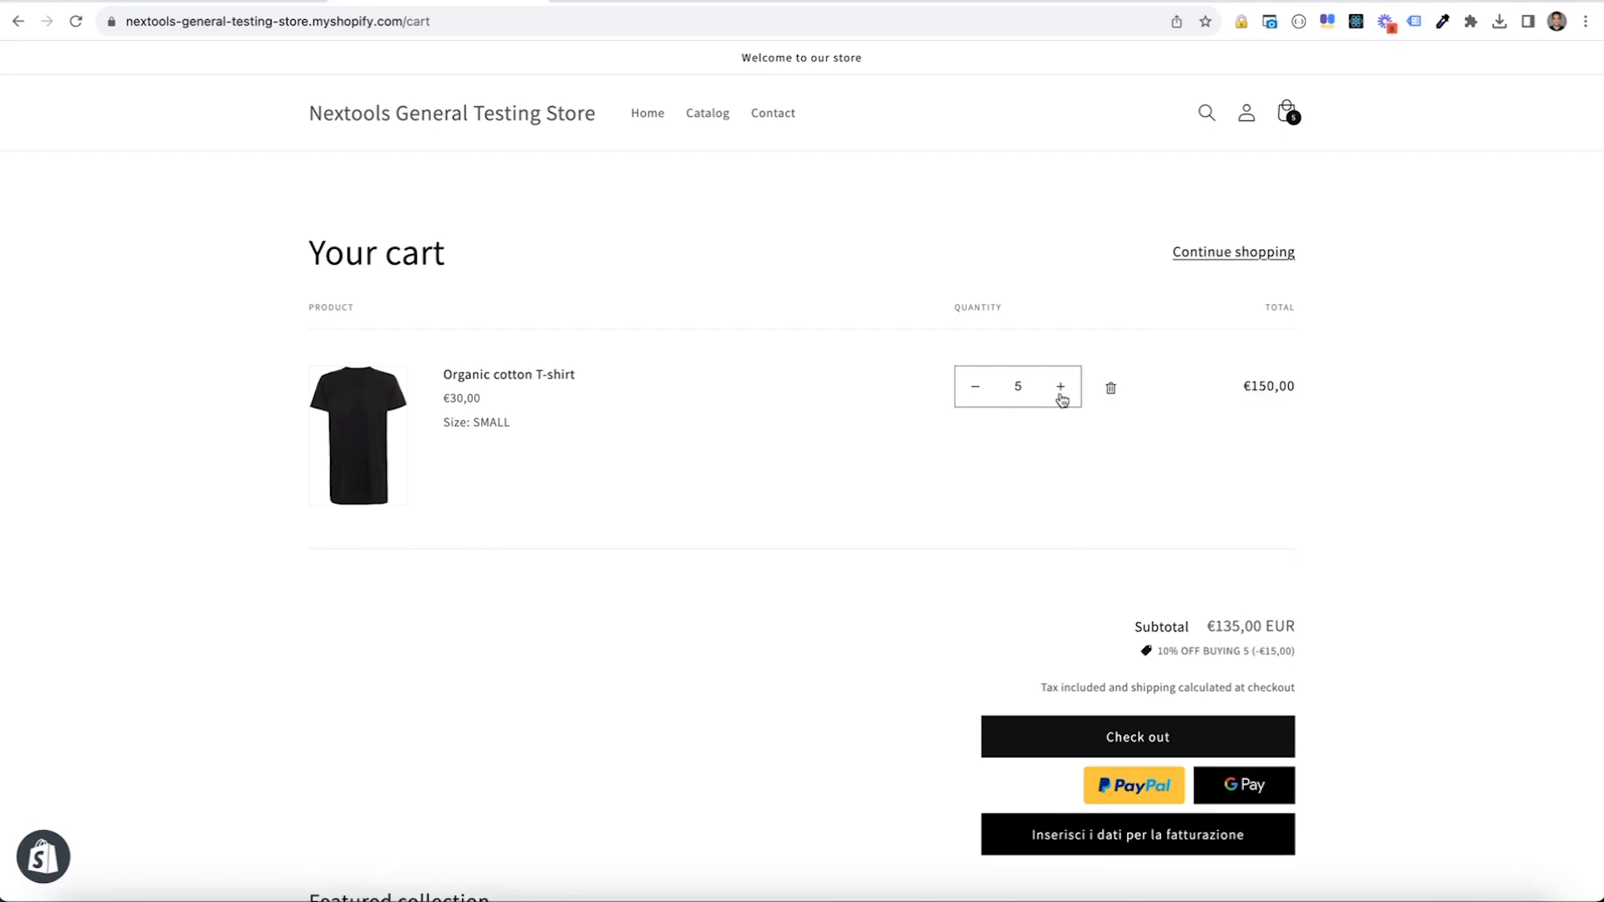
{"action": "mouse_move", "coordinate": [1171, 649]}
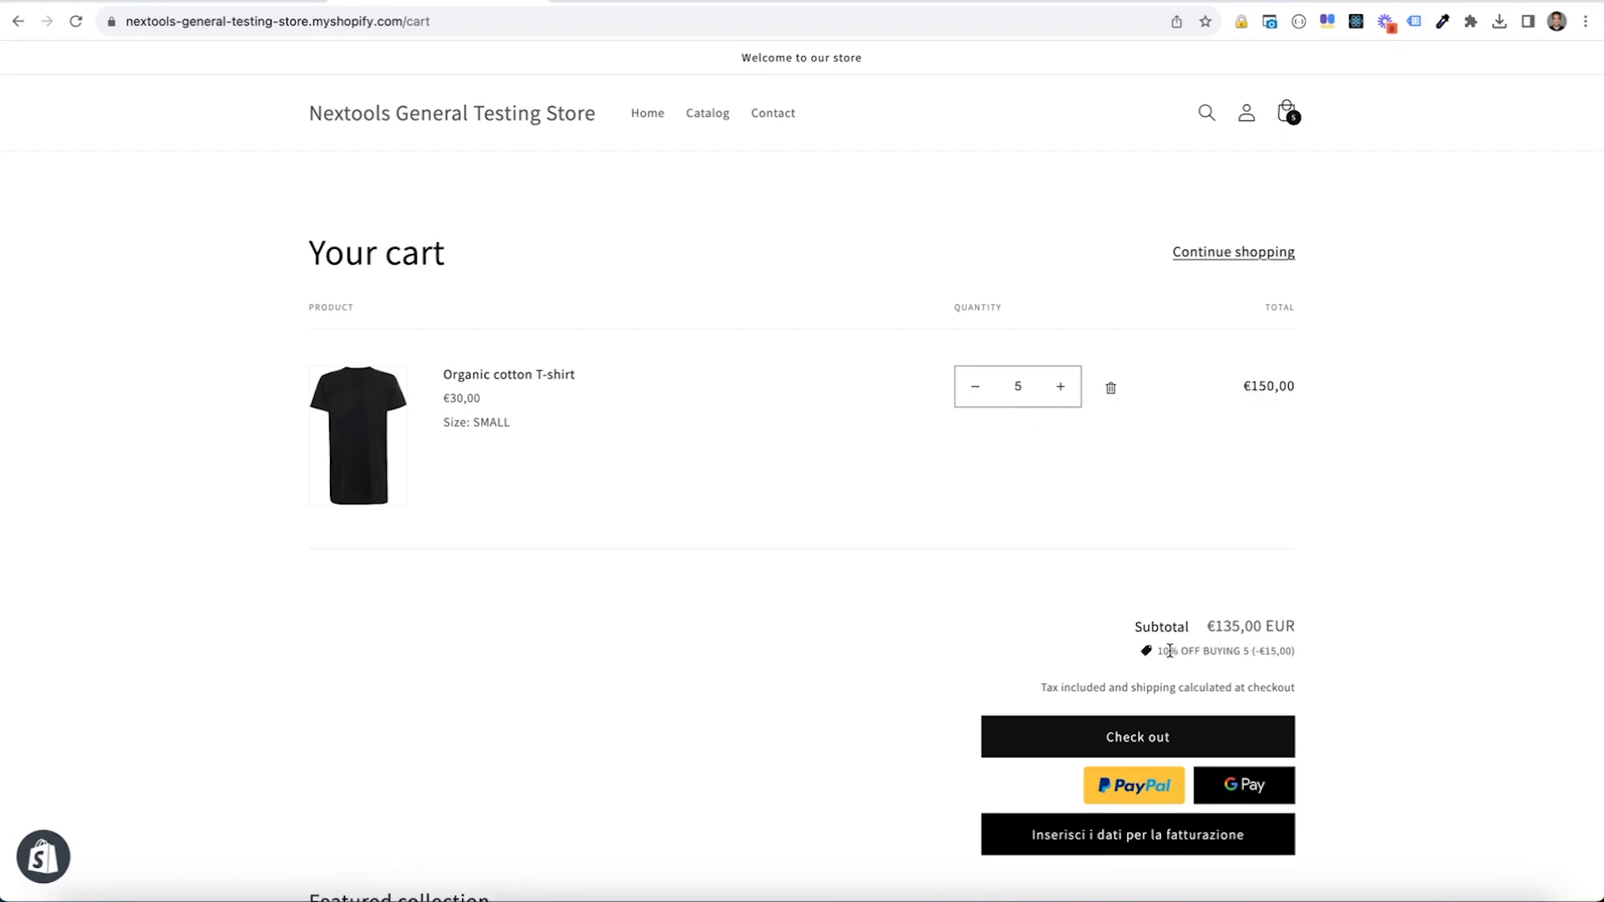
{"action": "left_click", "coordinate": [1060, 386]}
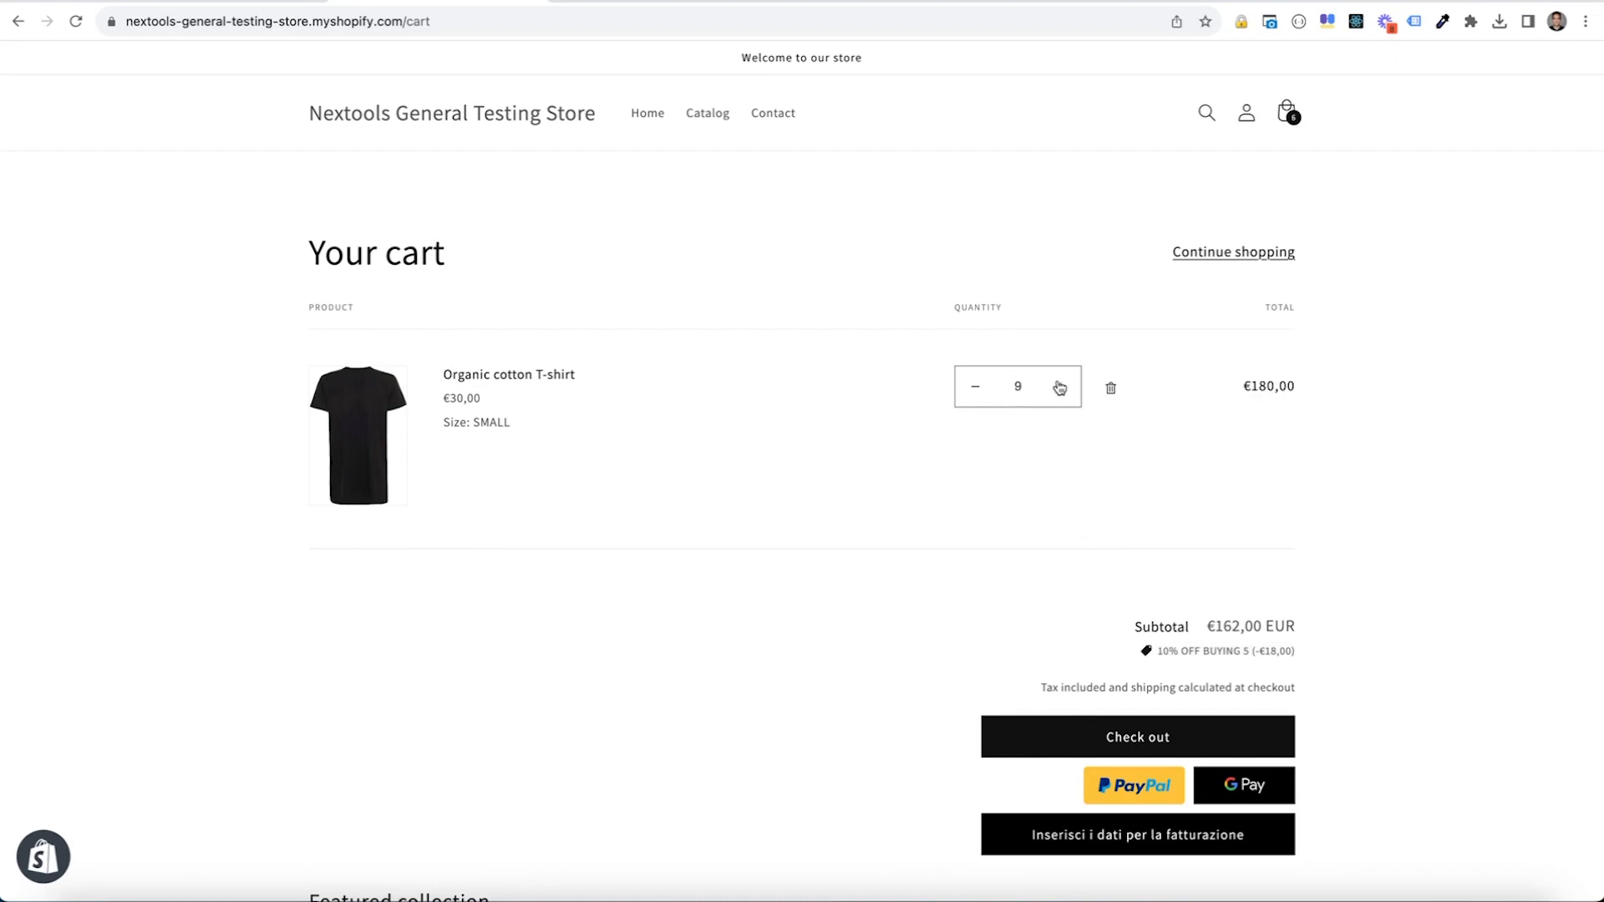
{"action": "left_click", "coordinate": [1061, 386]}
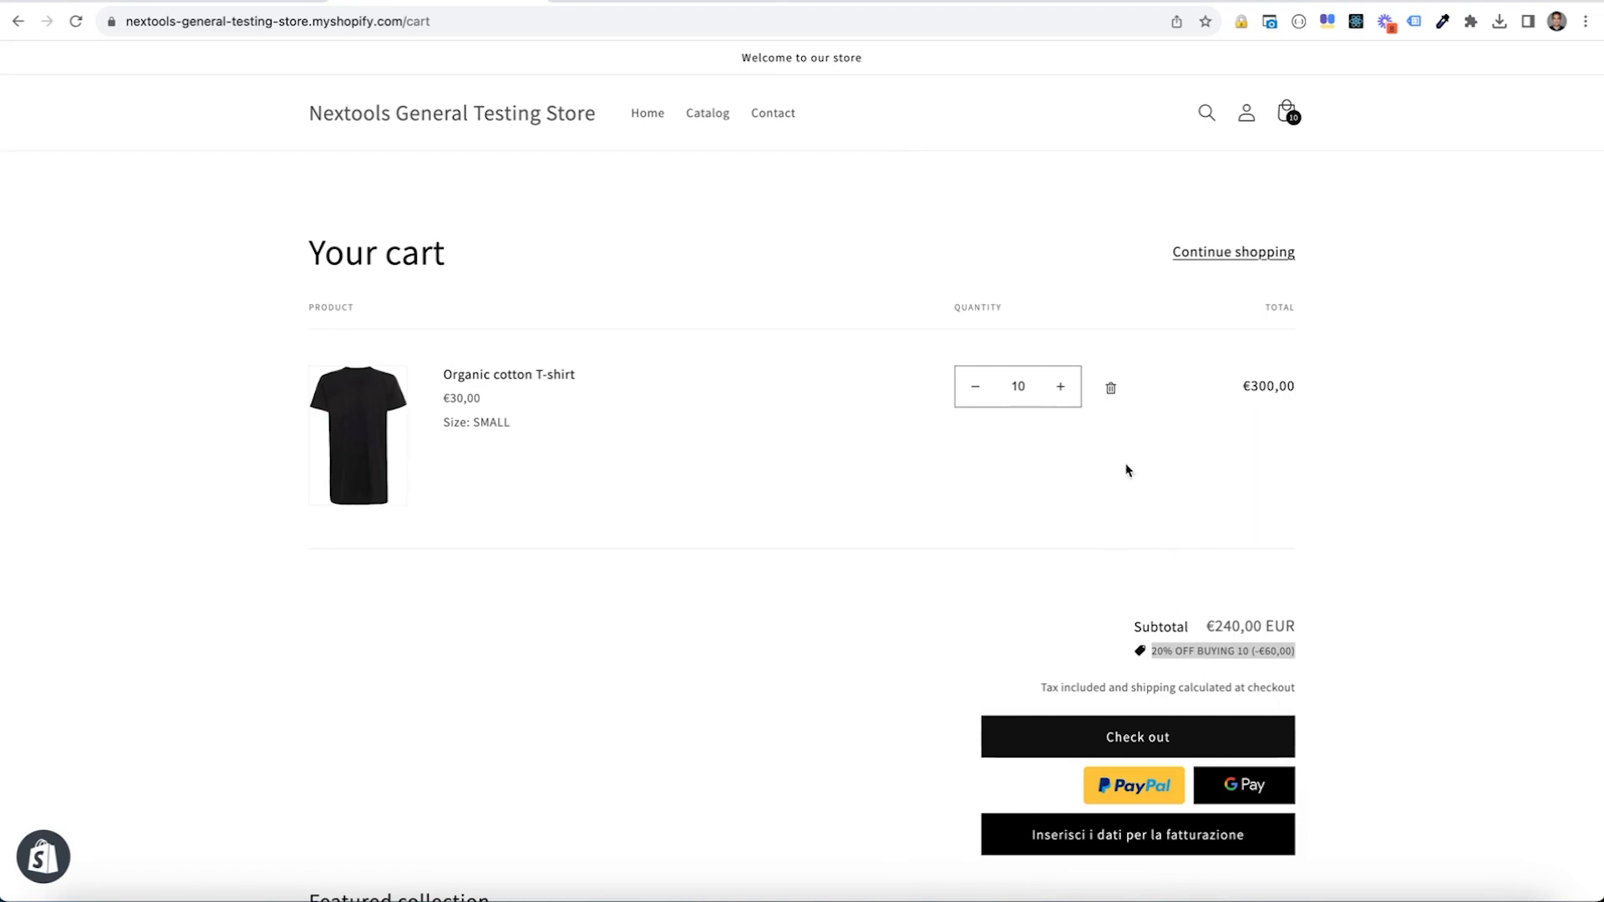
{"action": "left_click", "coordinate": [1061, 386]}
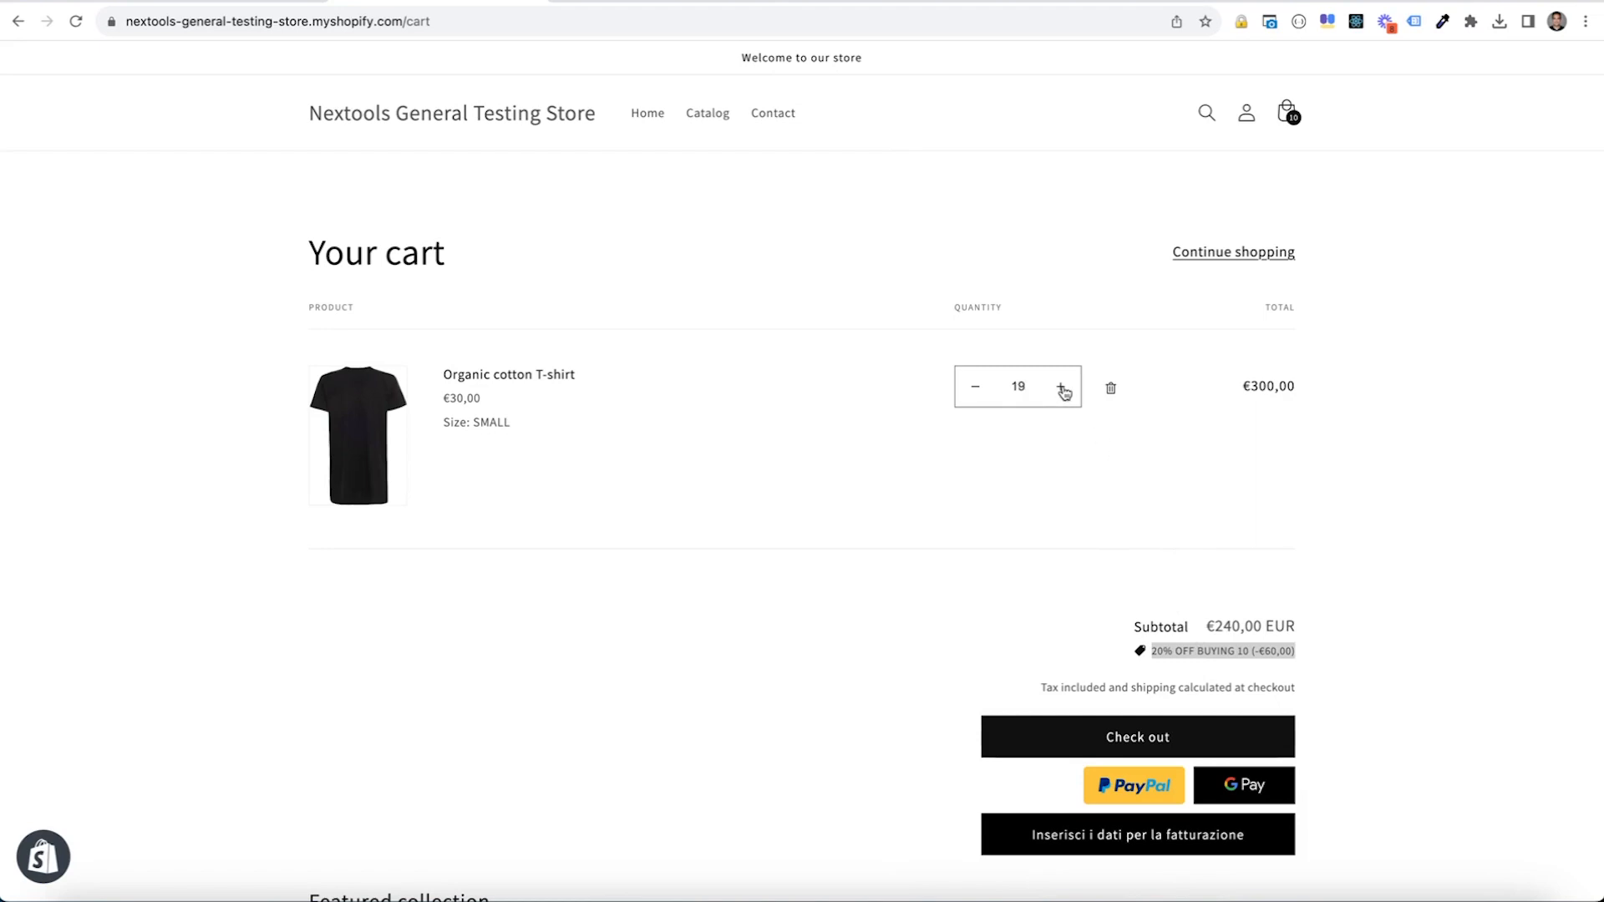
{"action": "left_click", "coordinate": [1063, 386]}
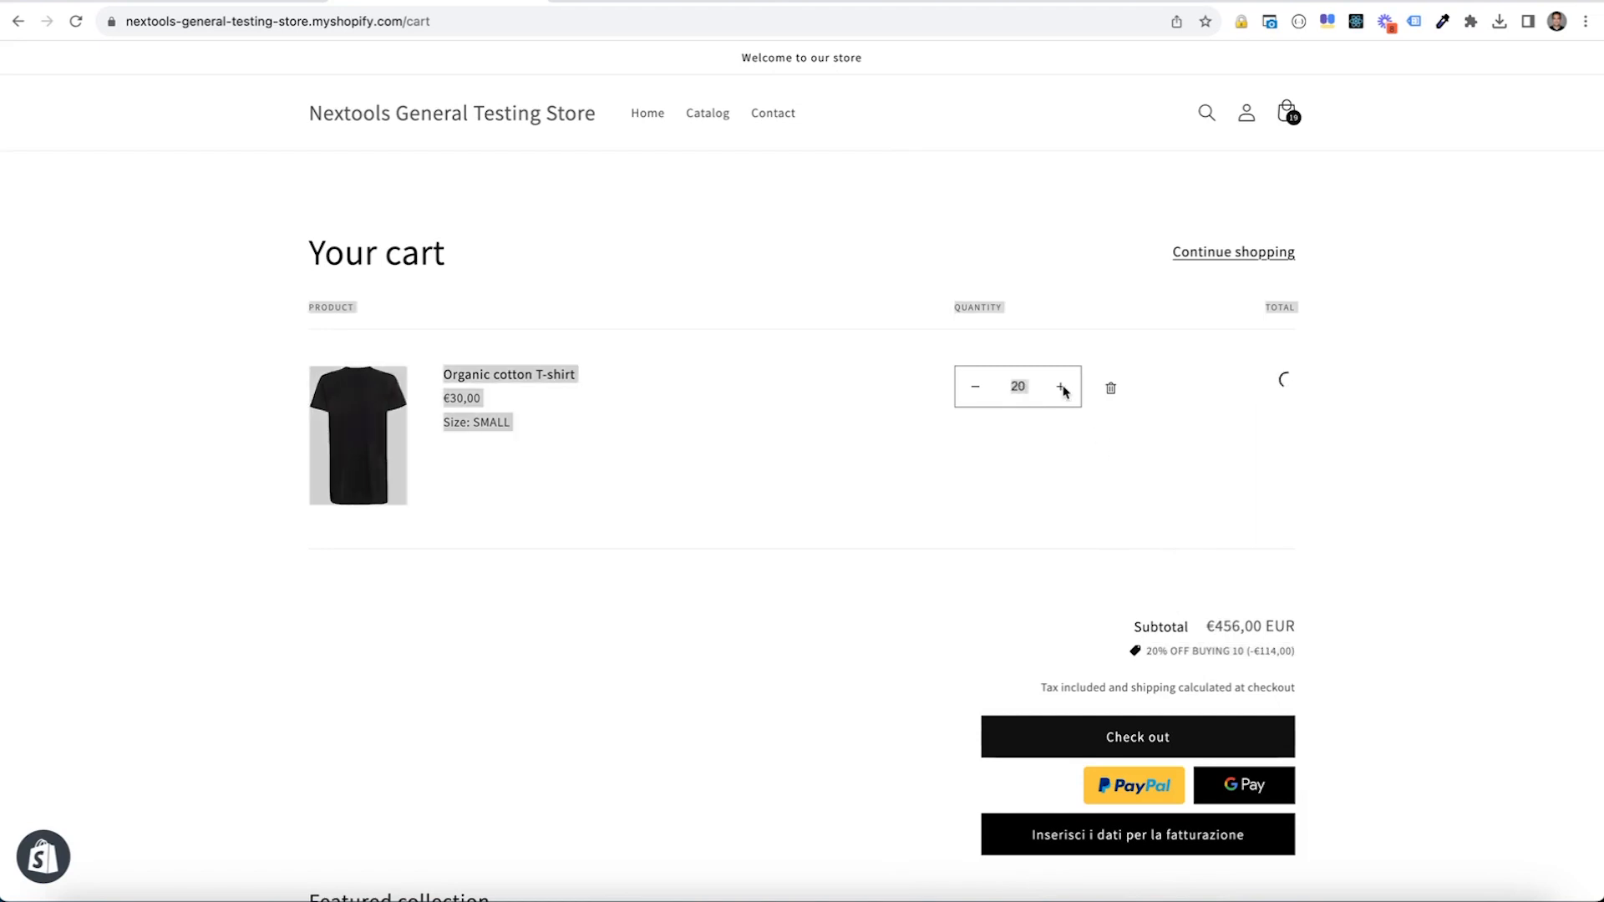
{"action": "left_click", "coordinate": [974, 386]}
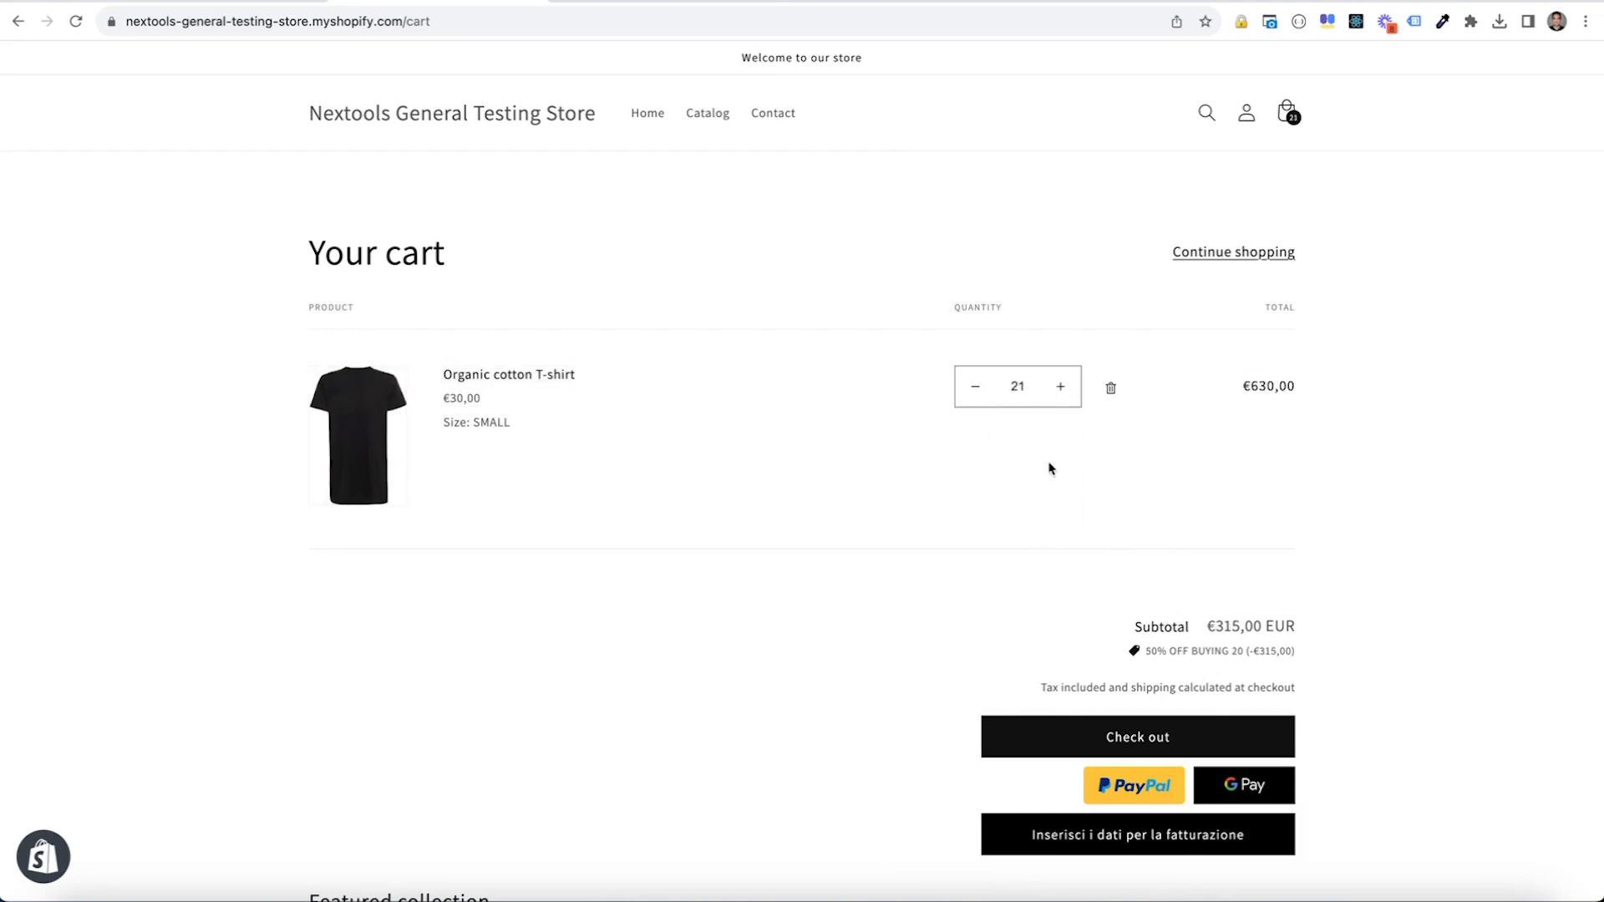
{"action": "mouse_move", "coordinate": [1154, 654]}
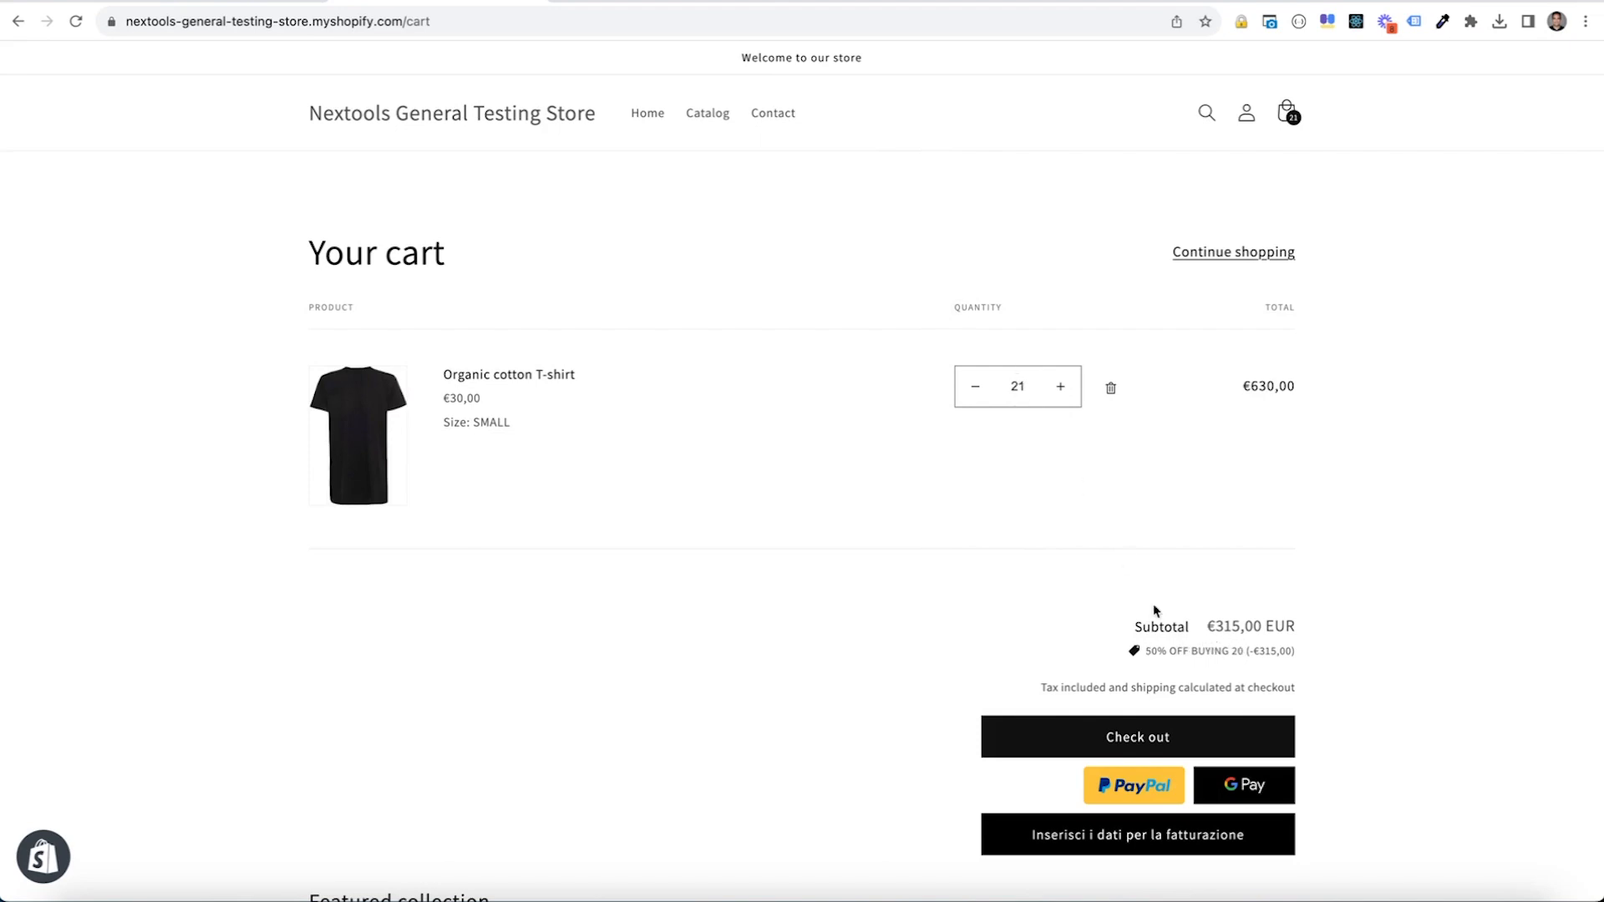
{"action": "mouse_move", "coordinate": [1151, 627]}
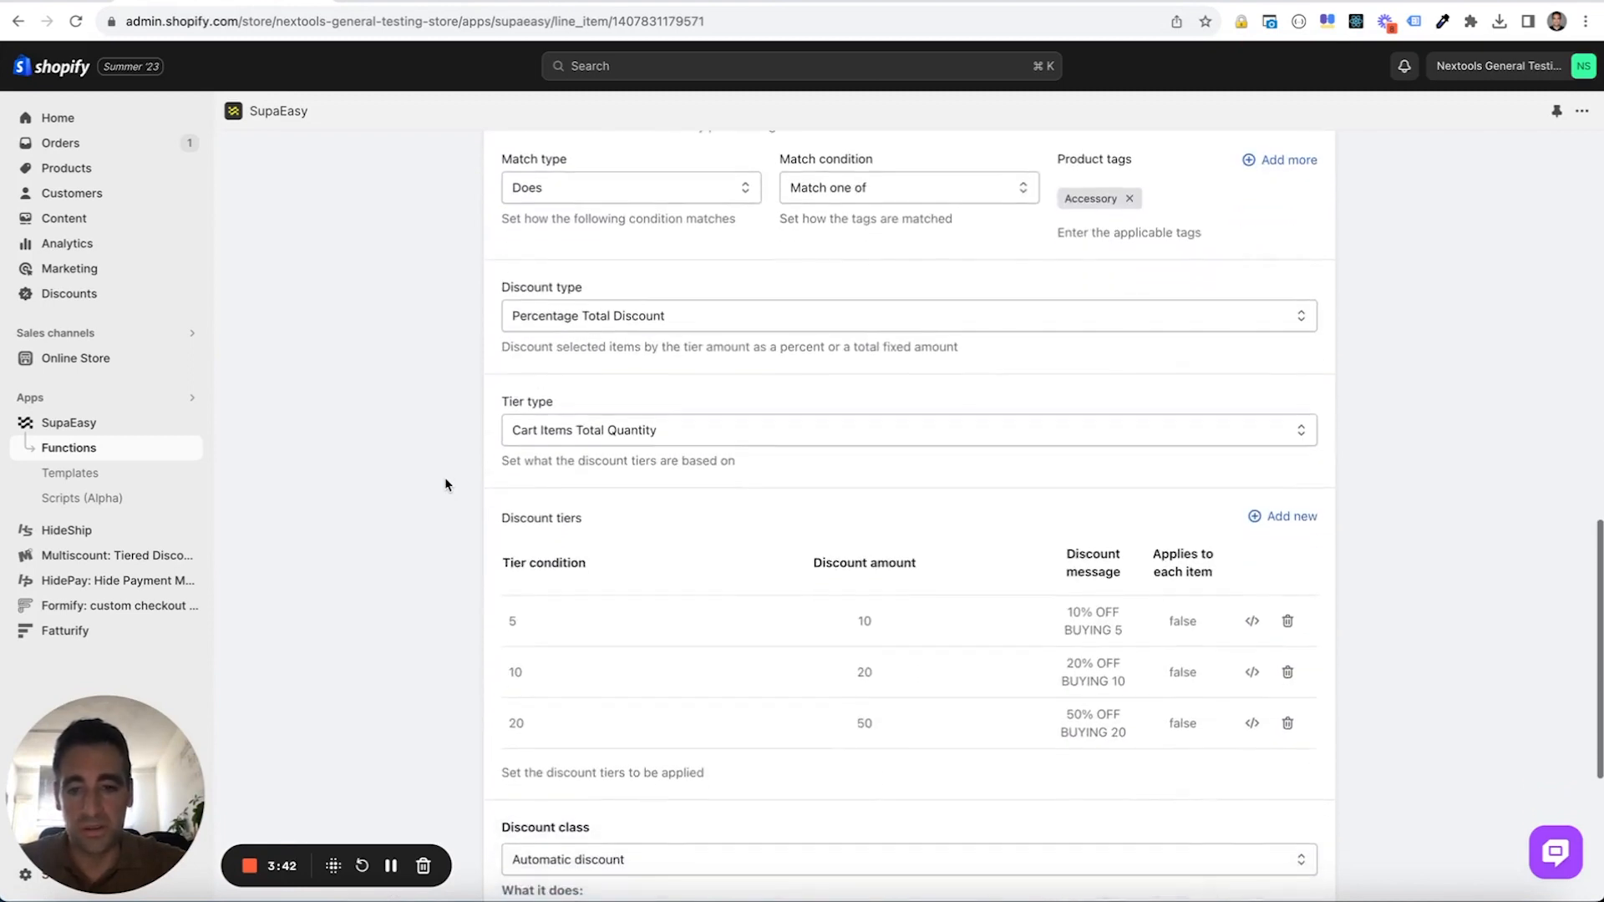
{"action": "scroll", "scroll_direction": "down", "scroll_amount": 3}
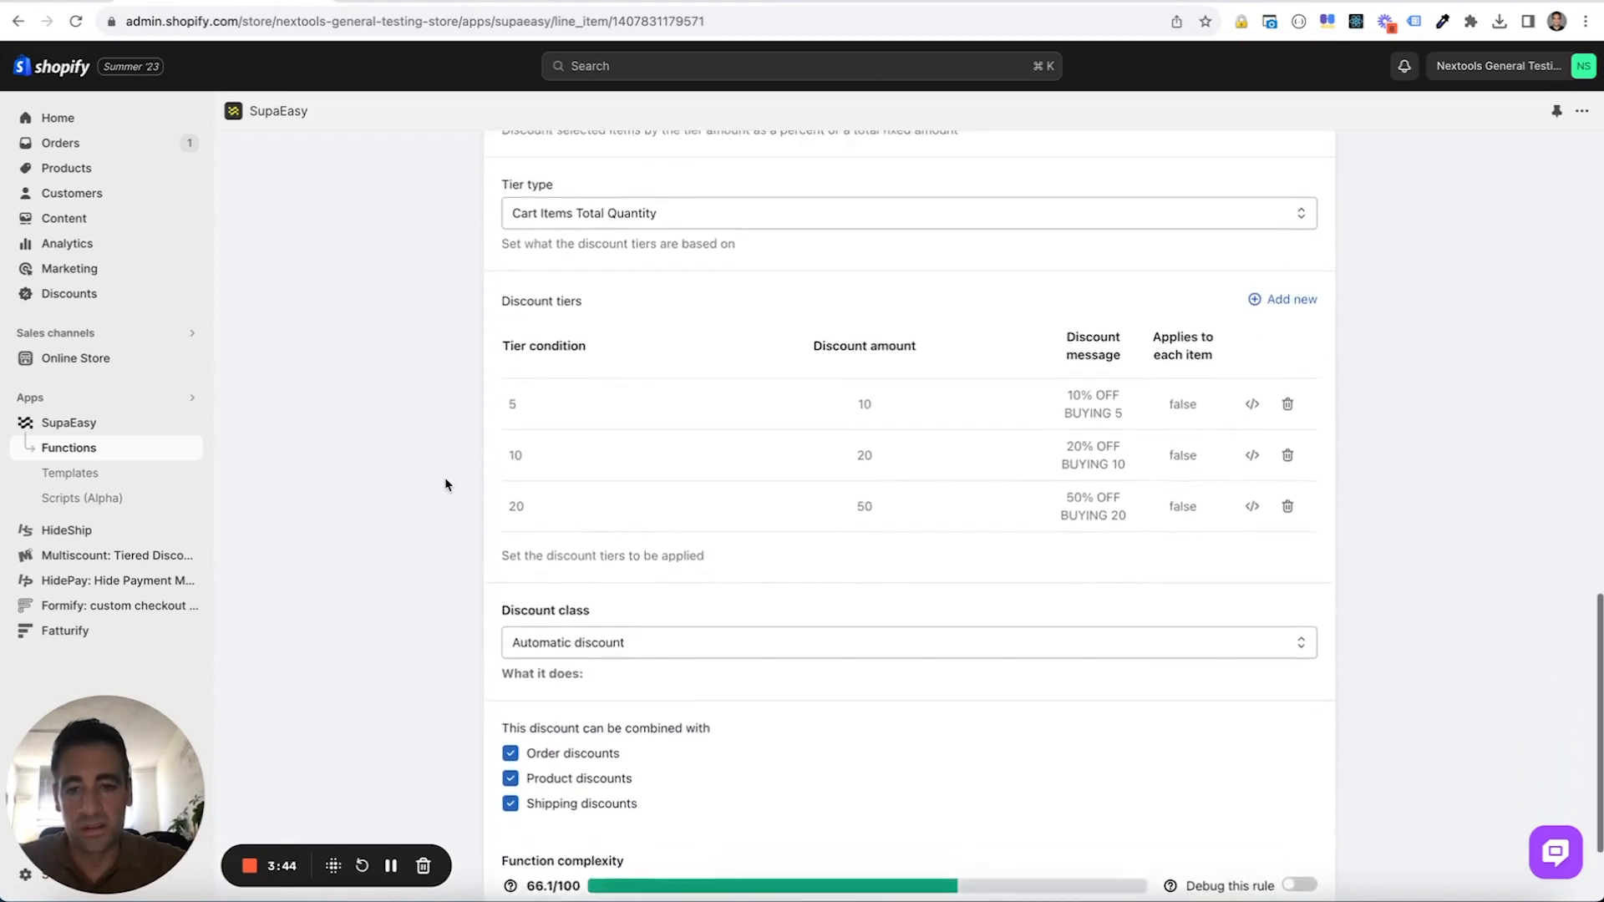